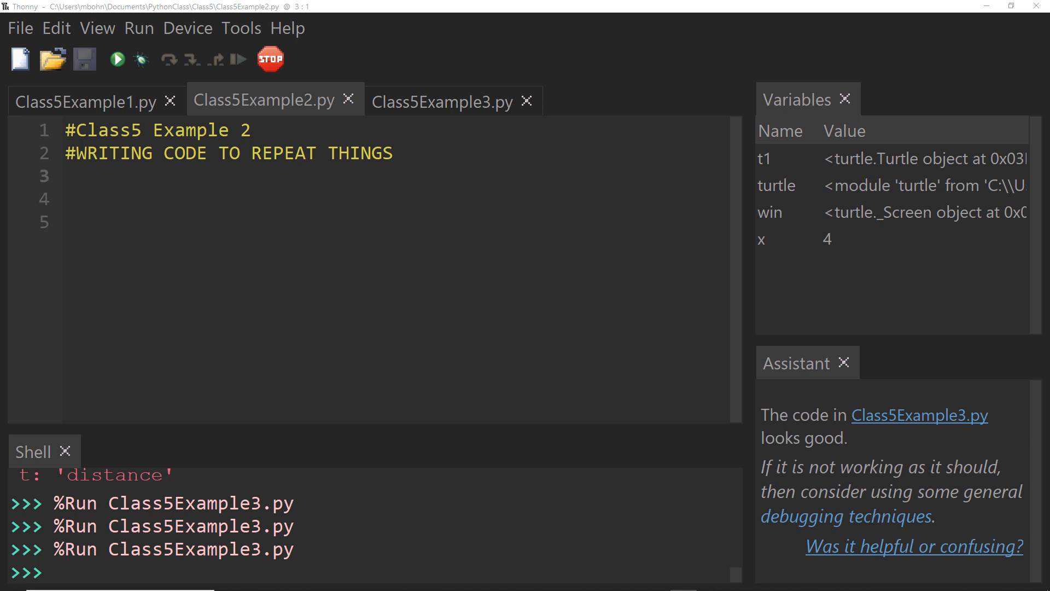
mouse_move(376, 432)
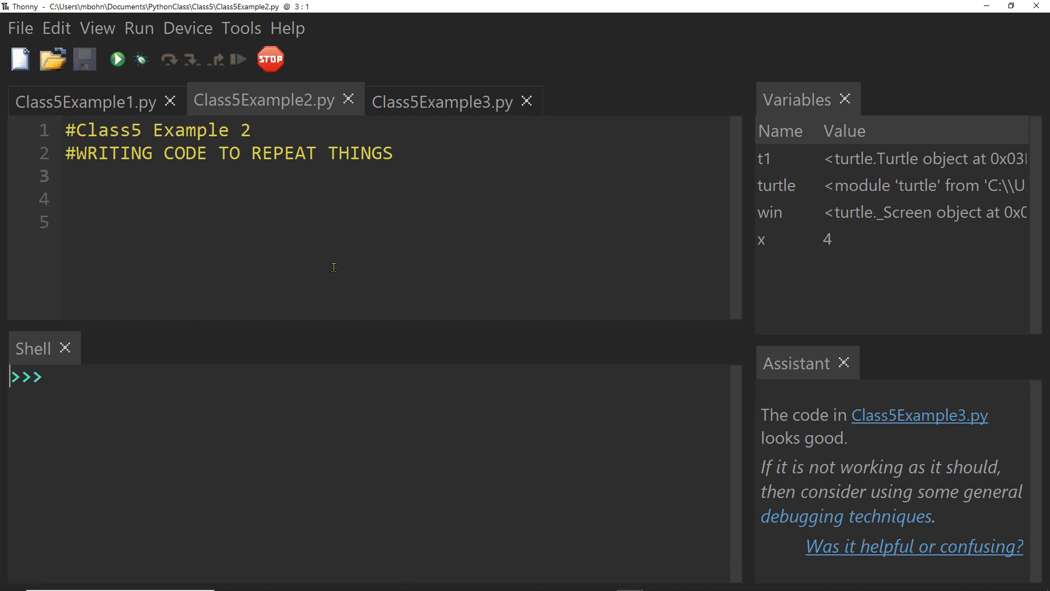
Step: Place the caret below the two header comments to add blank lines
click(394, 153)
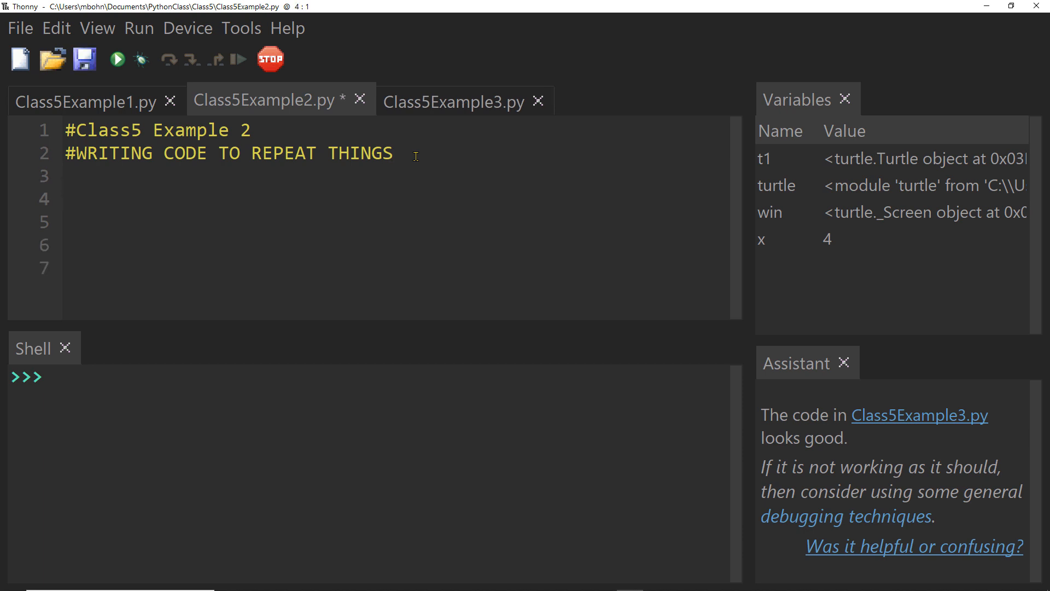
Step: Write 'for x in range(1,5):' with an indented 'print(x)' and run it to print 1 to 4
text(for)
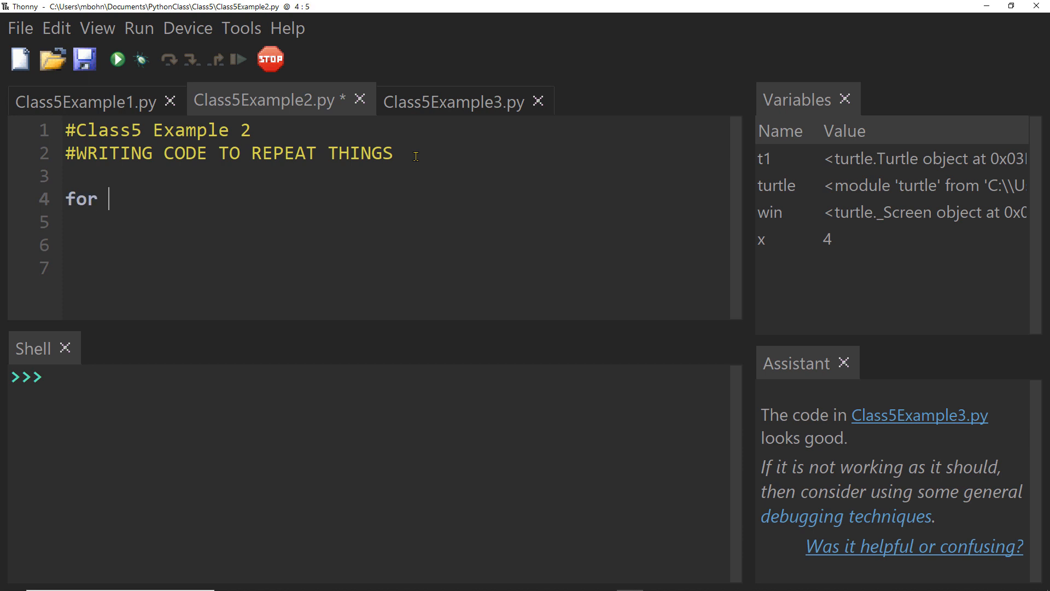
text(x in r)
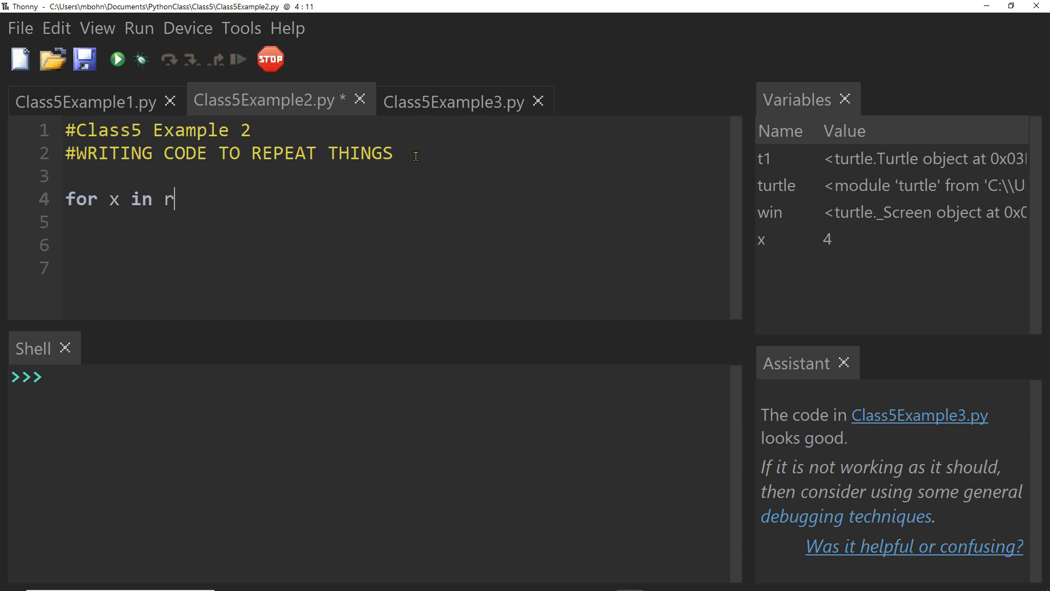
text(ange()
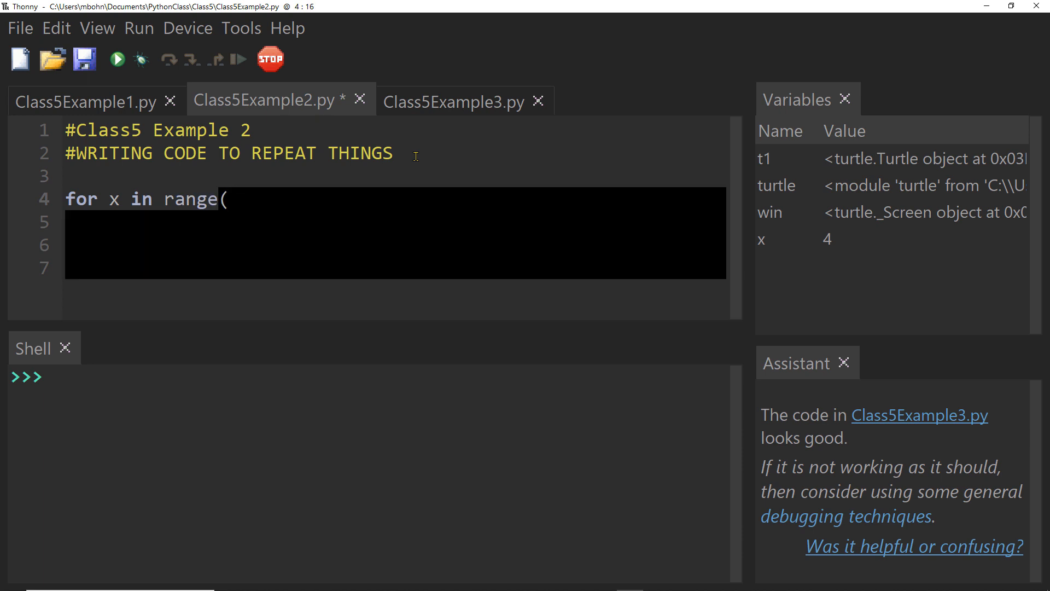
text(1,)
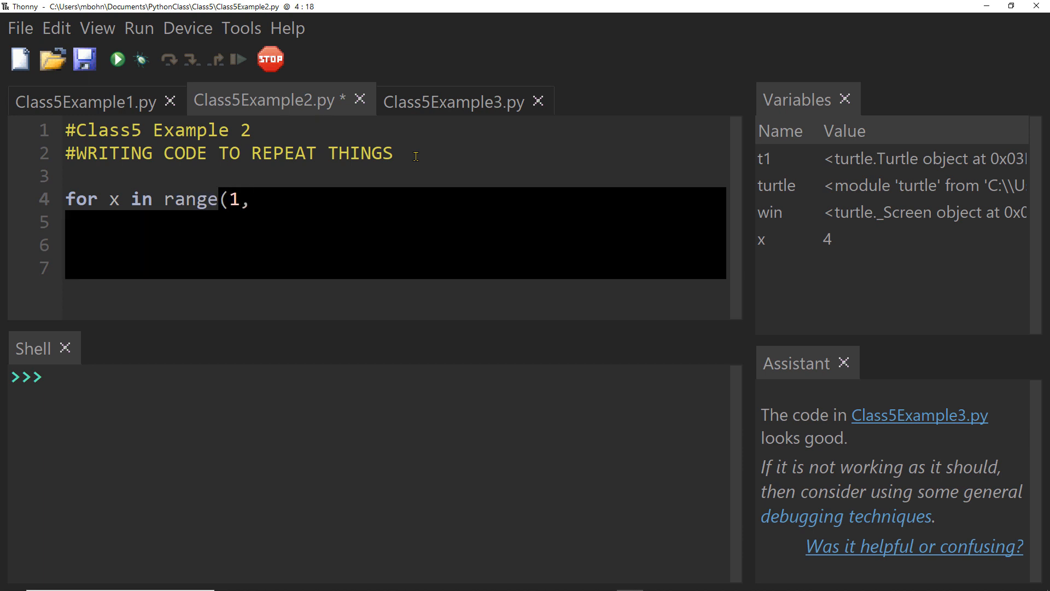
text(5):)
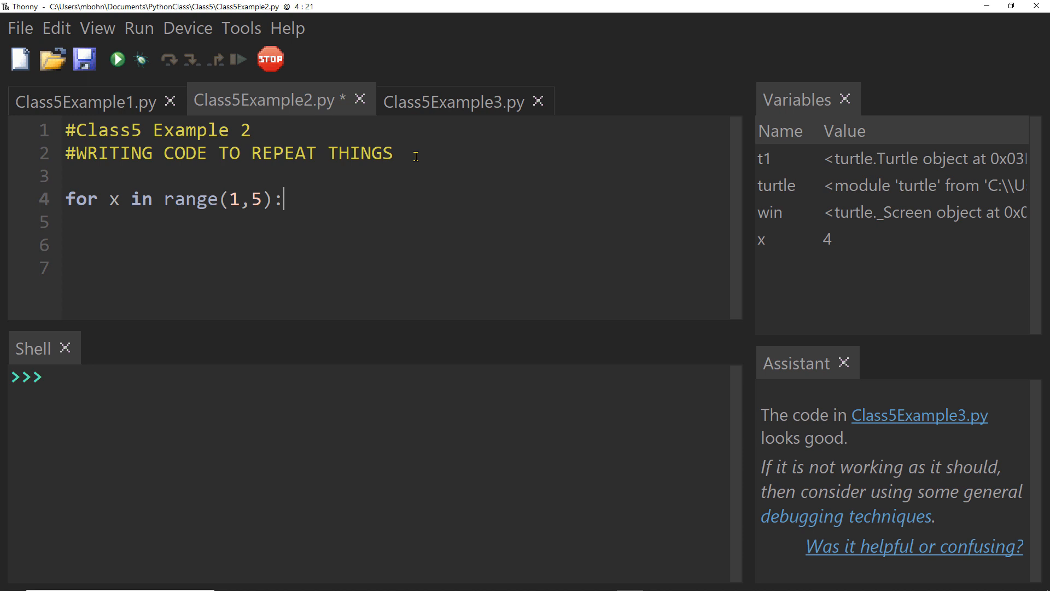
text(pri)
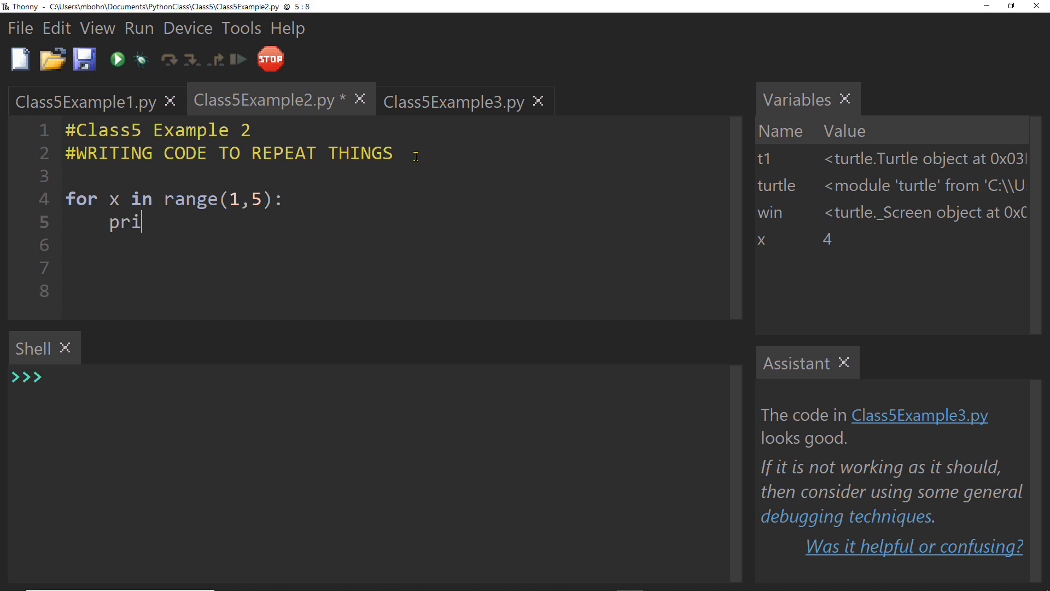
text(nt(x))
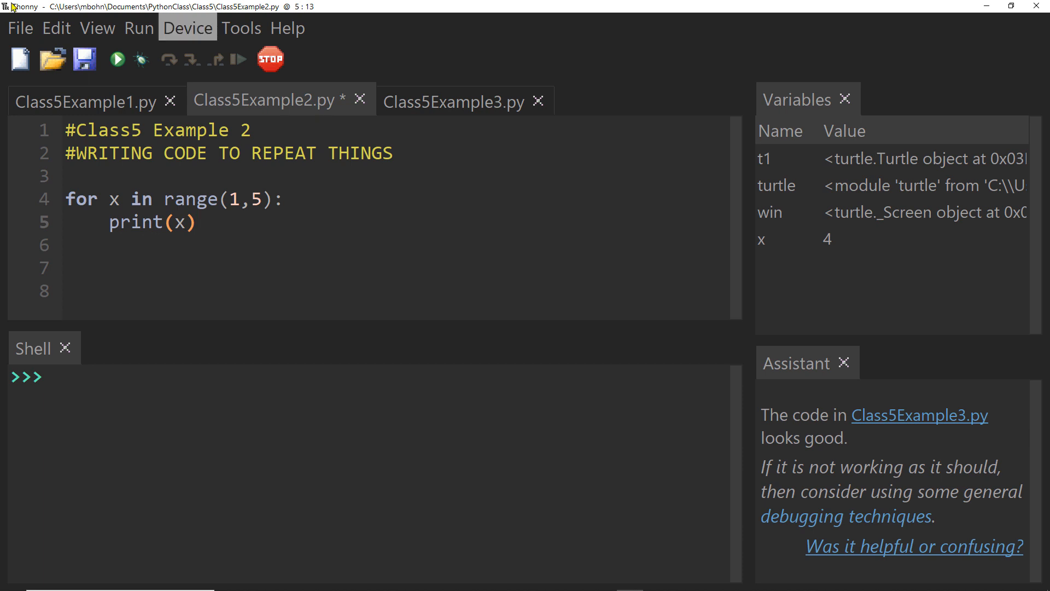
click(117, 59)
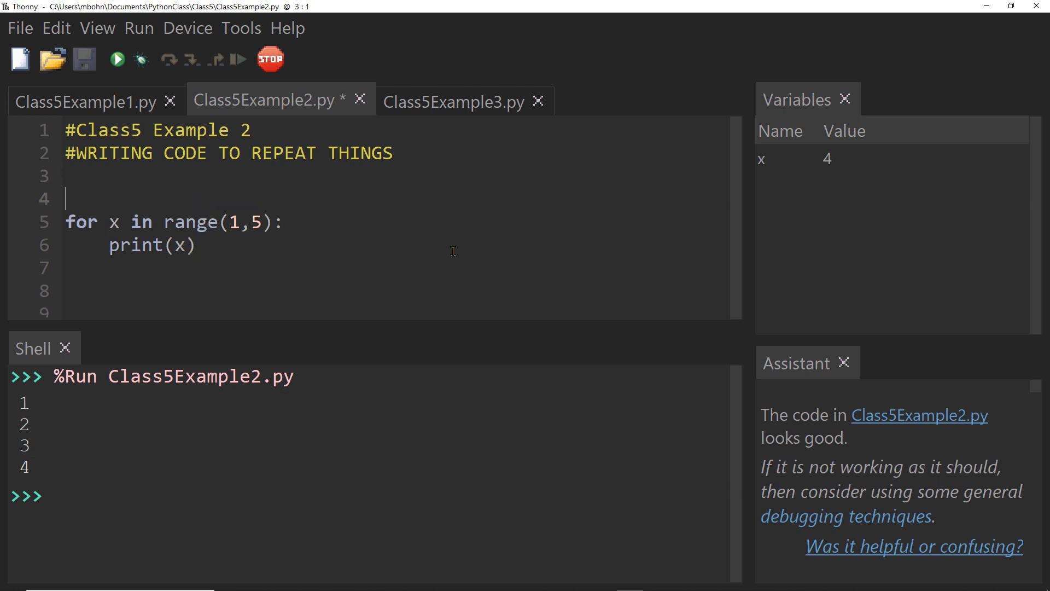
Step: Add separate print(1)–print(4) lines above the loop, run them, then delete them again
text(prin)
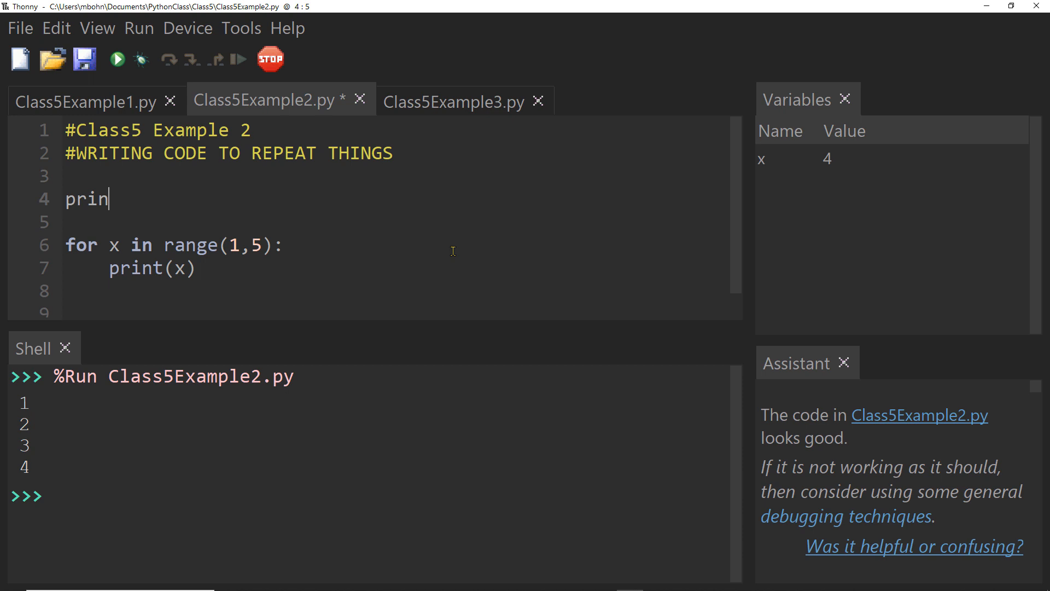
text(t(1)
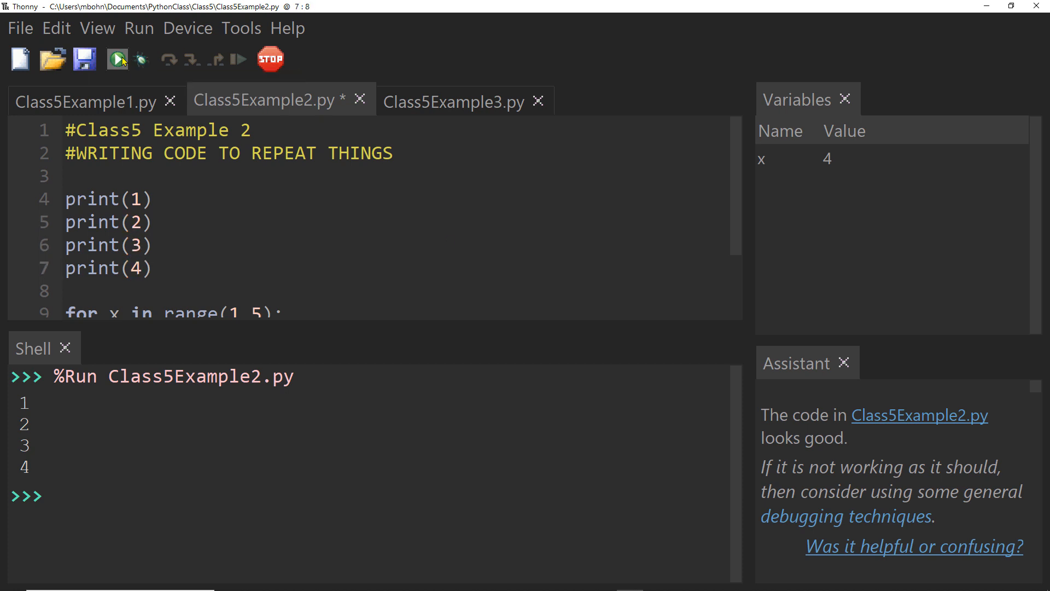
click(117, 59)
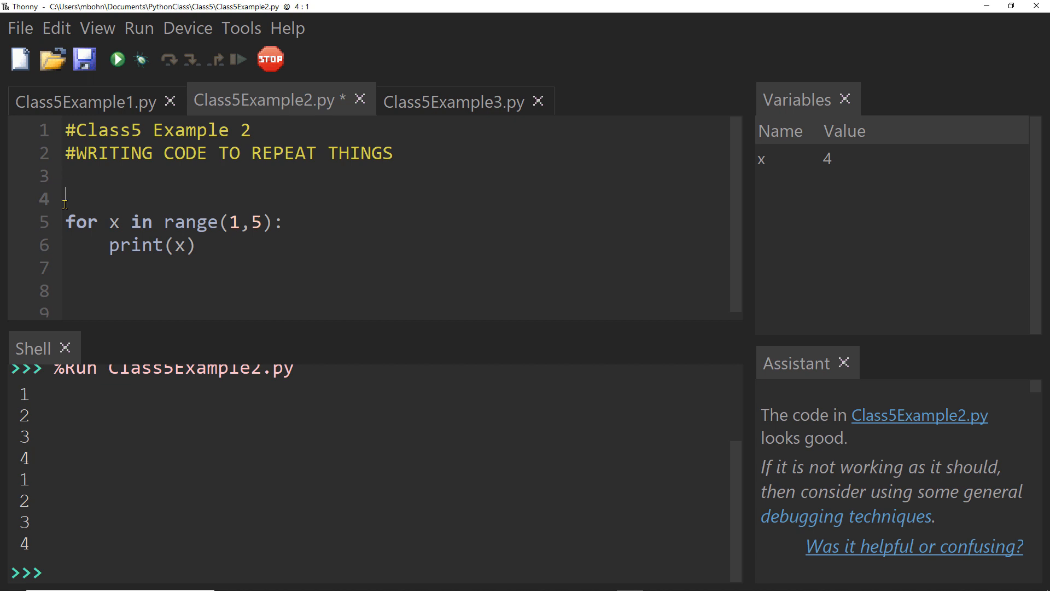
key(Backspace)
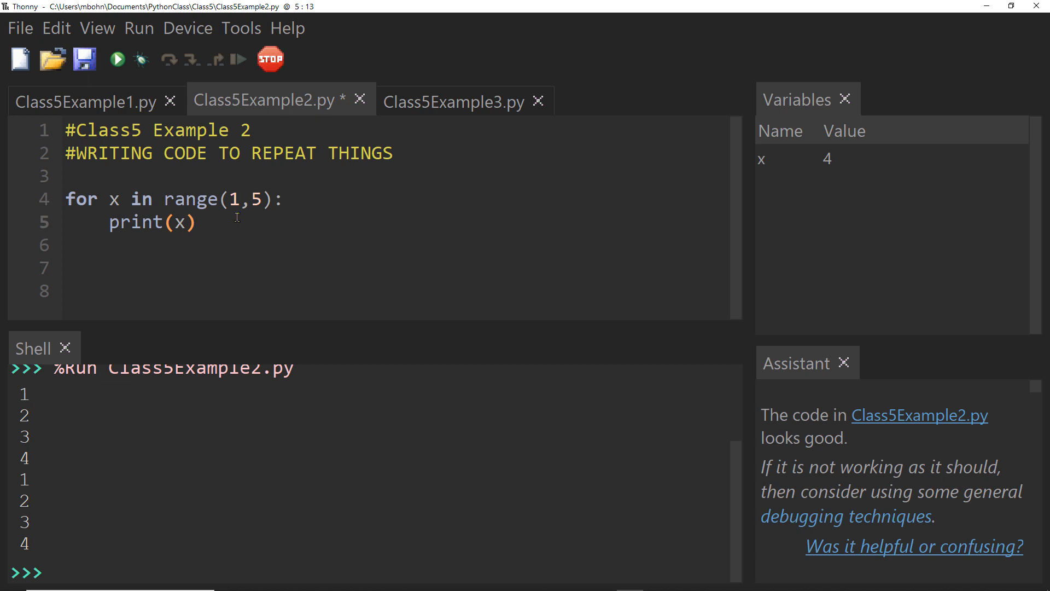
mouse_move(111, 199)
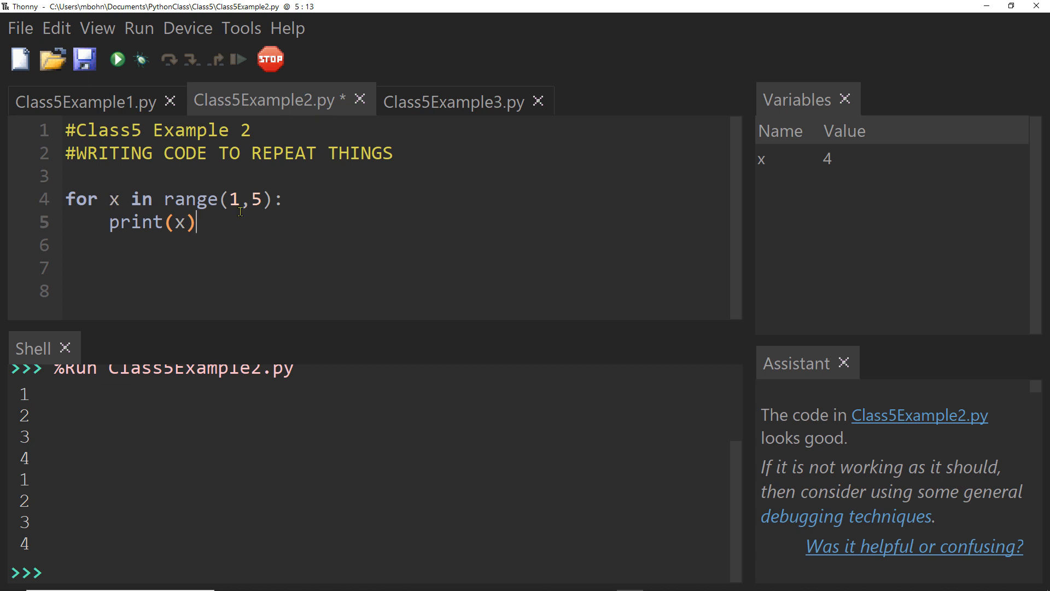
Step: Rename the loop variable x to count and then y in both lines, and rerun to print 1 to 4
double_click(80, 199)
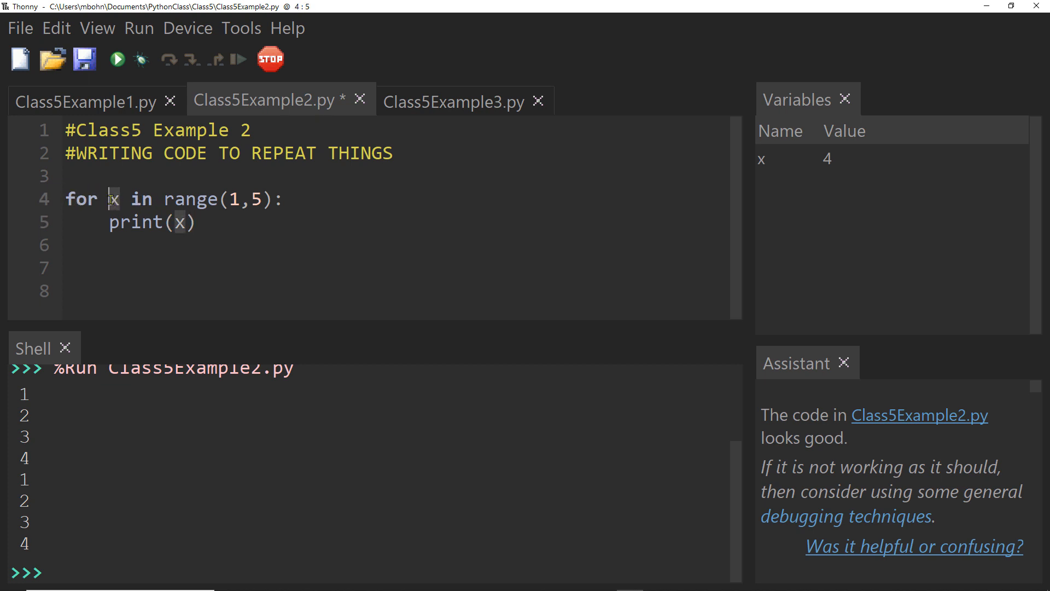
double_click(114, 199)
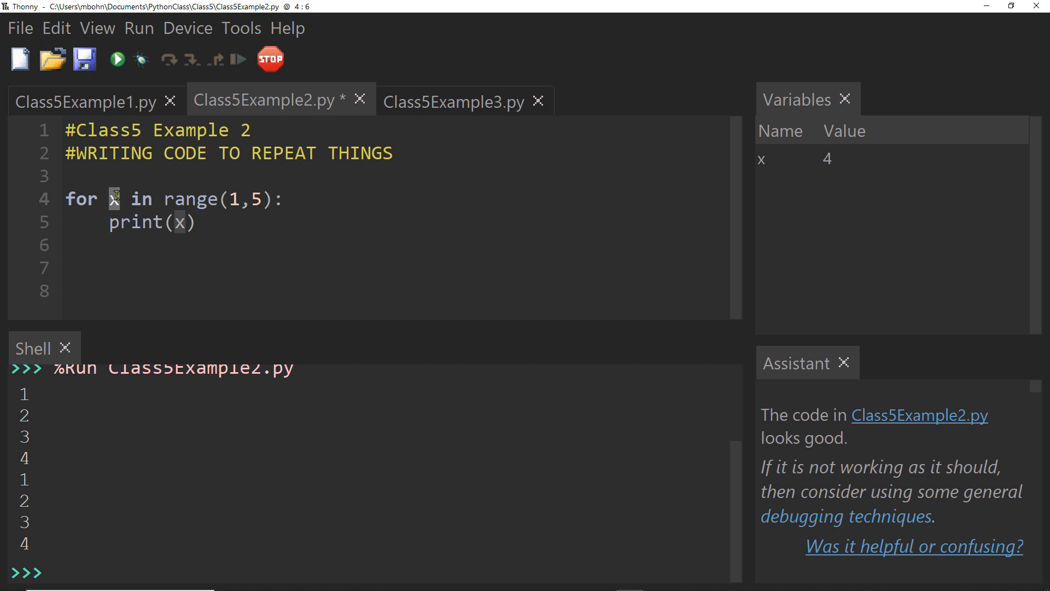
text(ount)
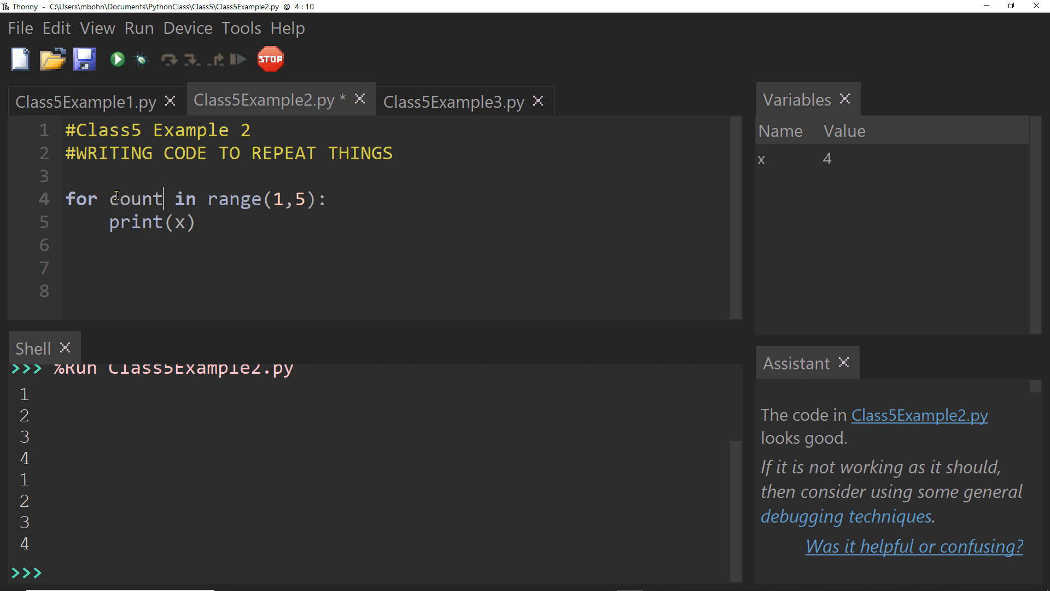
click(180, 222)
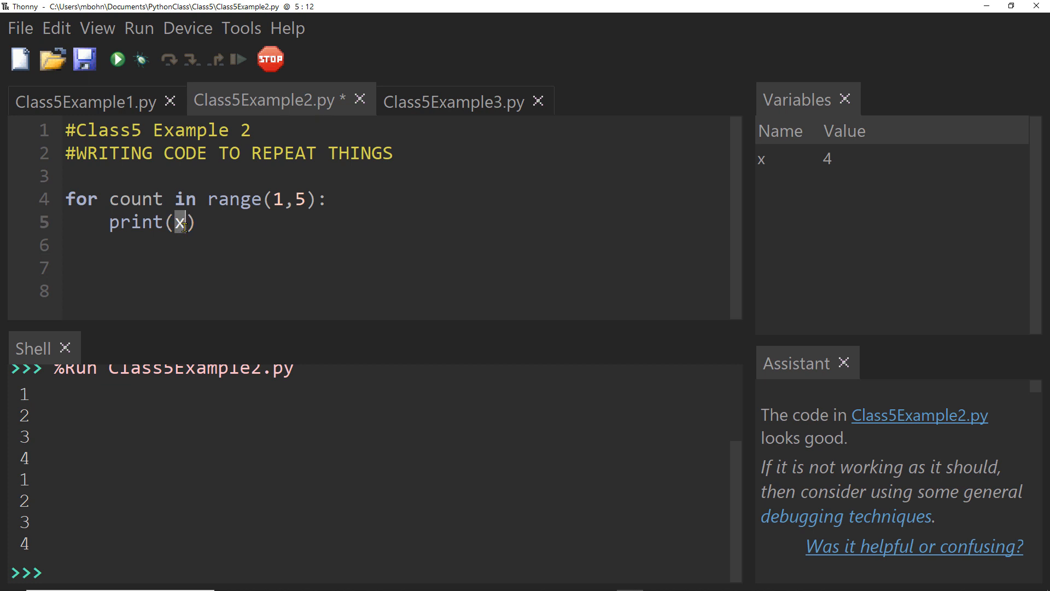
text(count)
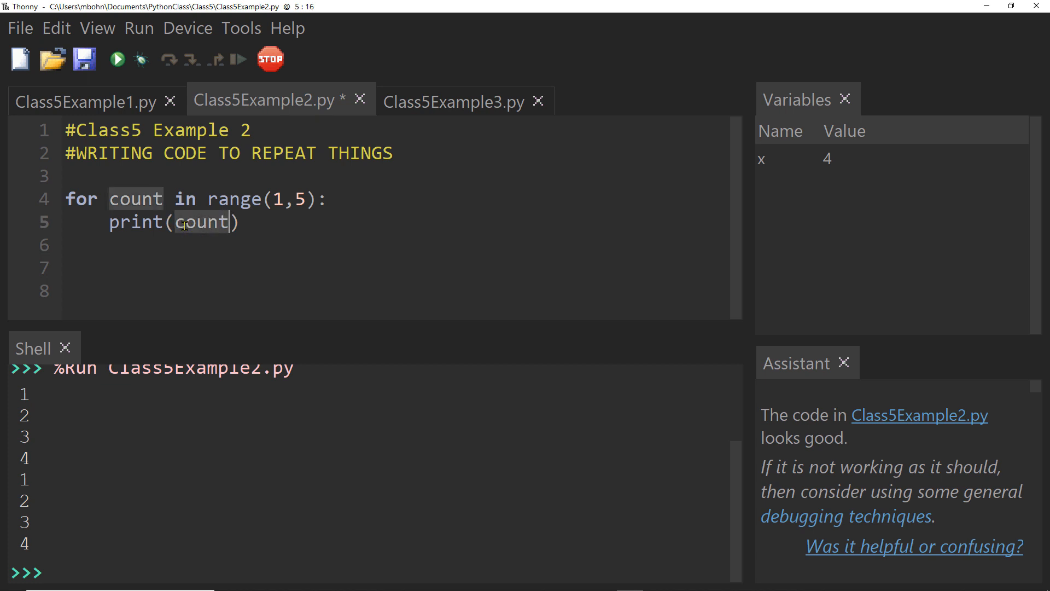
text(y)
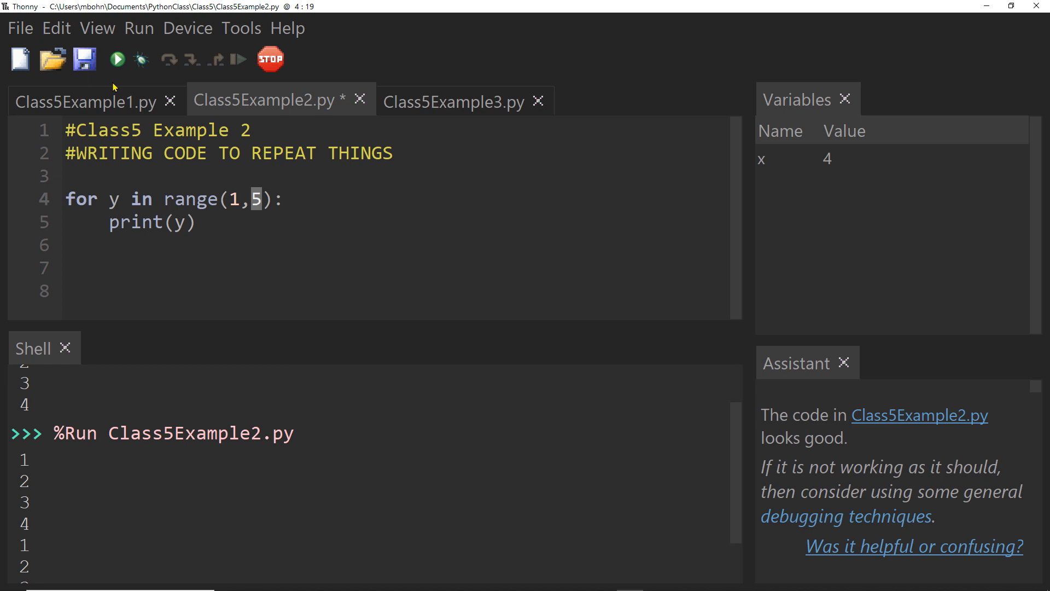
click(117, 59)
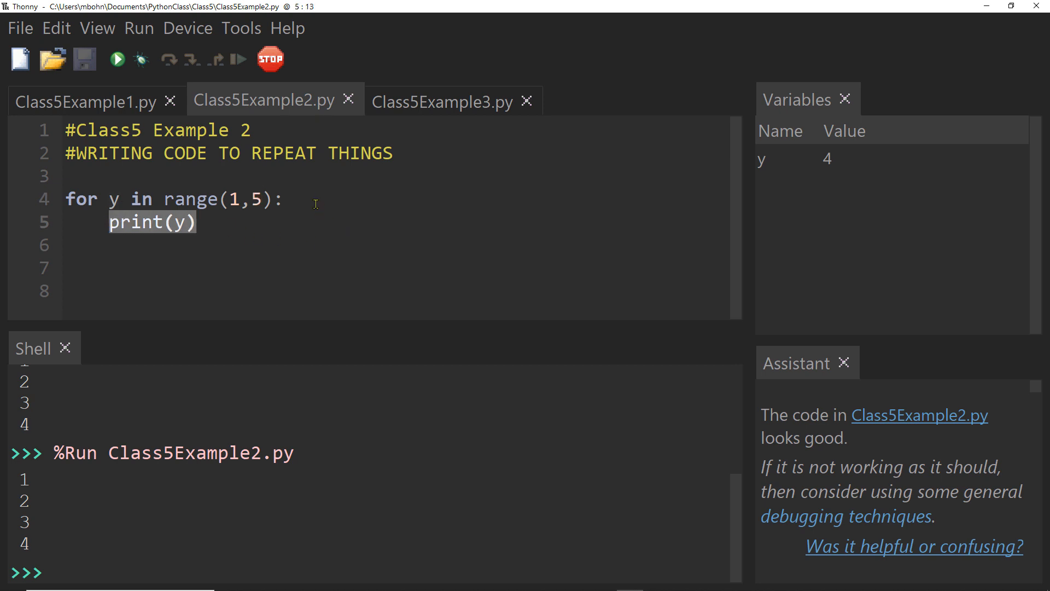
click(282, 198)
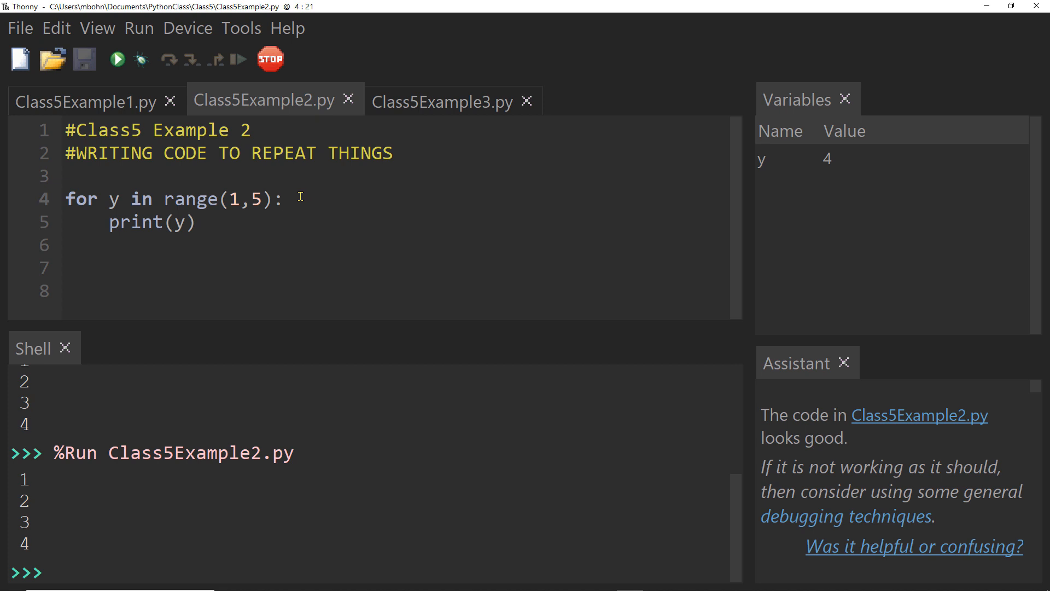
click(267, 199)
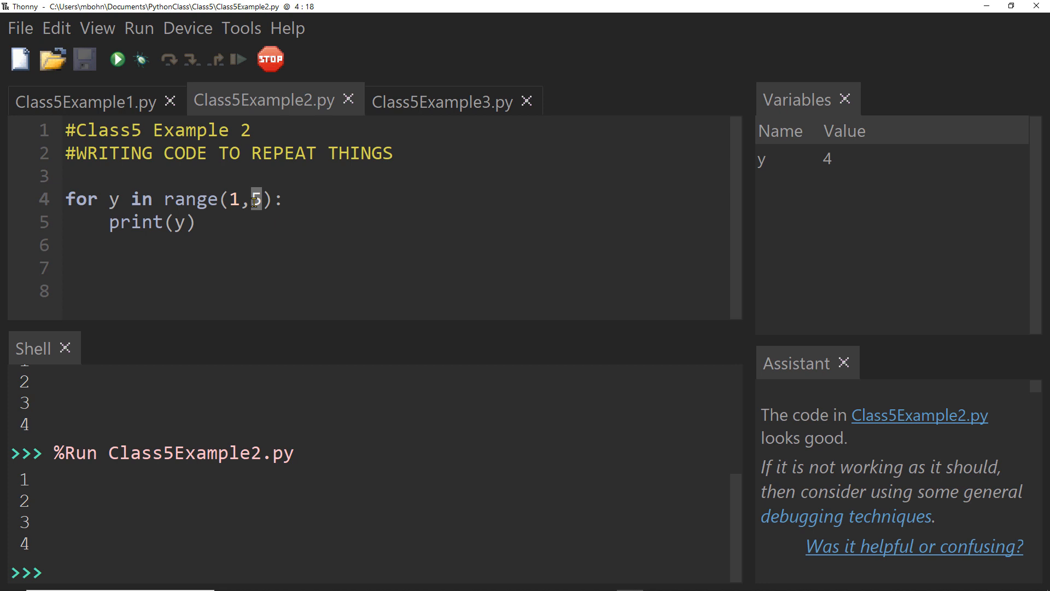
text(1)
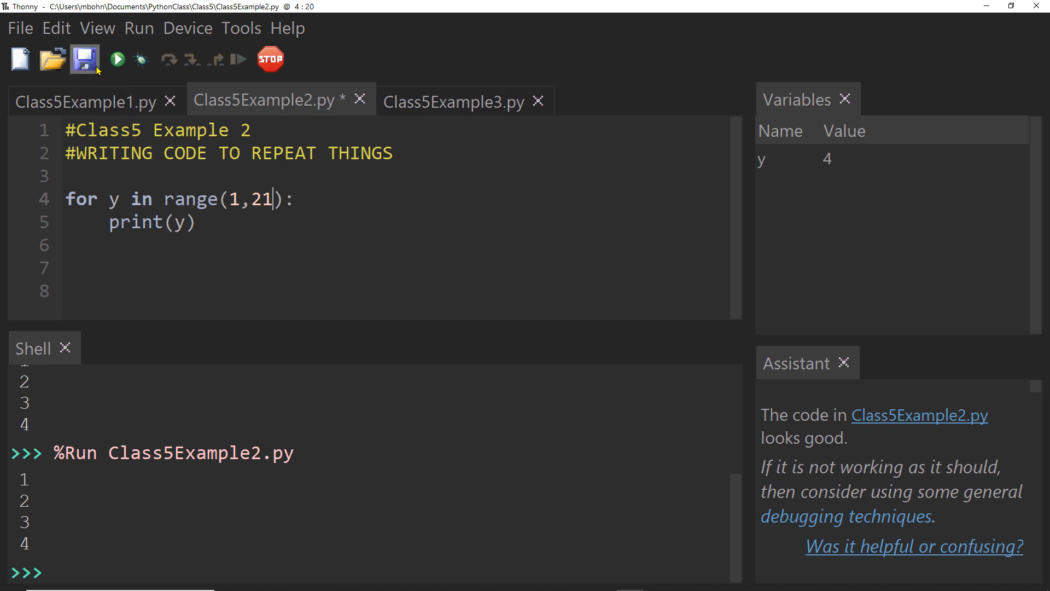
click(84, 59)
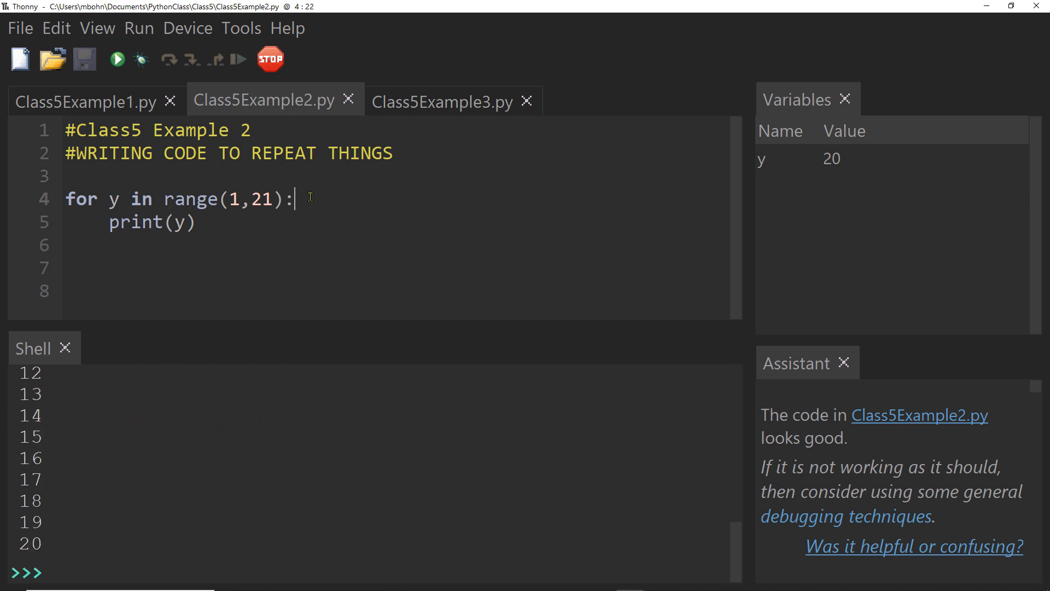
mouse_move(377, 240)
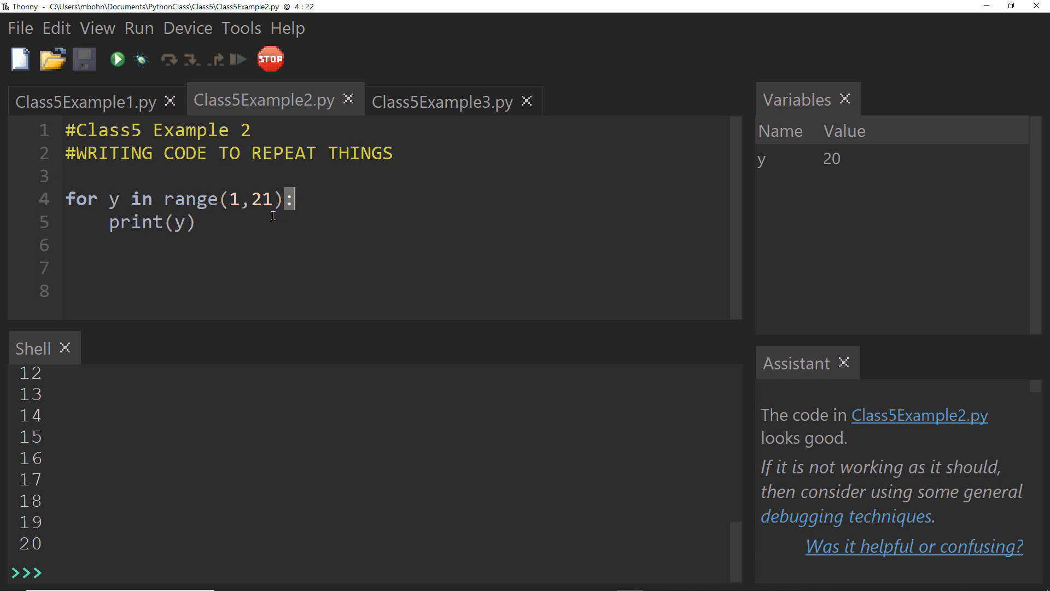
click(153, 222)
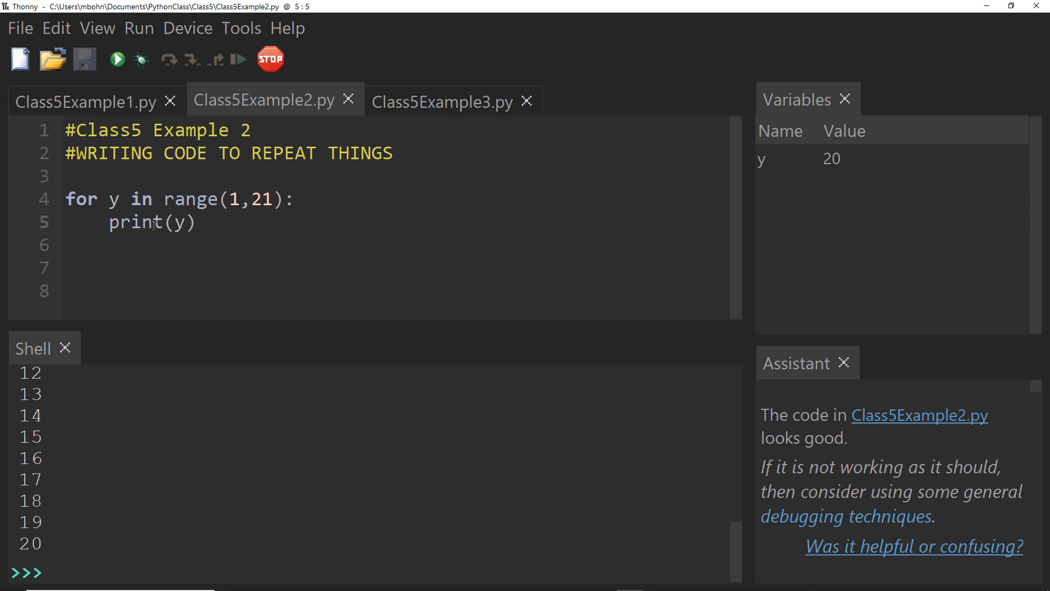
click(196, 223)
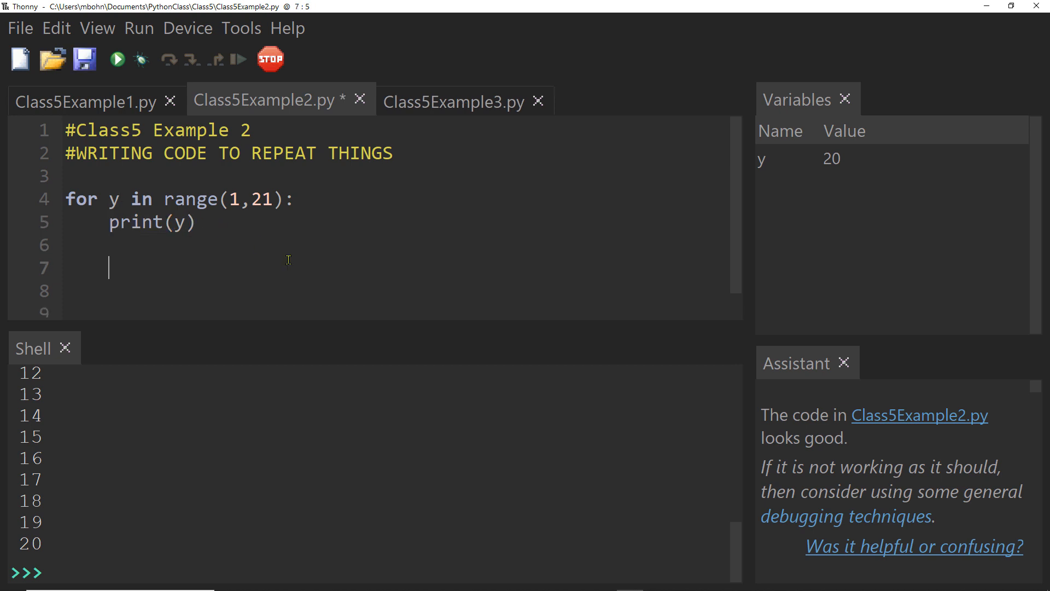
Step: Add print("HELLO") after the loop and run so HELLO prints once
text(prin)
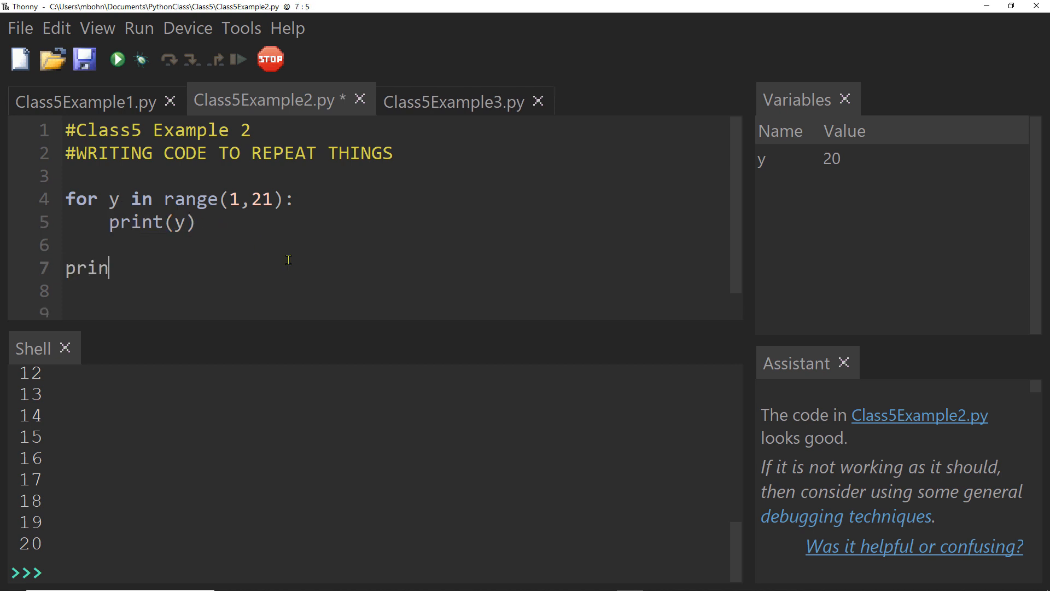
text(t("HEL)
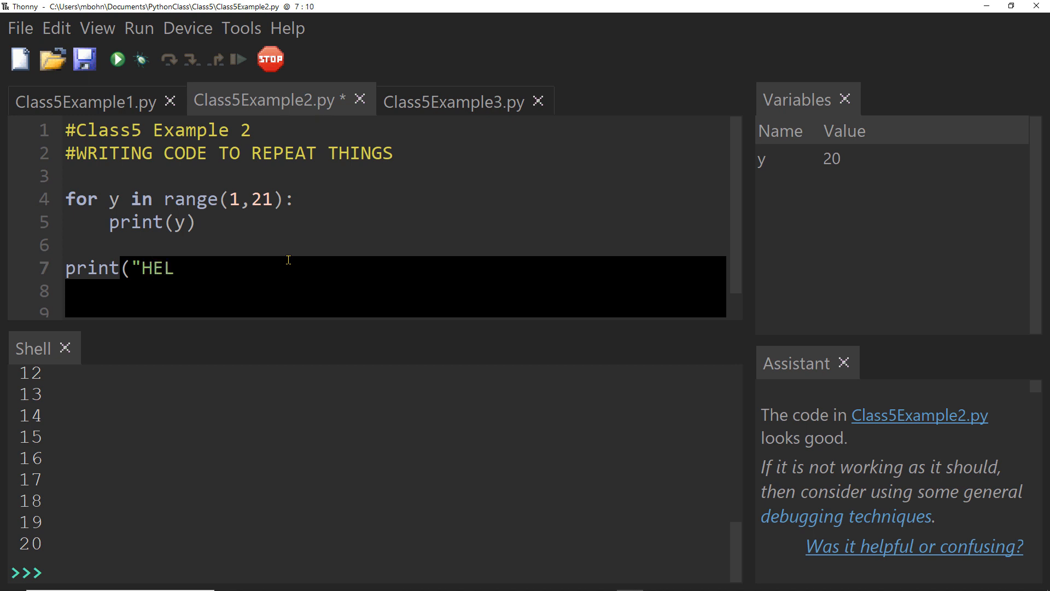
text(LO"))
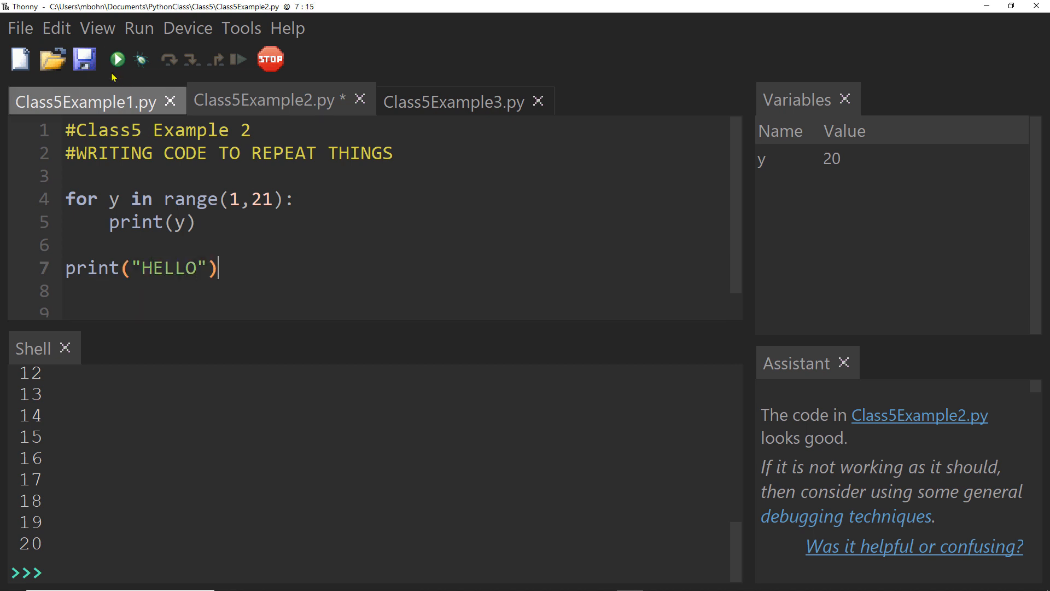
click(117, 59)
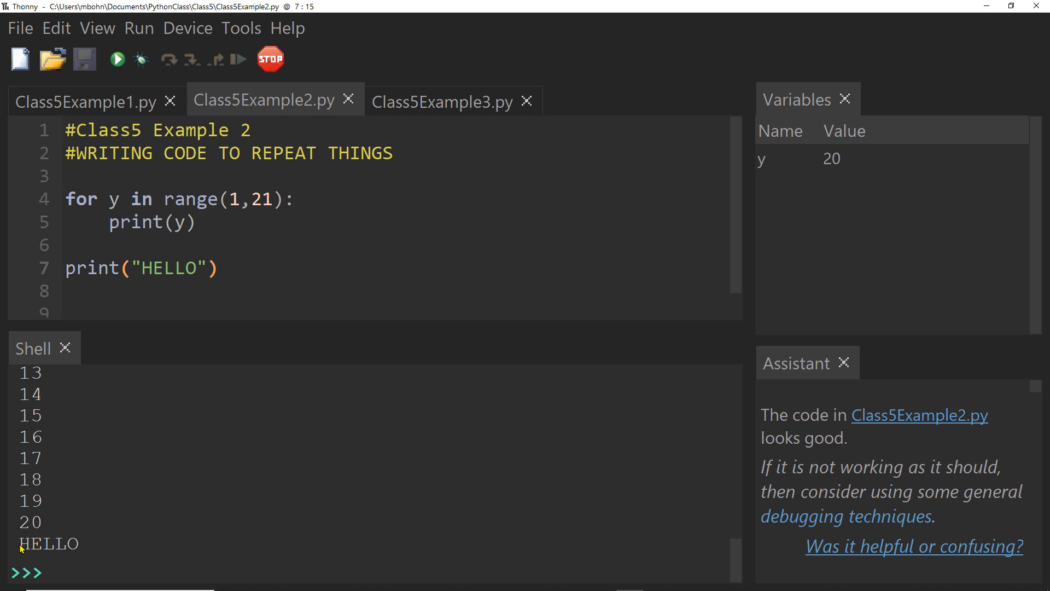
Step: Move the HELLO print inside the loop, run it, then select and remove the line
double_click(48, 544)
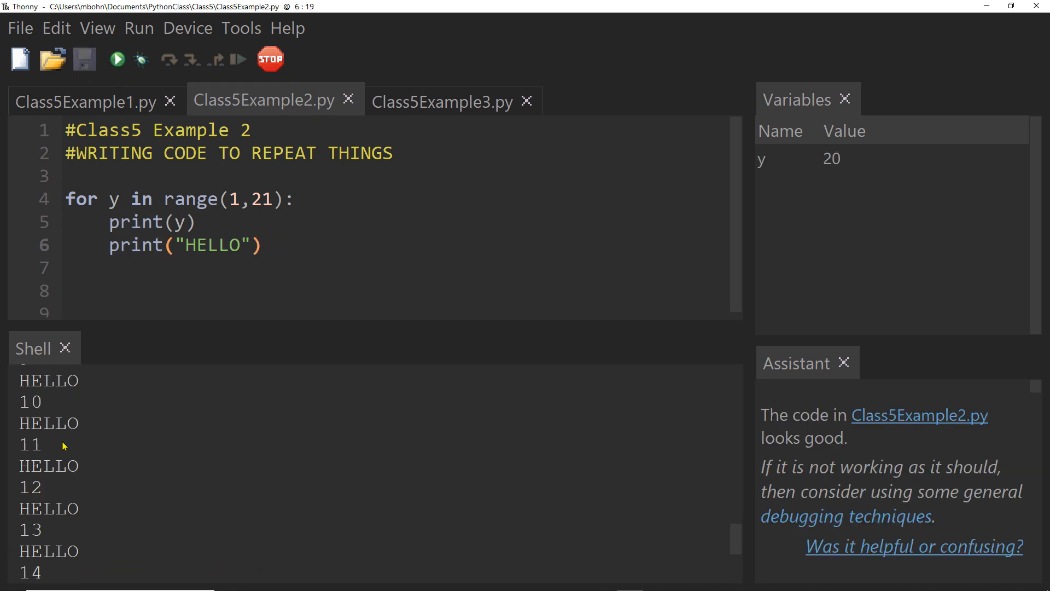
scroll(up, 3)
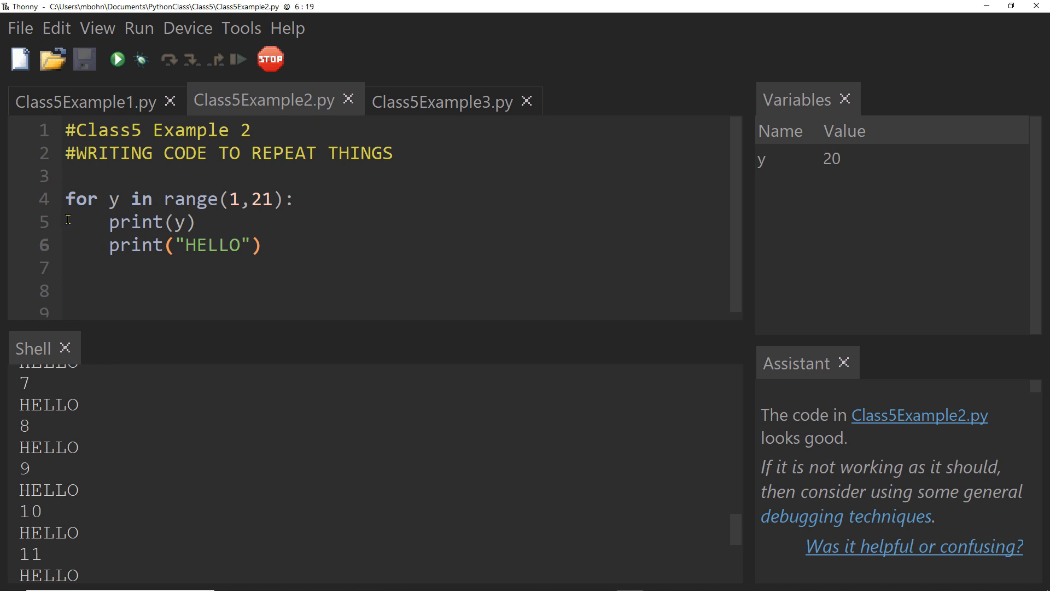
click(77, 199)
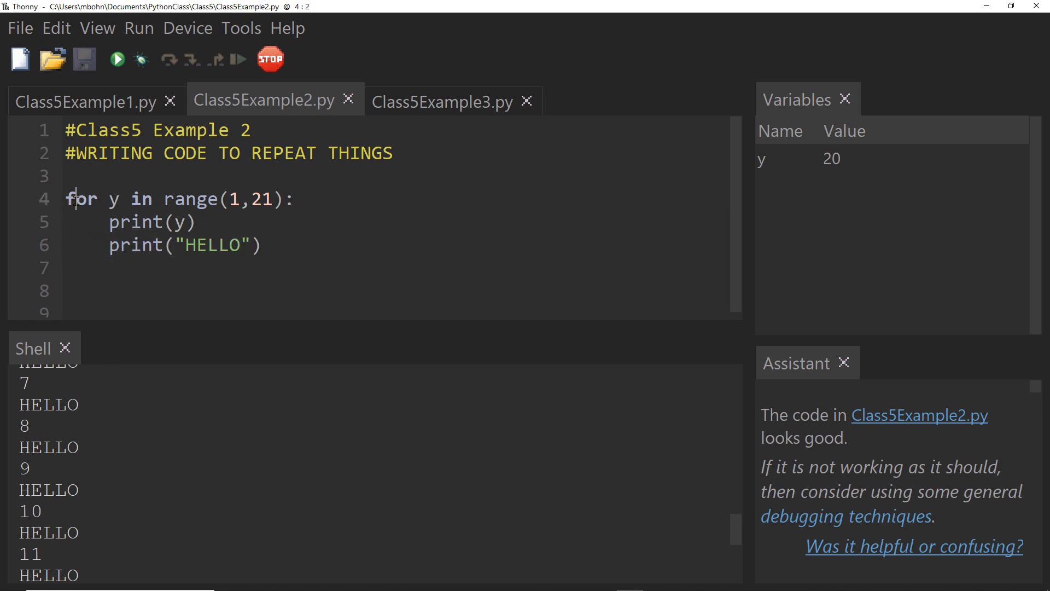
drag(66, 199, 264, 245)
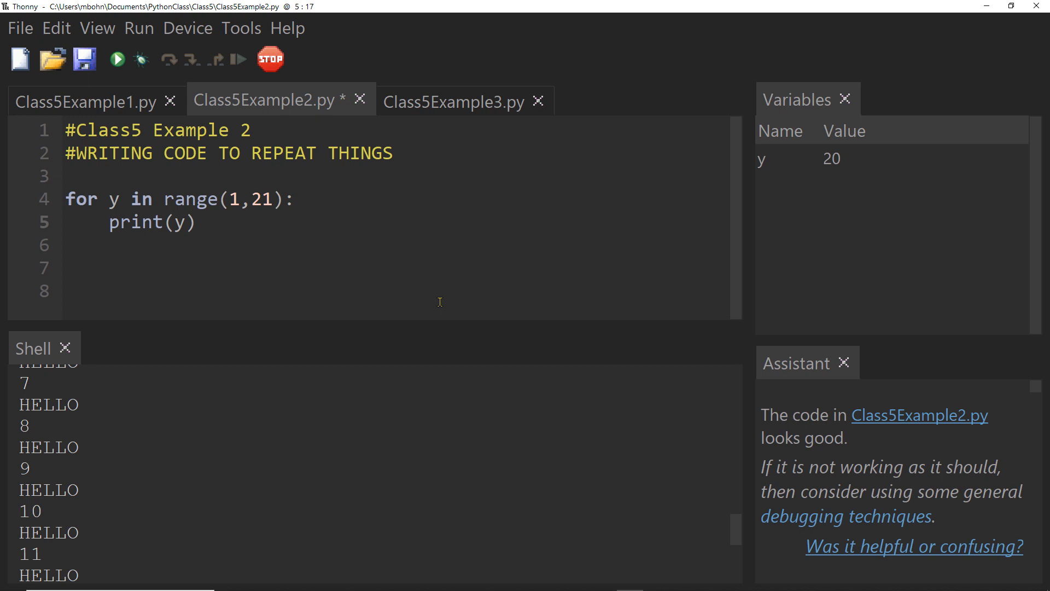
click(239, 222)
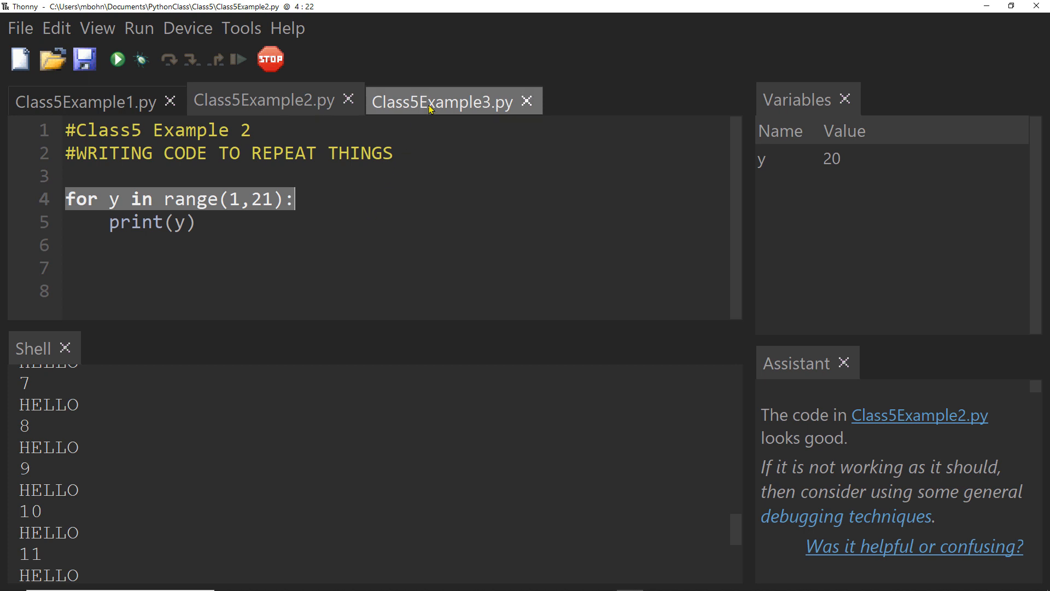
Step: Switch to Class5Example3.py and add a first t1.forward(100) after the turtle creation line
click(442, 102)
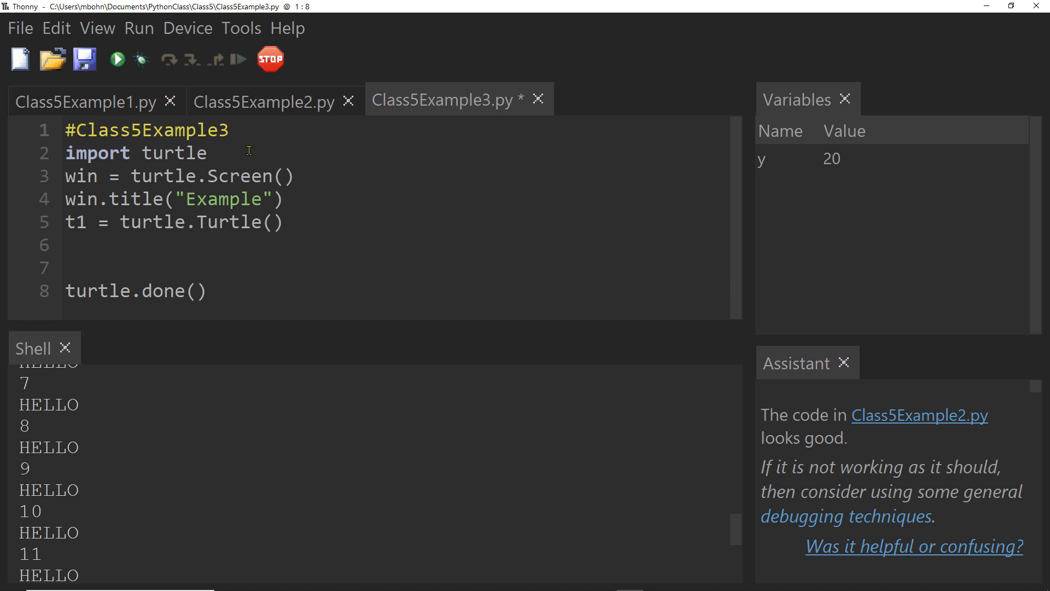
double_click(173, 153)
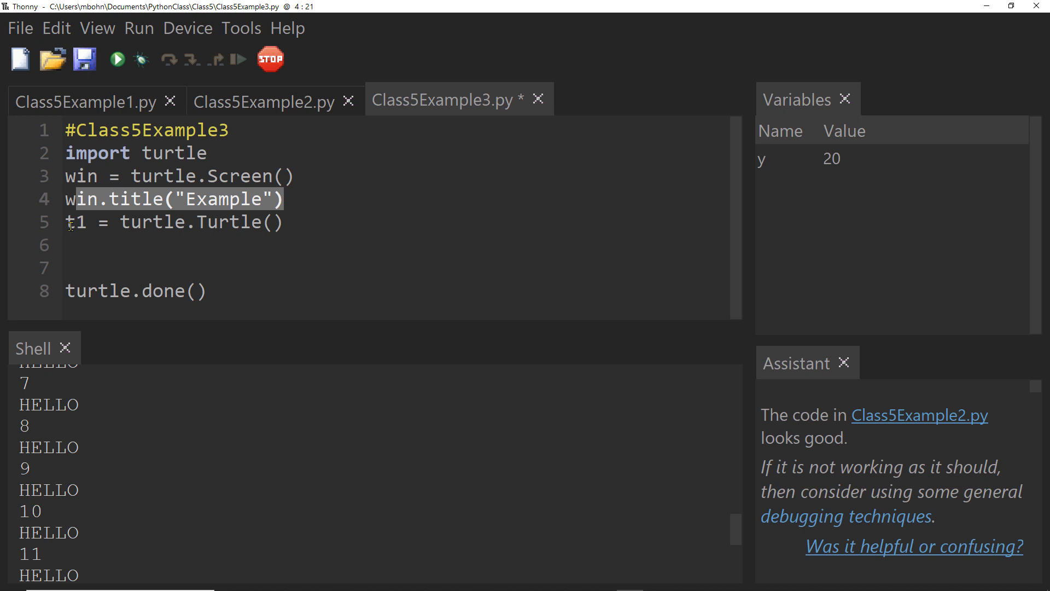
click(337, 221)
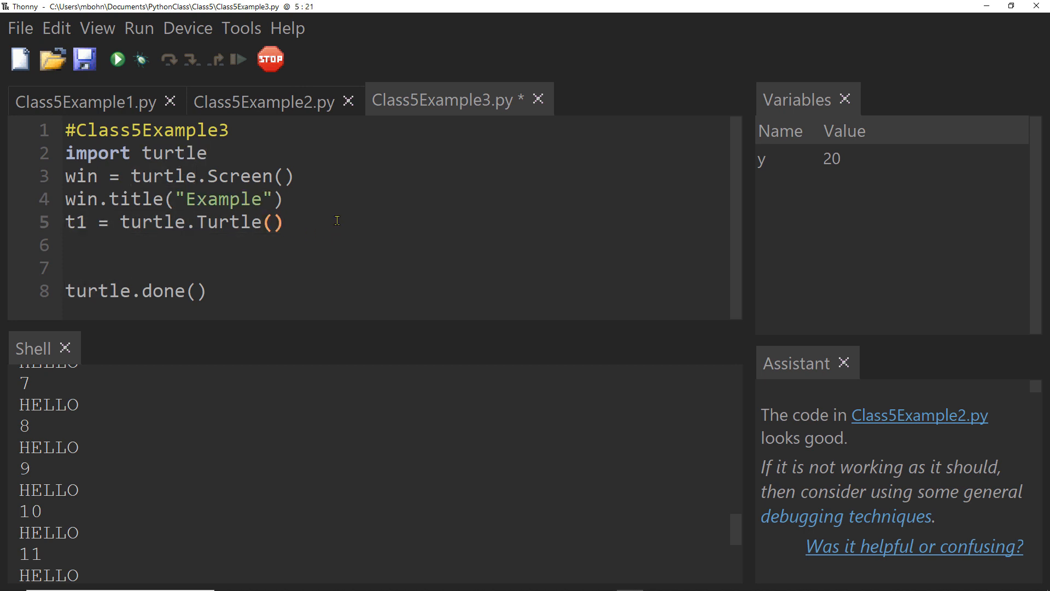
key(Return)
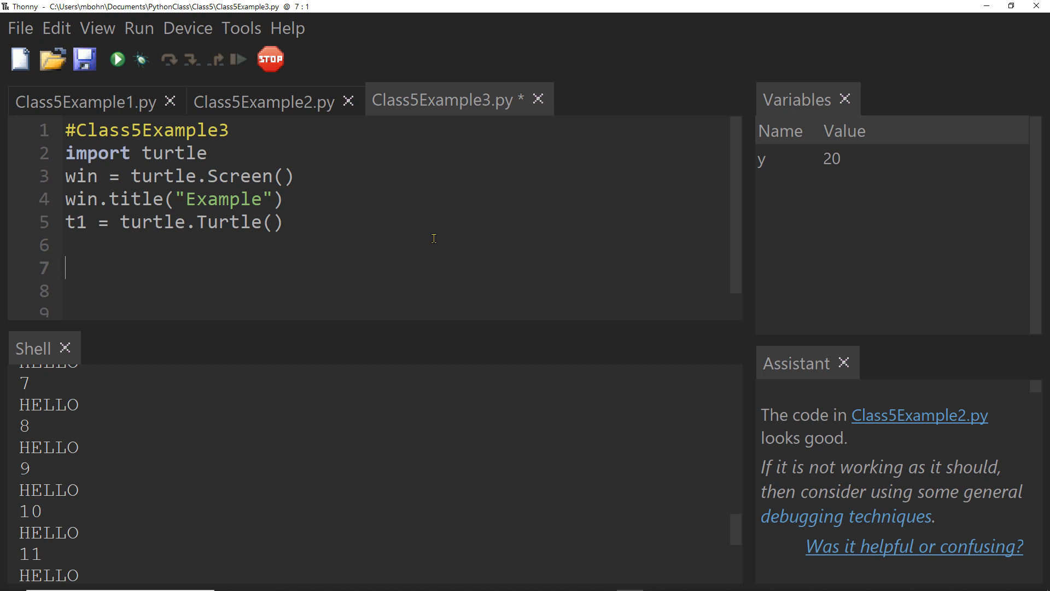
text(t1)
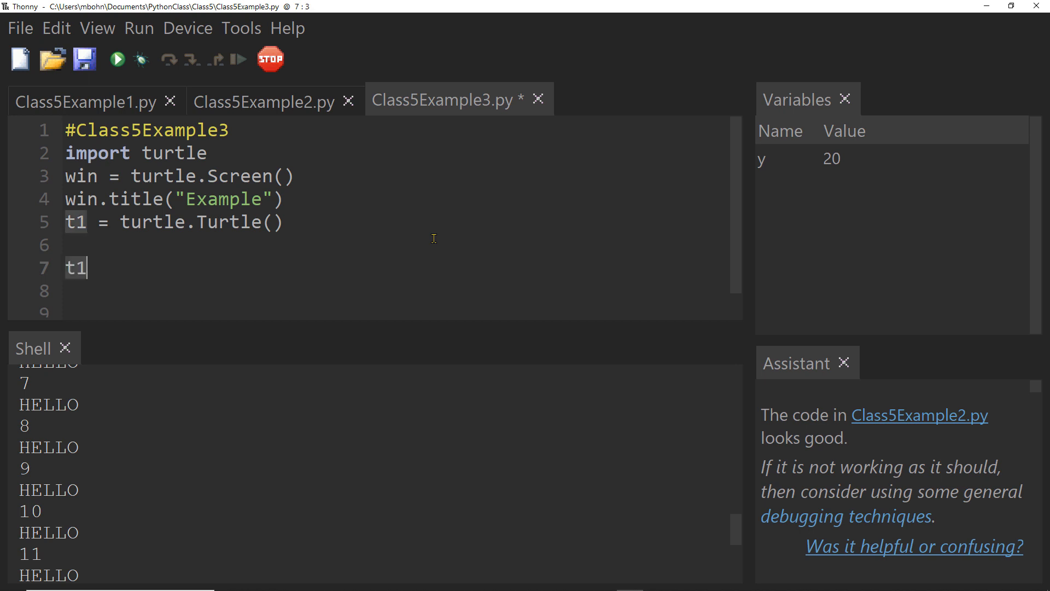
text(.forward)
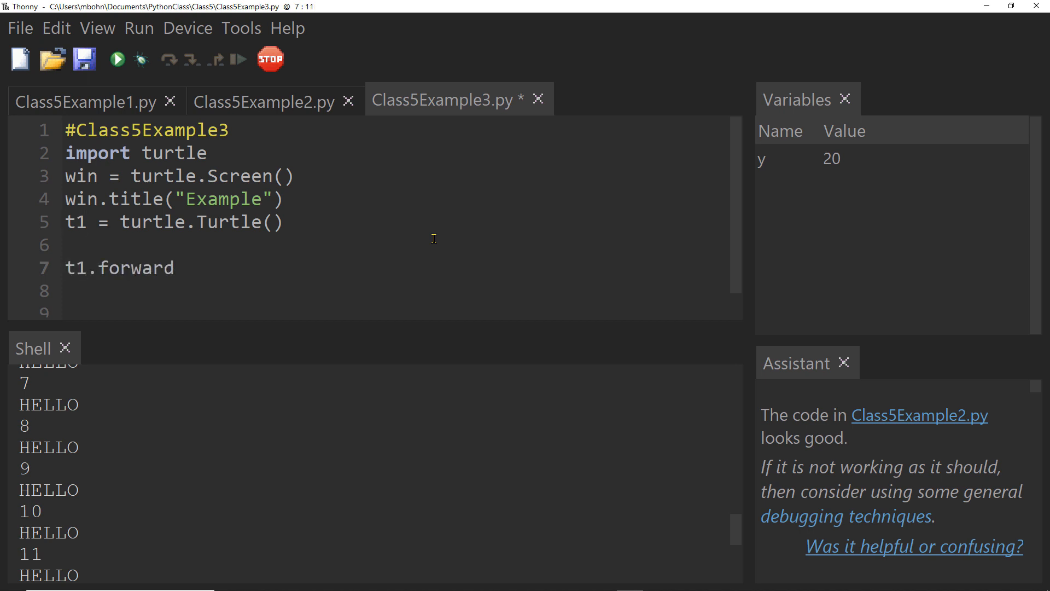
text((100))
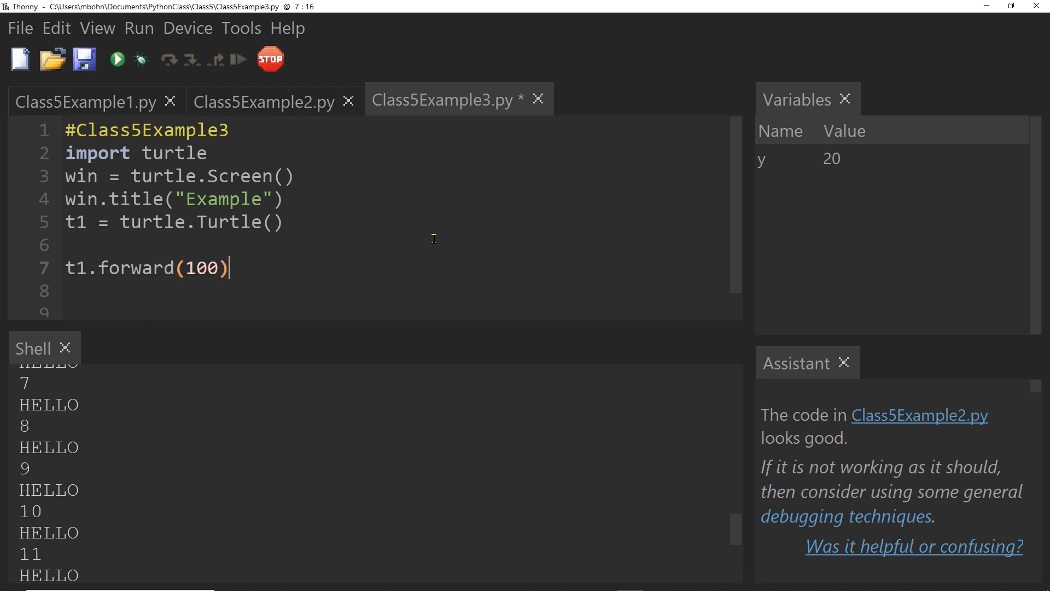
Step: Add the remaining alternating t1.left(90) and t1.forward(100) lines, ending with a fourth forward
text(t1.forw)
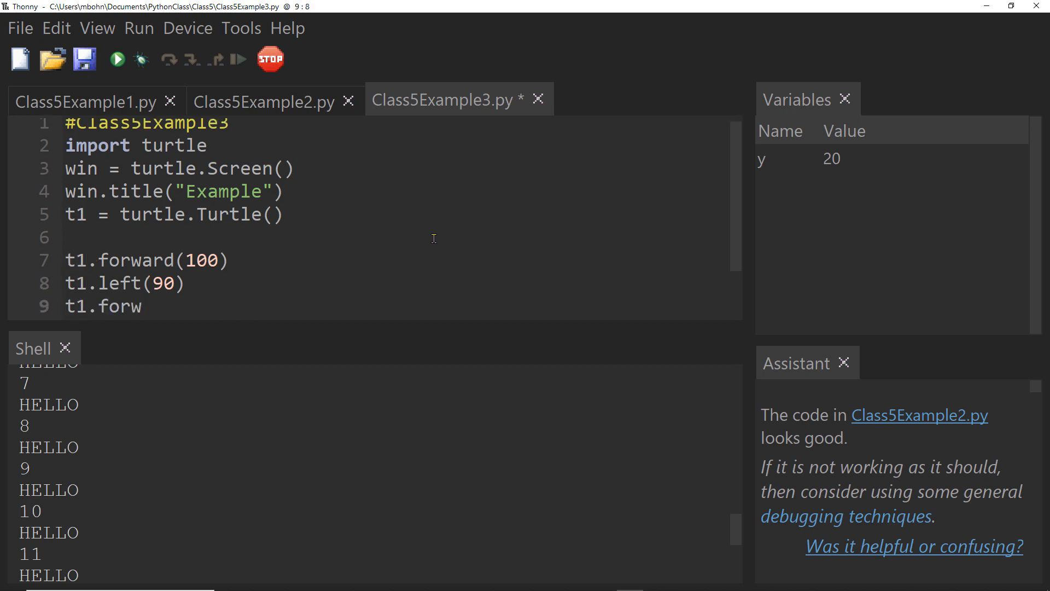
text(ard(100)
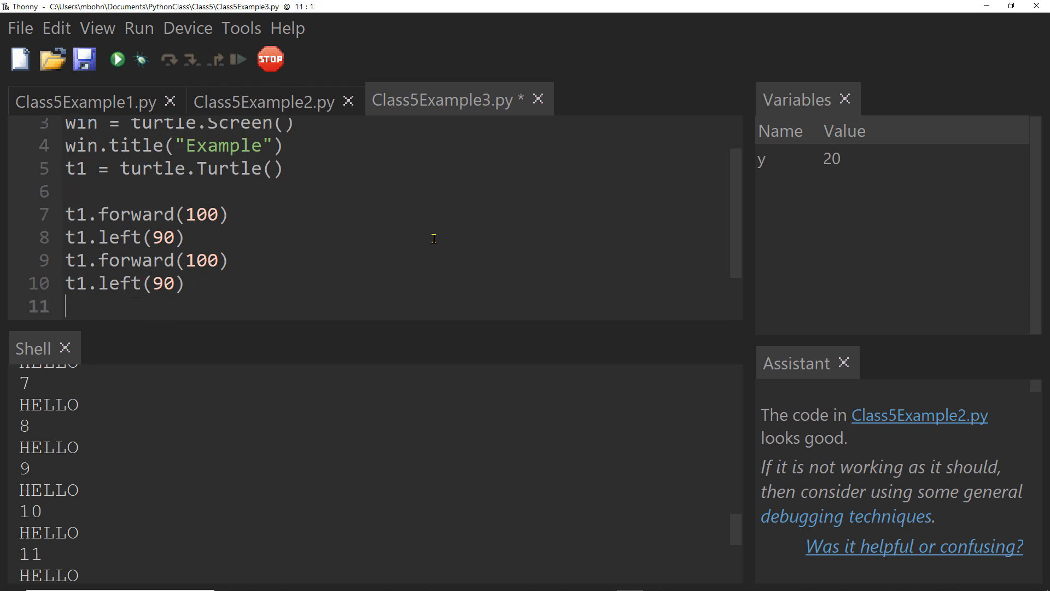
text(t1.)
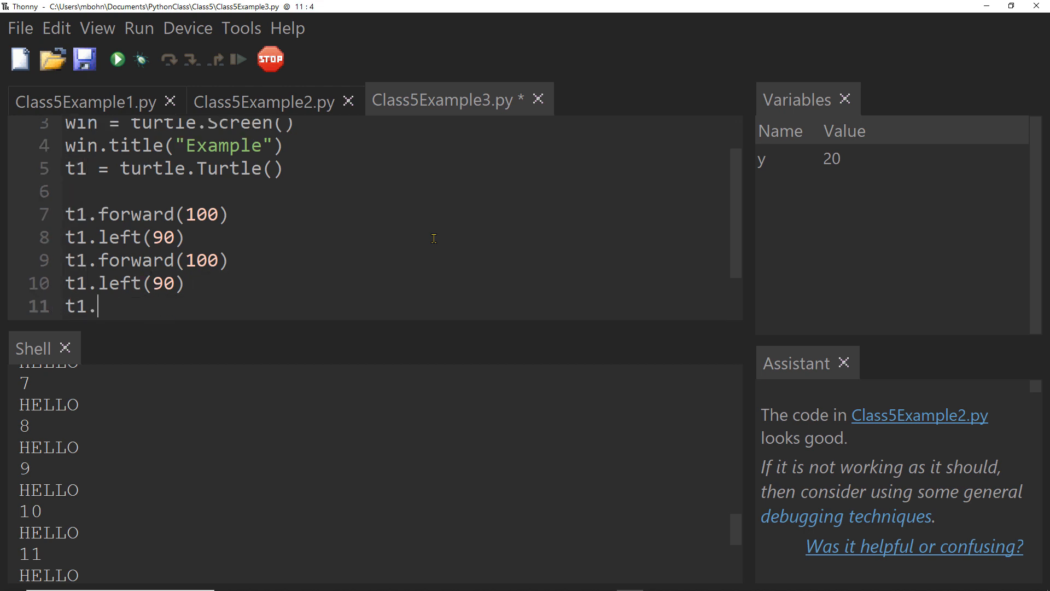
text(forward()
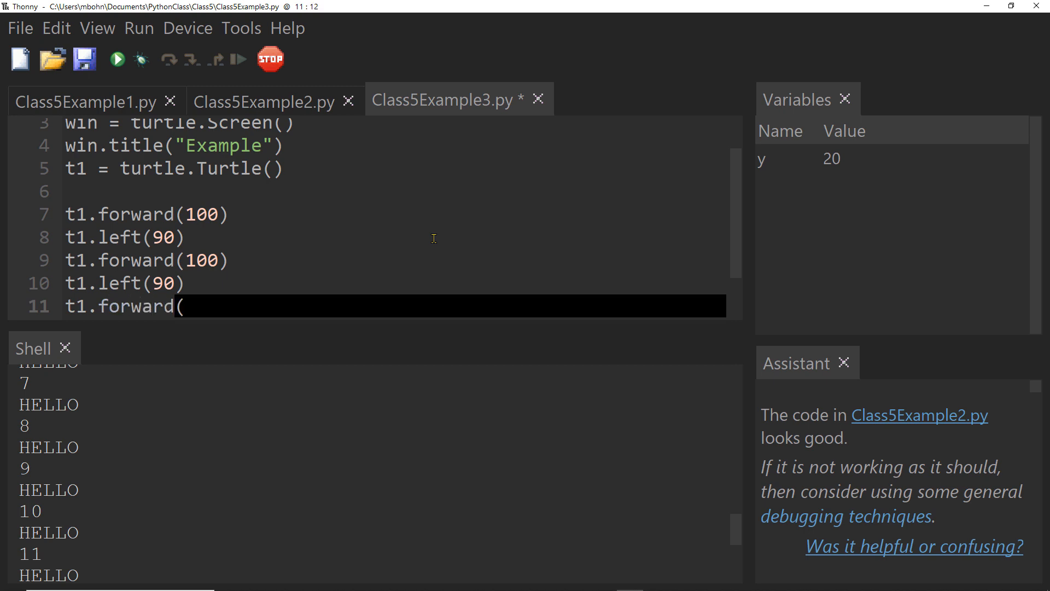
text(100))
text(t1.forw)
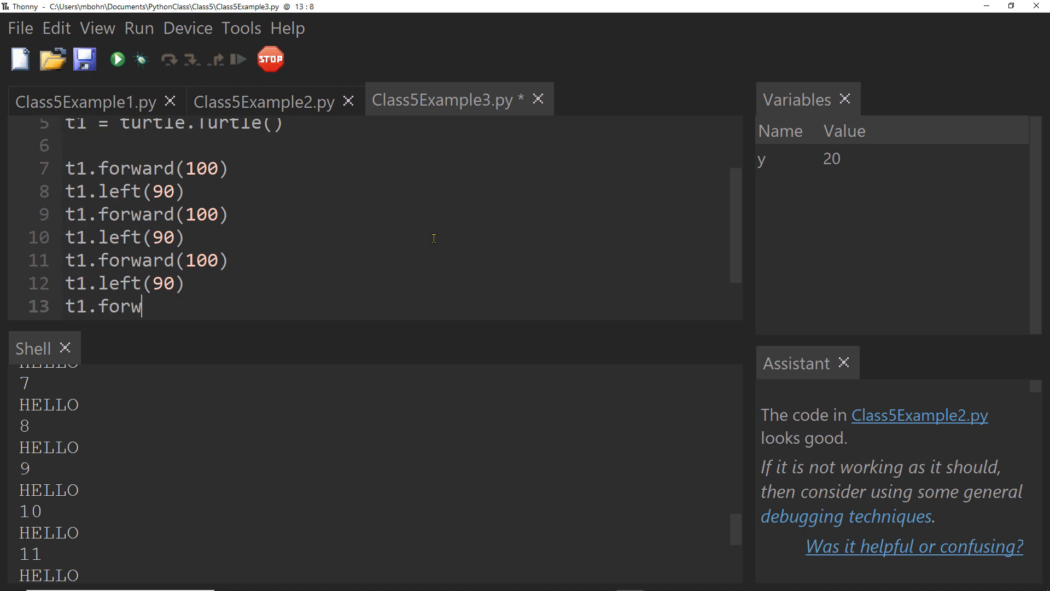
text(ard(100))
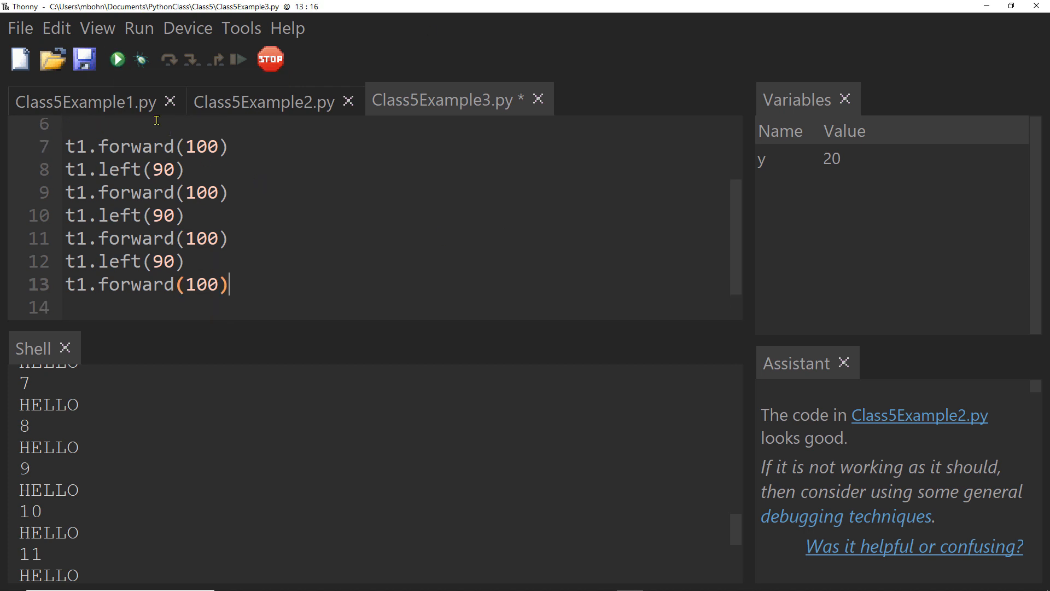
Step: Run Class5Example3.py to draw the square, then close the turtle Example window
click(117, 59)
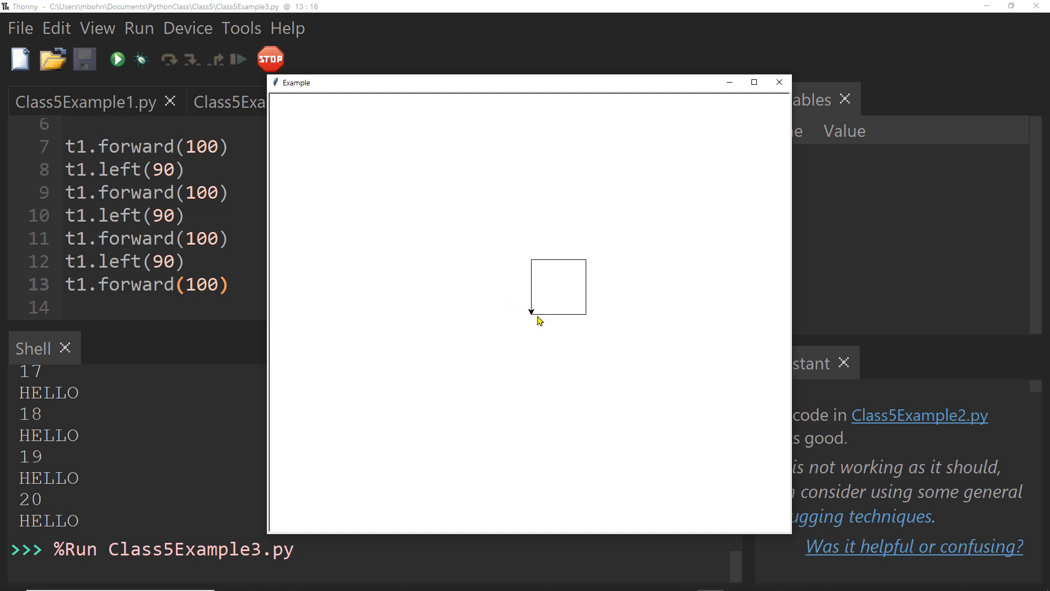
mouse_move(587, 272)
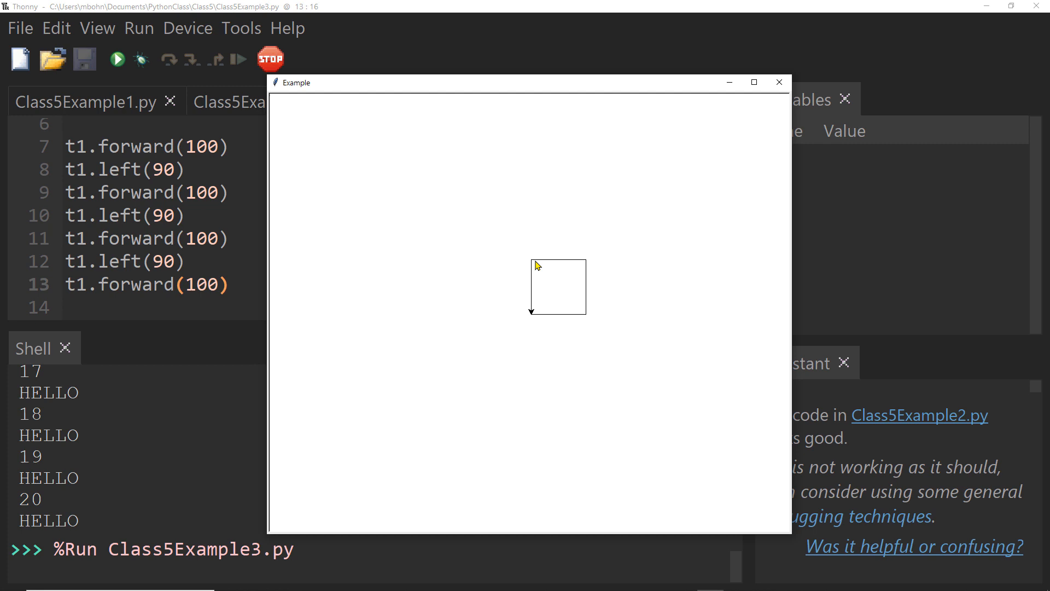
click(777, 82)
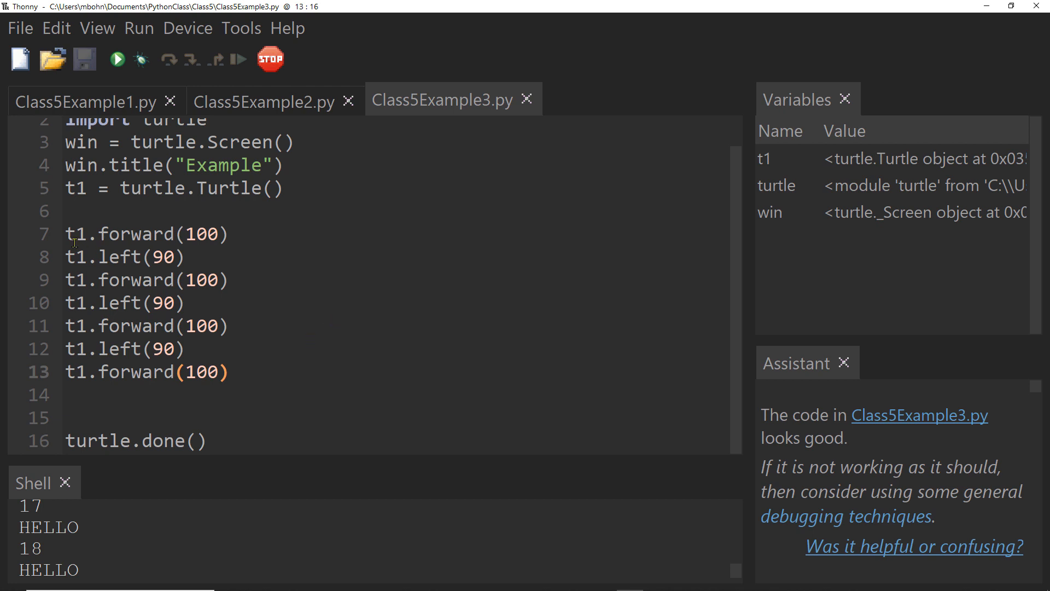
Step: Insert blank lines separating each forward/left command pair
drag(66, 234, 186, 256)
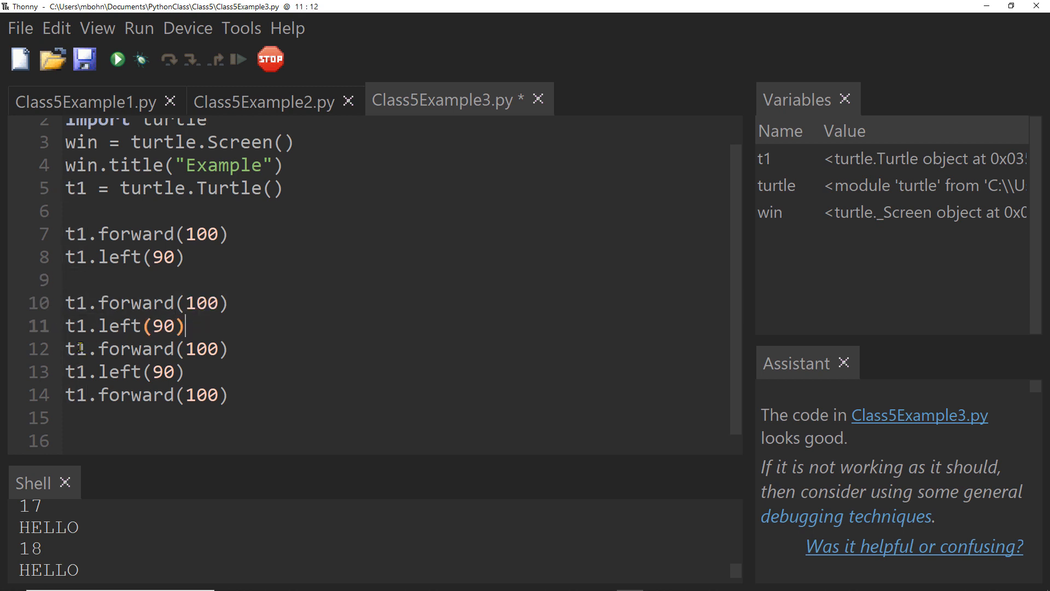
key(Enter)
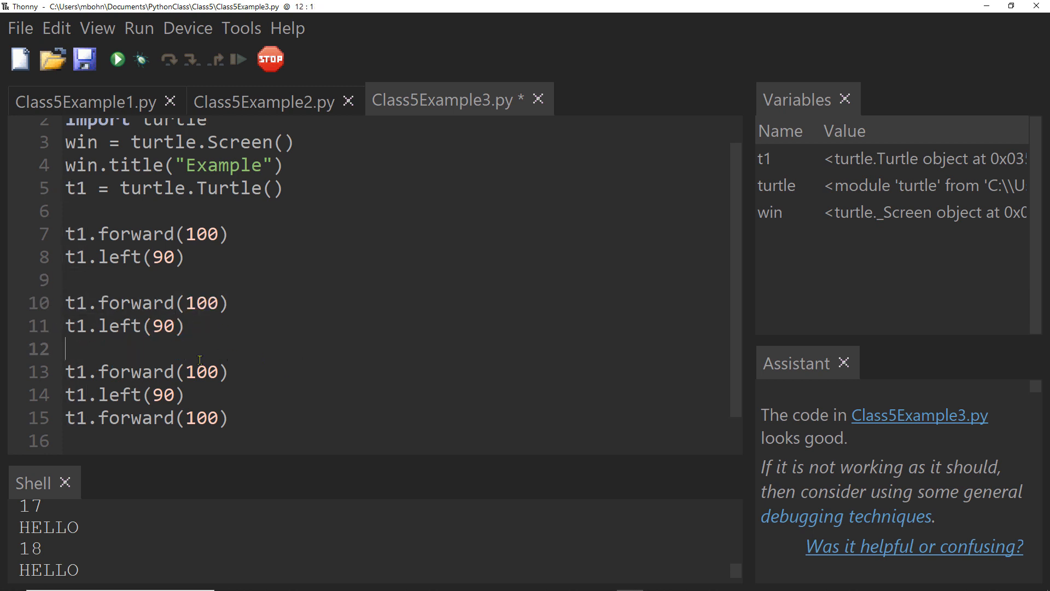
mouse_move(203, 393)
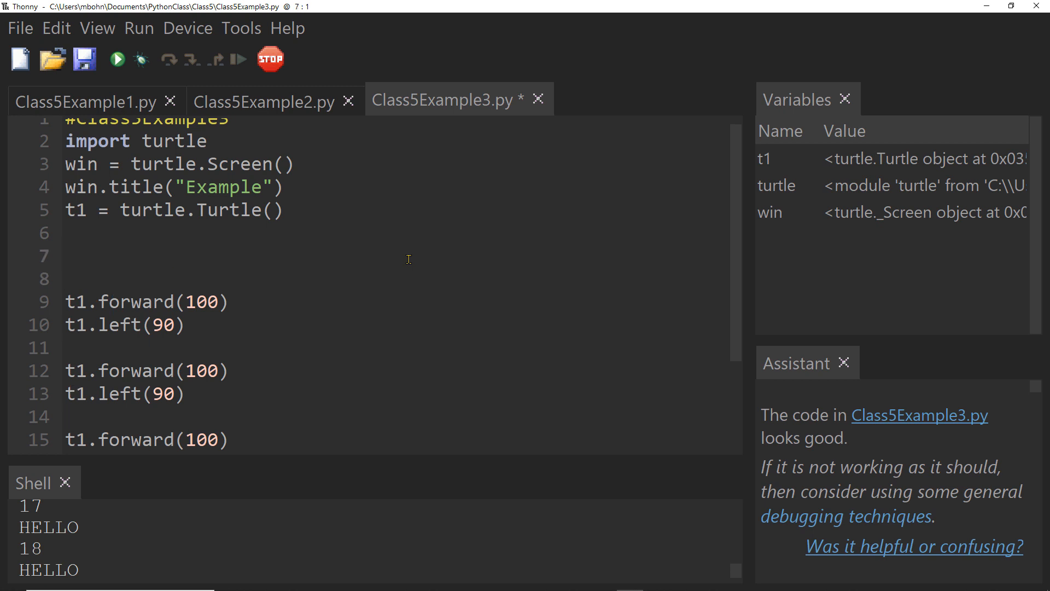
Step: Write 'for x in range(1,5):' with indented t1.forward(100) and t1.left(90) replacing the repeated lines
text(for x)
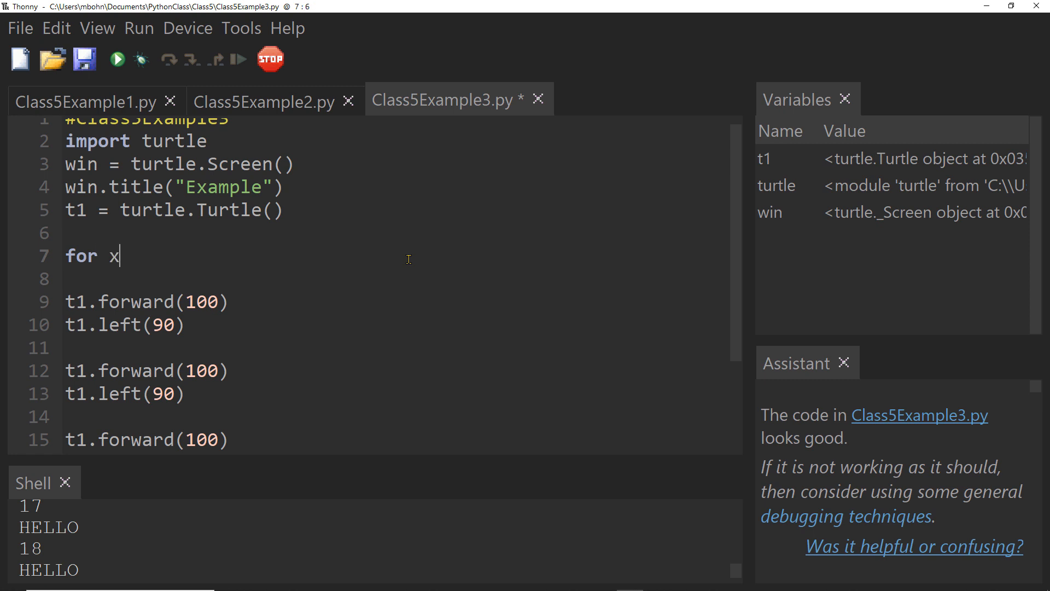
text(in r)
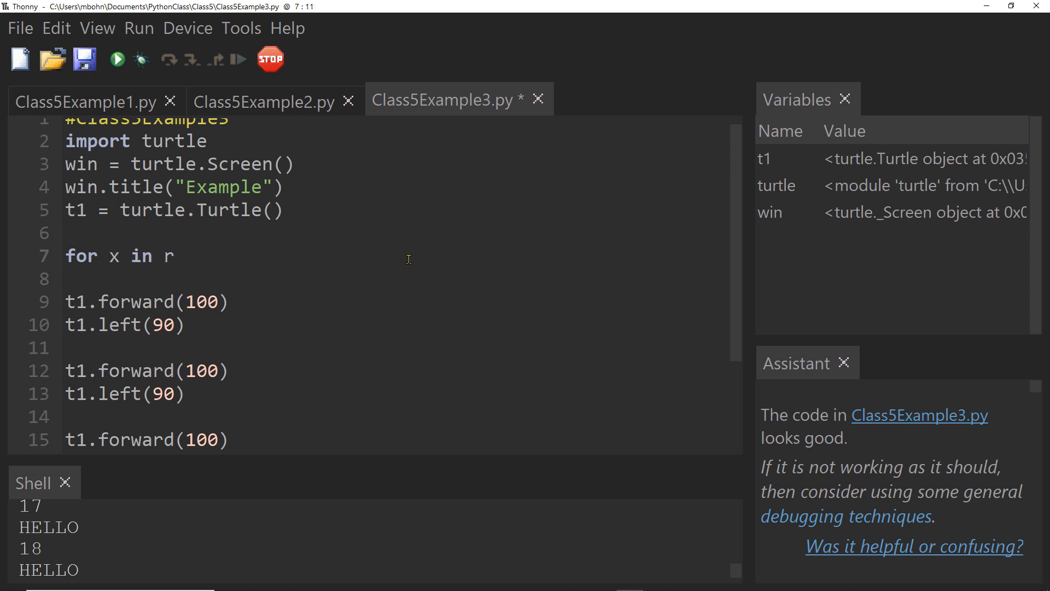
text(ange()
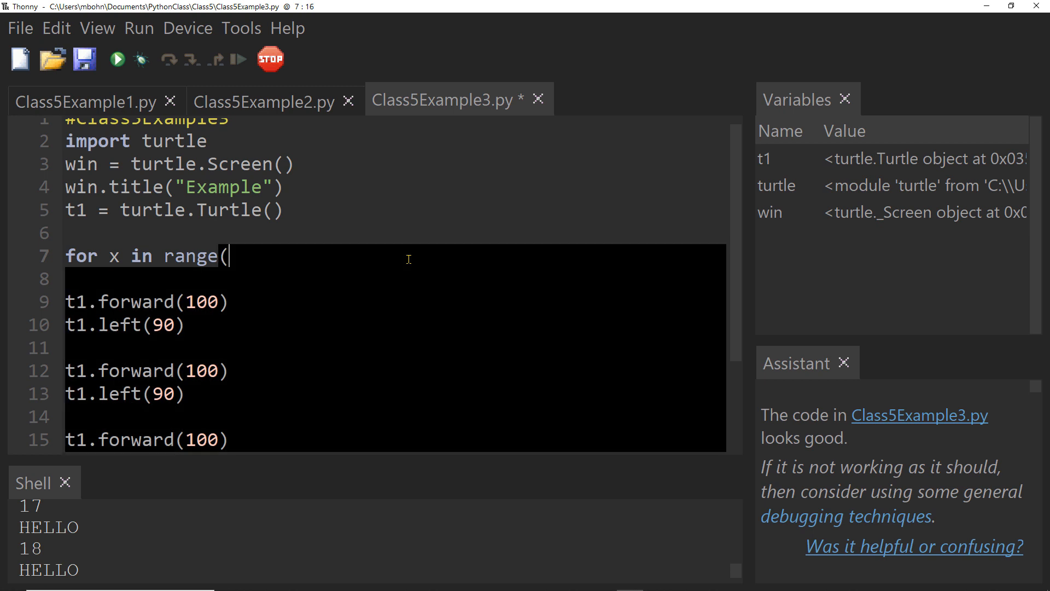
text(1,5):)
click(394, 279)
text(t1)
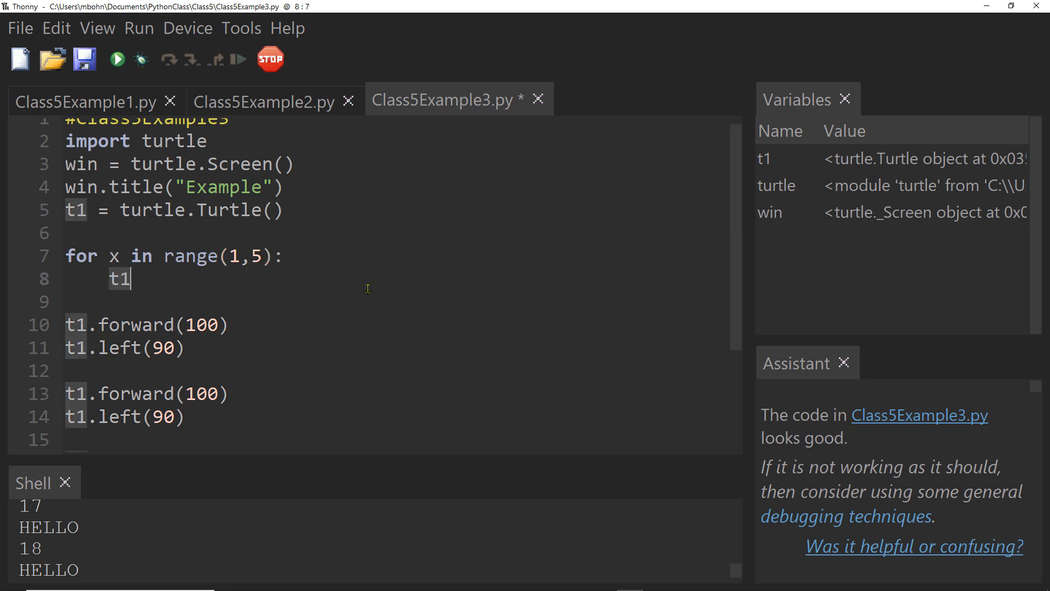
text(.forwar)
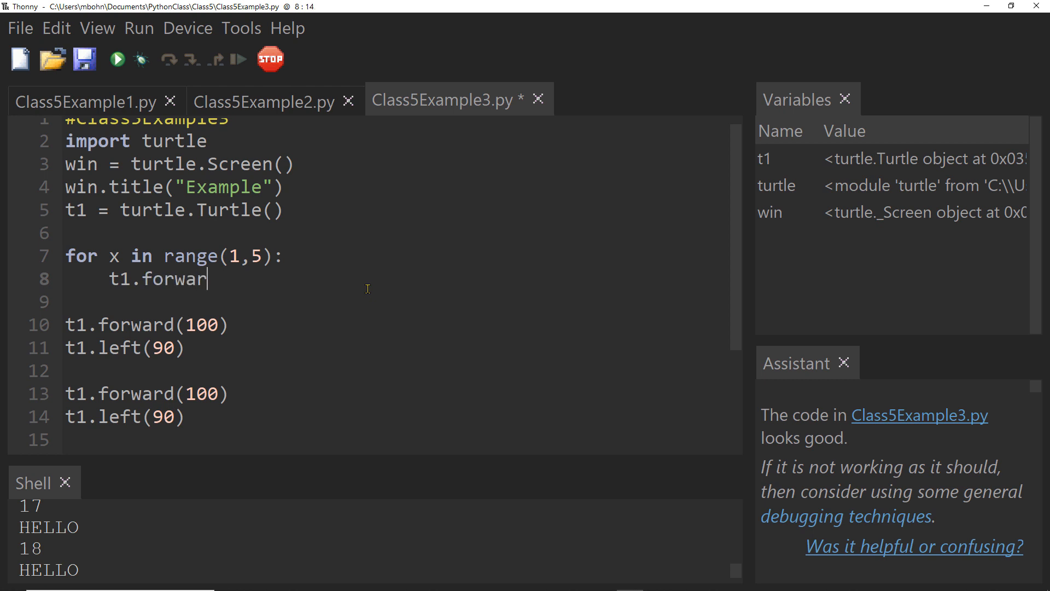
text(d(100))
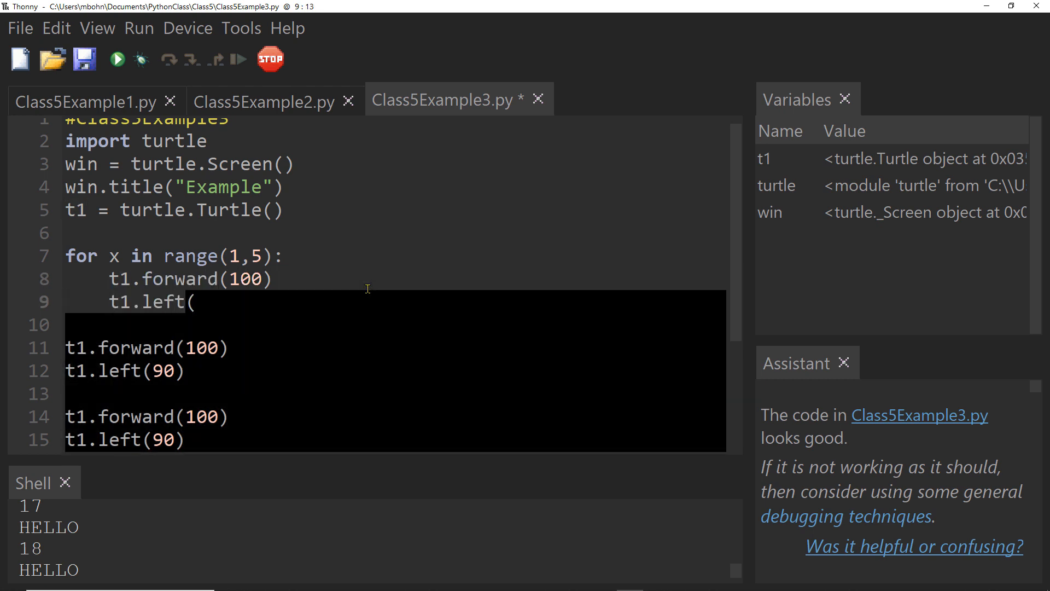
text(90))
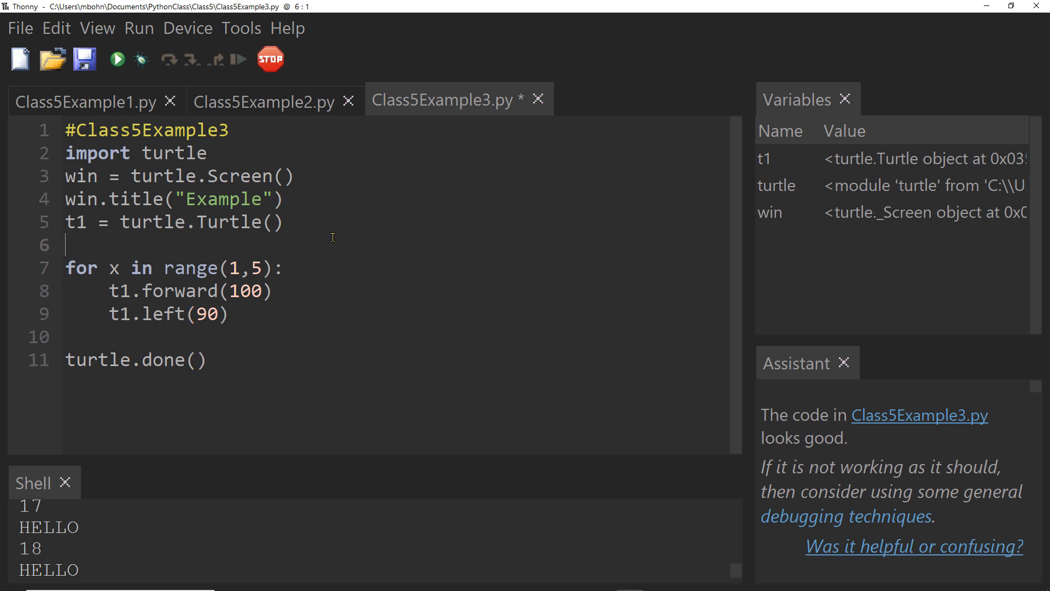
Step: Save and run the loop version, then highlight the three for-loop lines
click(85, 59)
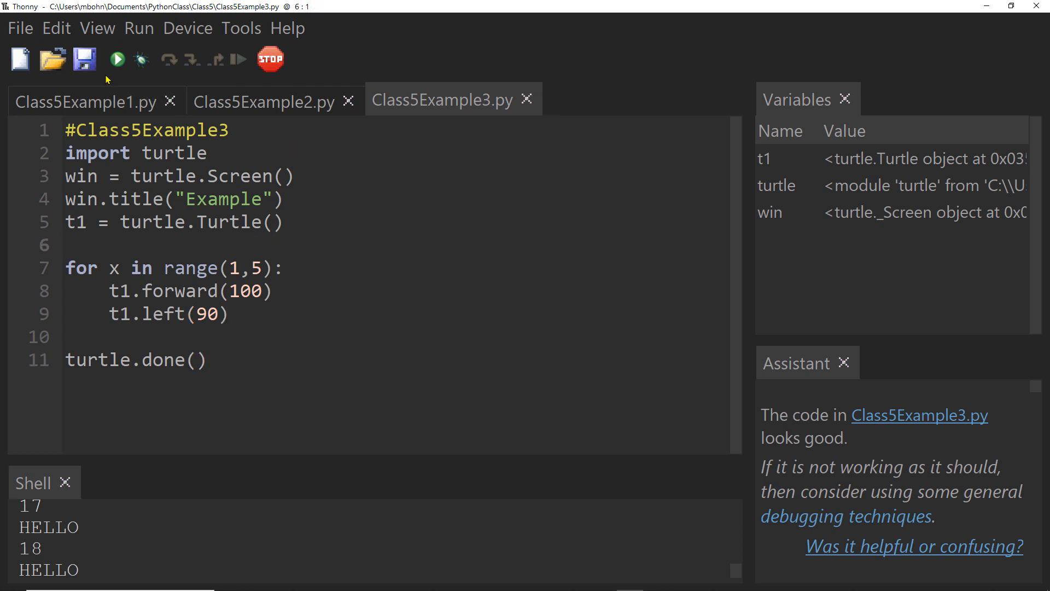
mouse_move(117, 59)
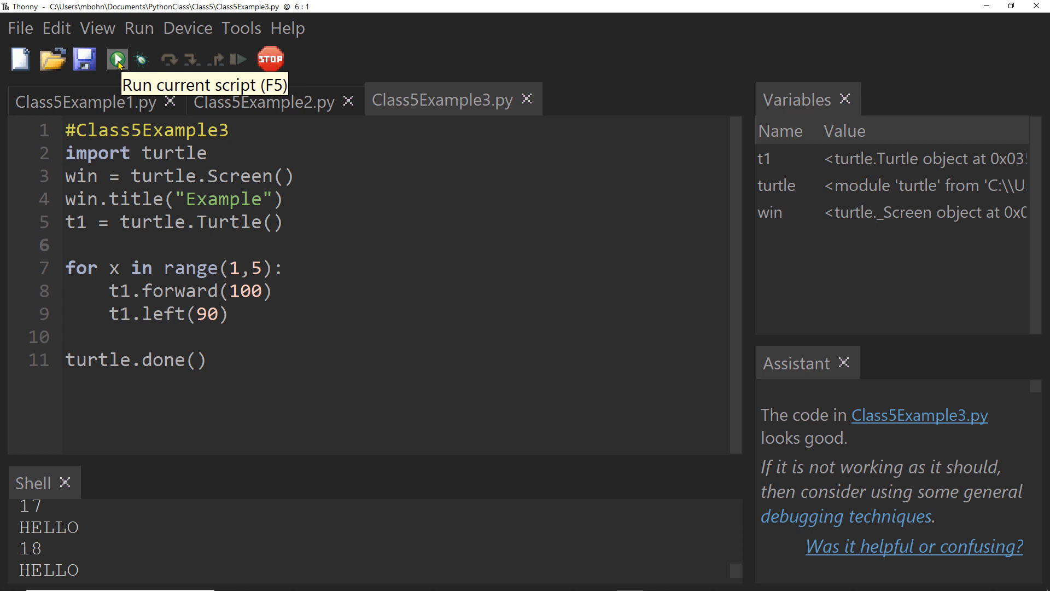
click(117, 59)
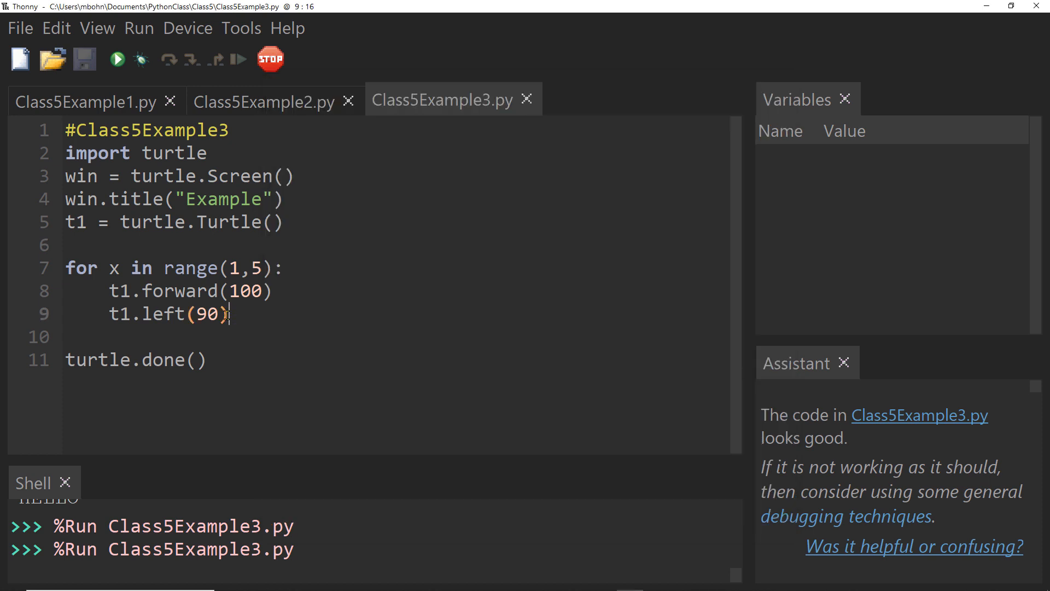
drag(66, 268, 227, 315)
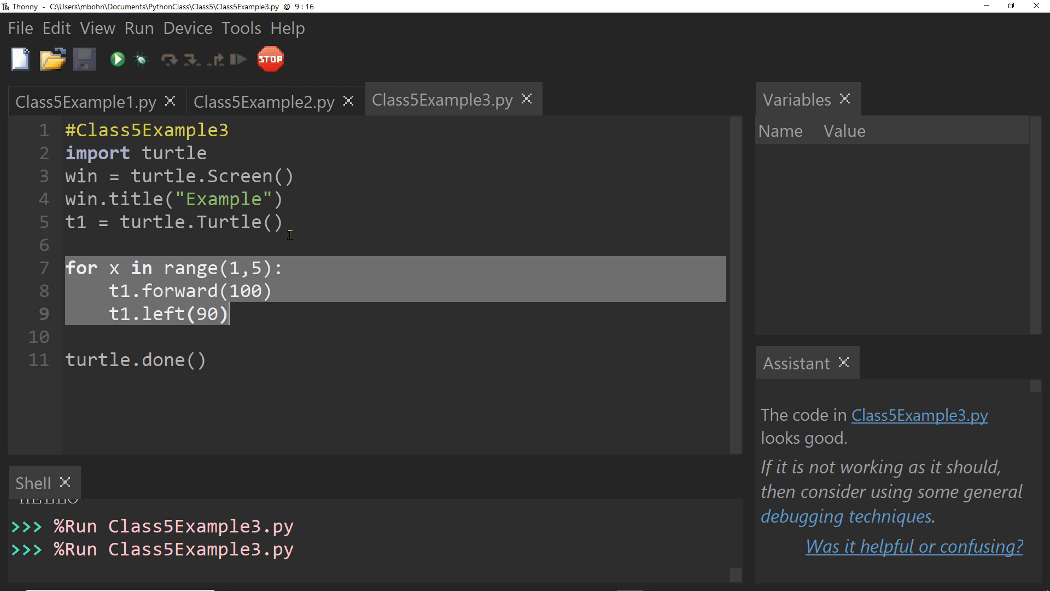
mouse_move(313, 241)
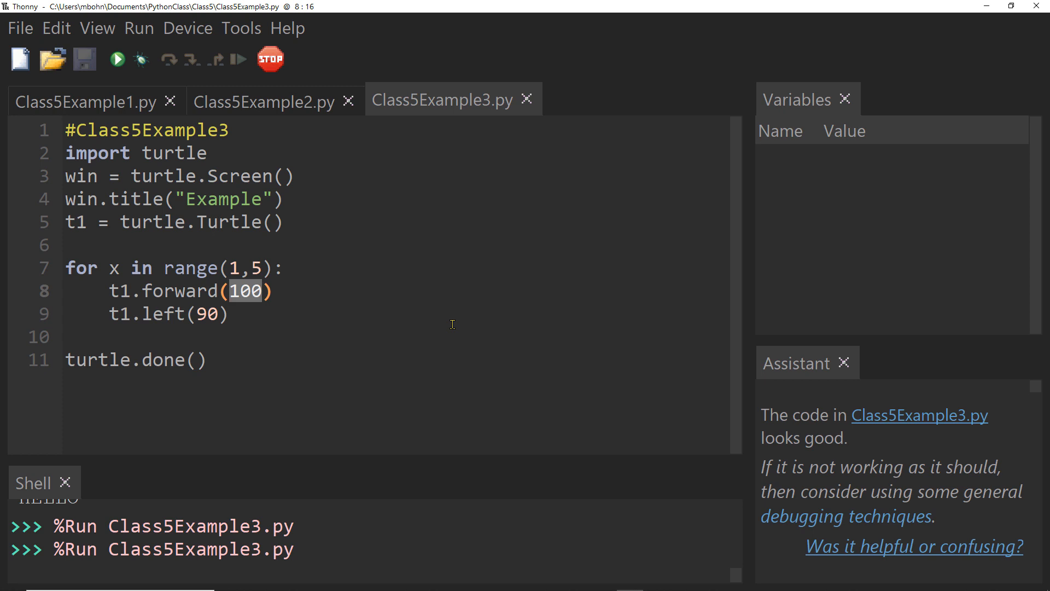
Step: Change the forward step to 2*x, test-run it, then widen the loop to range(1,500)
text(2*x)
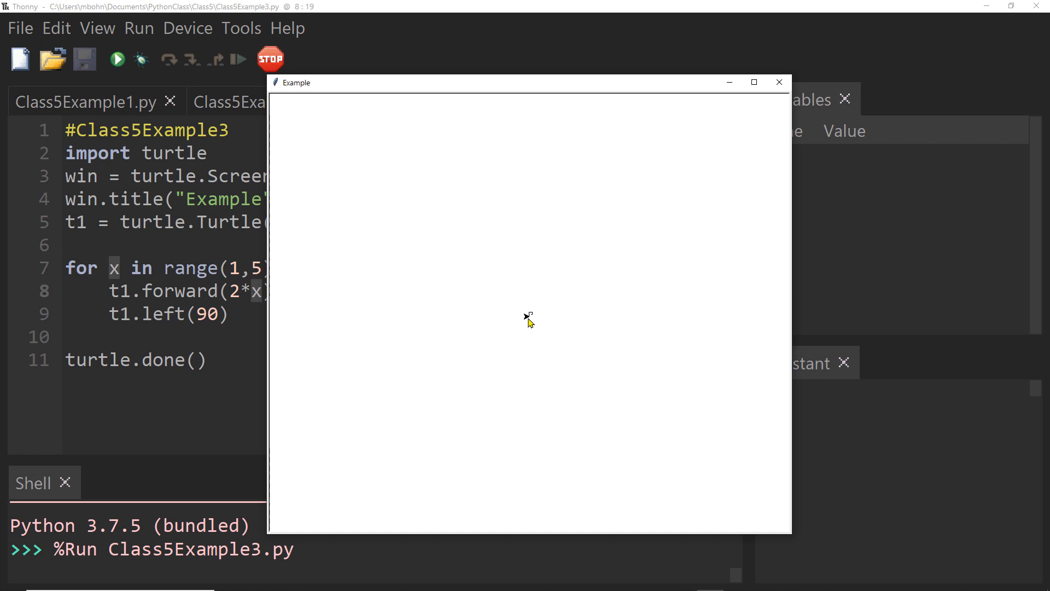
mouse_move(641, 306)
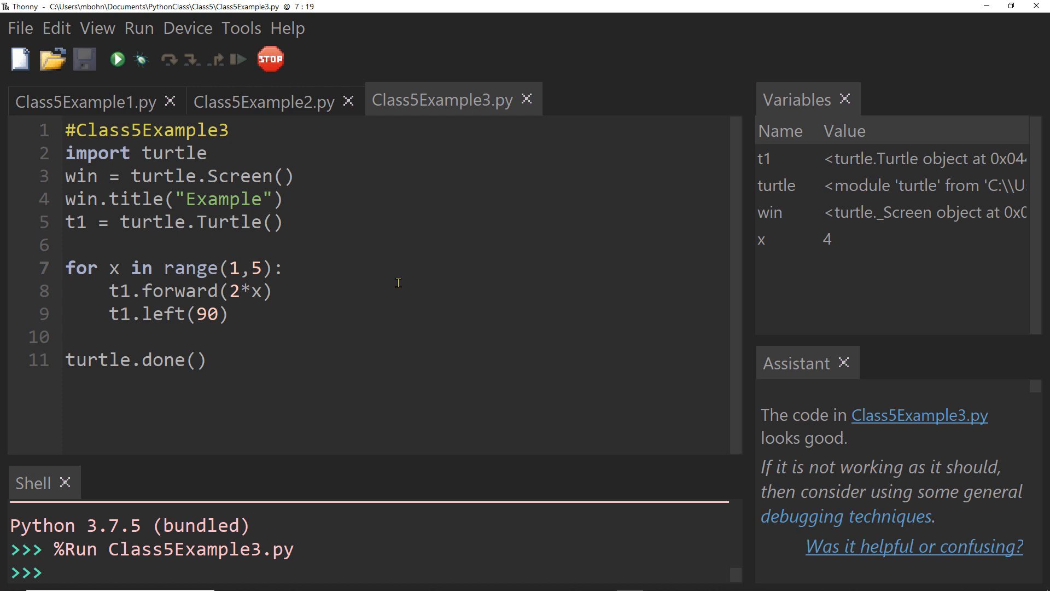
text(00)
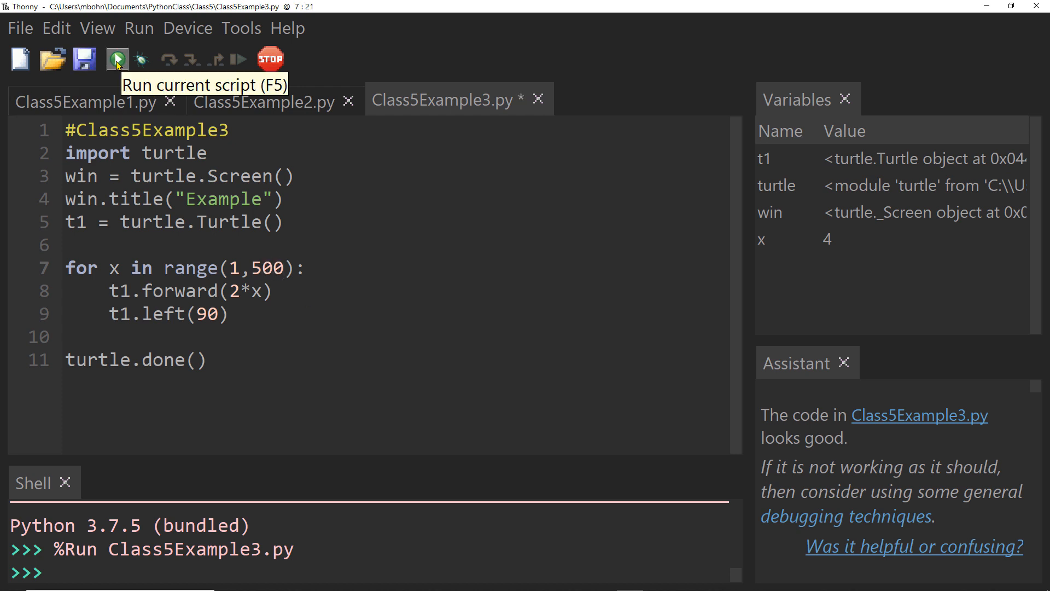
Step: Run the 500-iteration square spiral and close the turtle window before it finishes
click(117, 59)
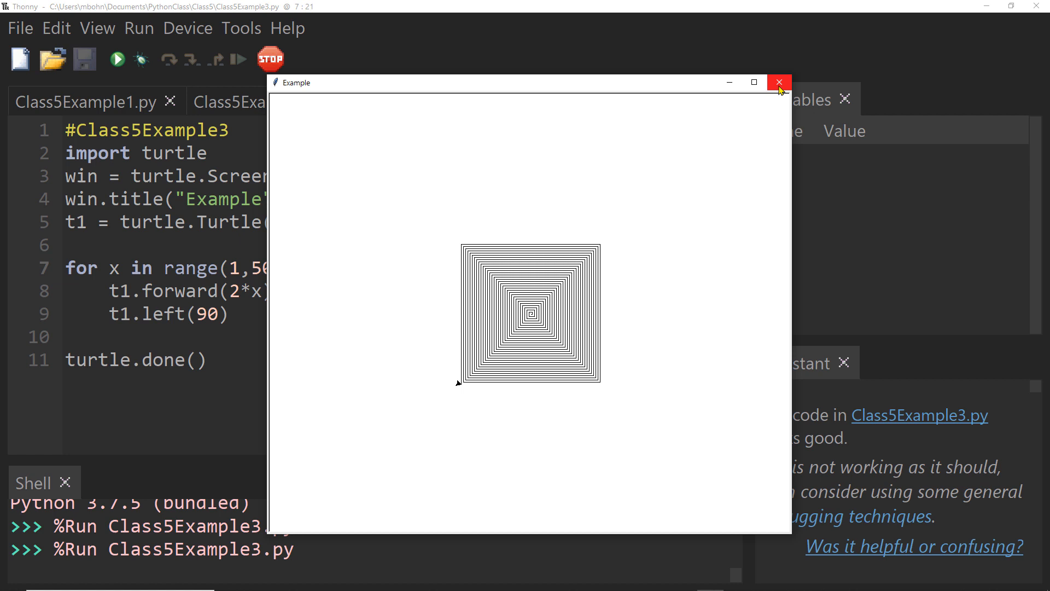
click(778, 82)
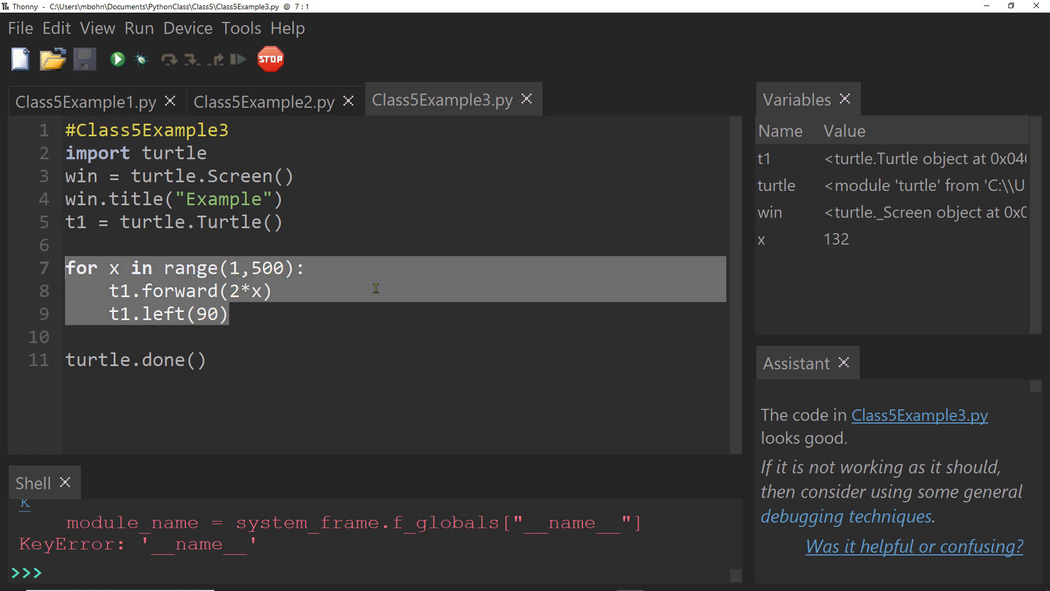
Step: Shrink the loop back to range(1,5), breakpoint the for line and start a debug run
double_click(266, 267)
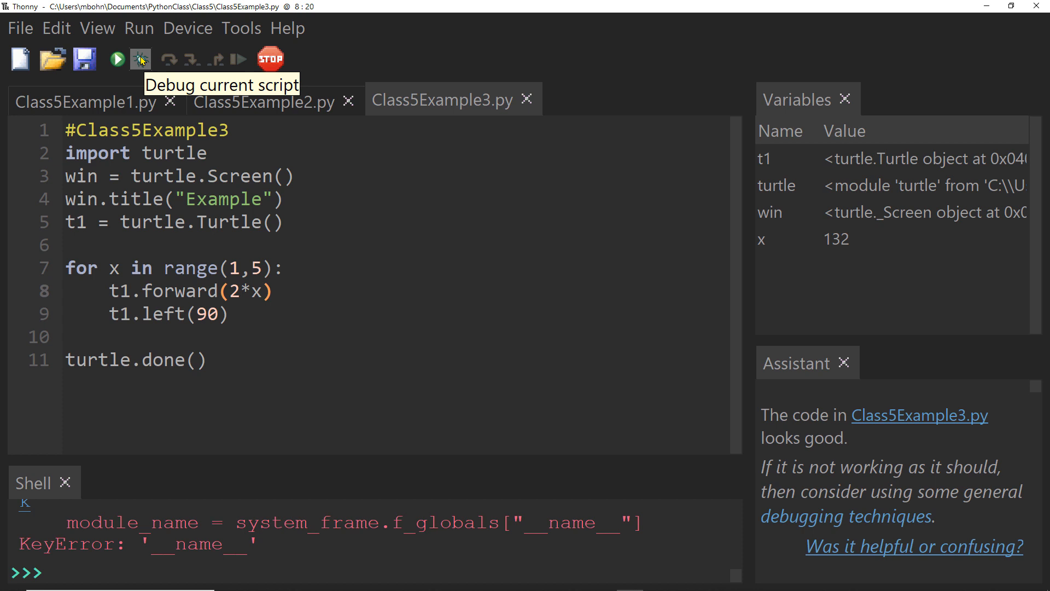
mouse_move(96, 274)
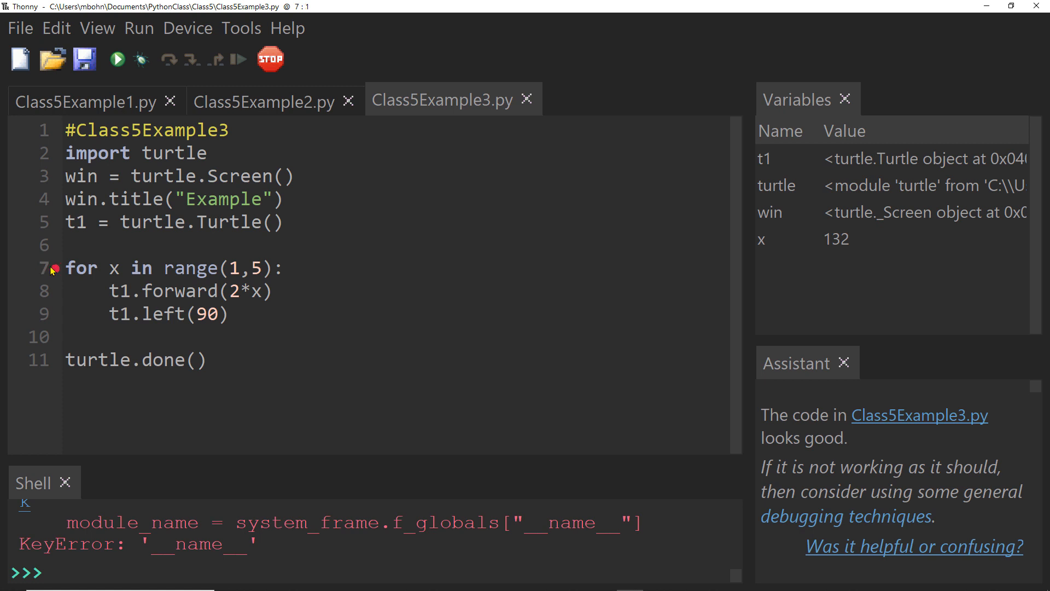
mouse_move(141, 59)
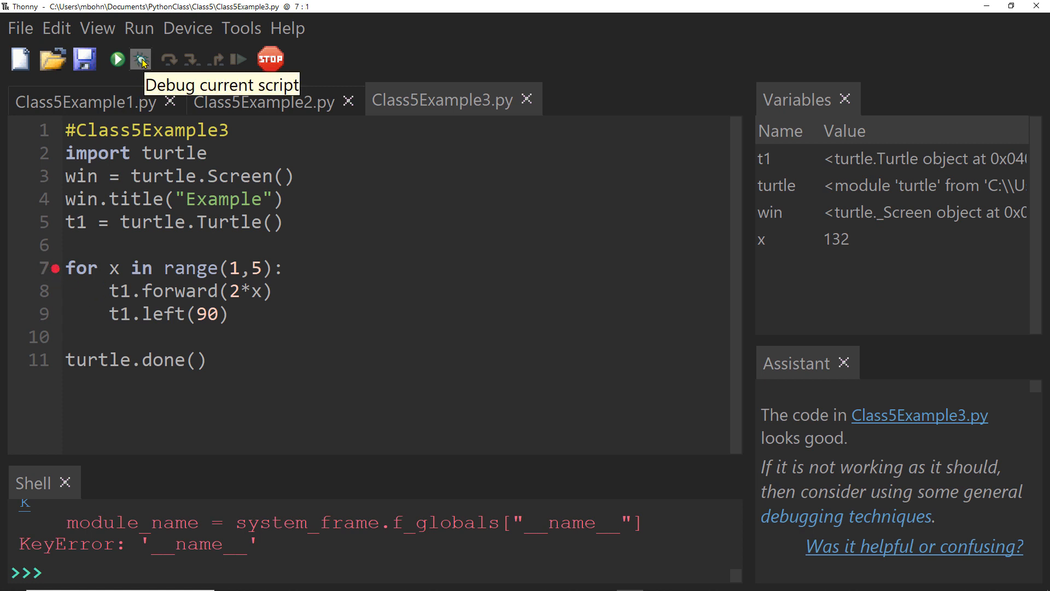
click(141, 59)
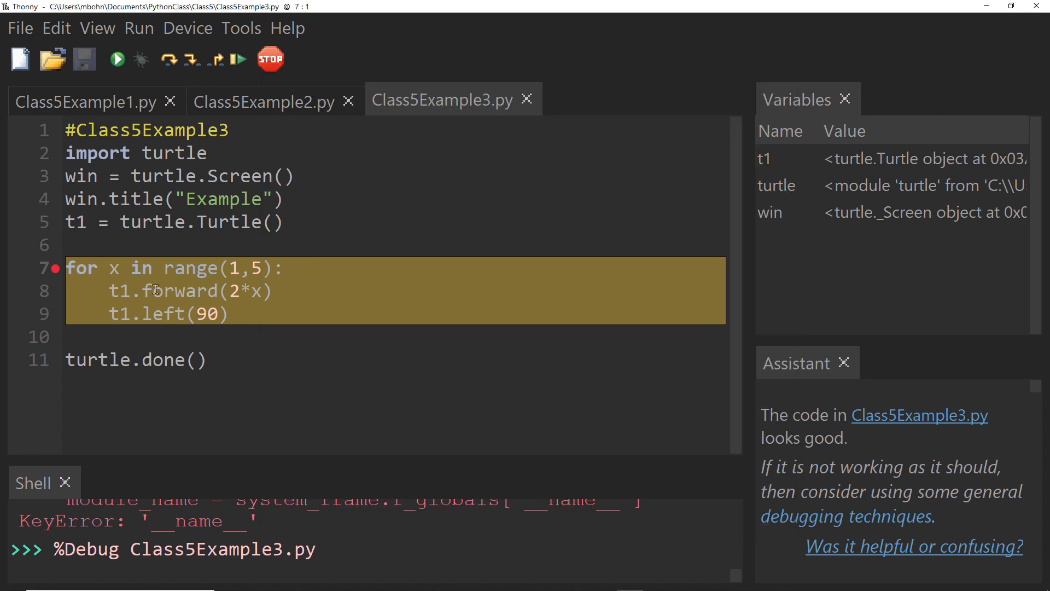
mouse_move(169, 59)
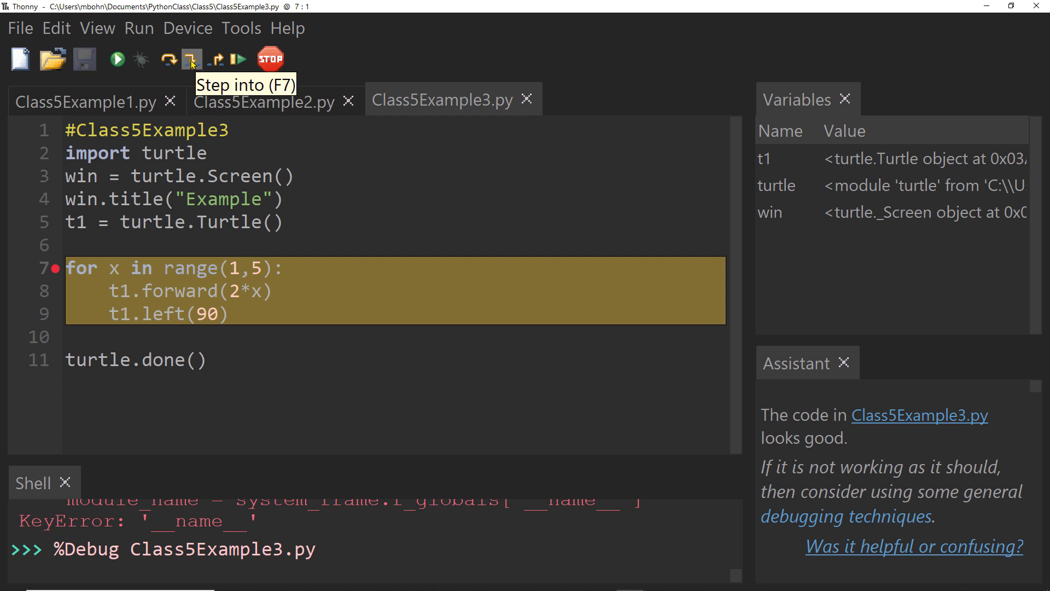
Step: Step into the range call and through the first two iterations, watching x rise to 2
click(190, 59)
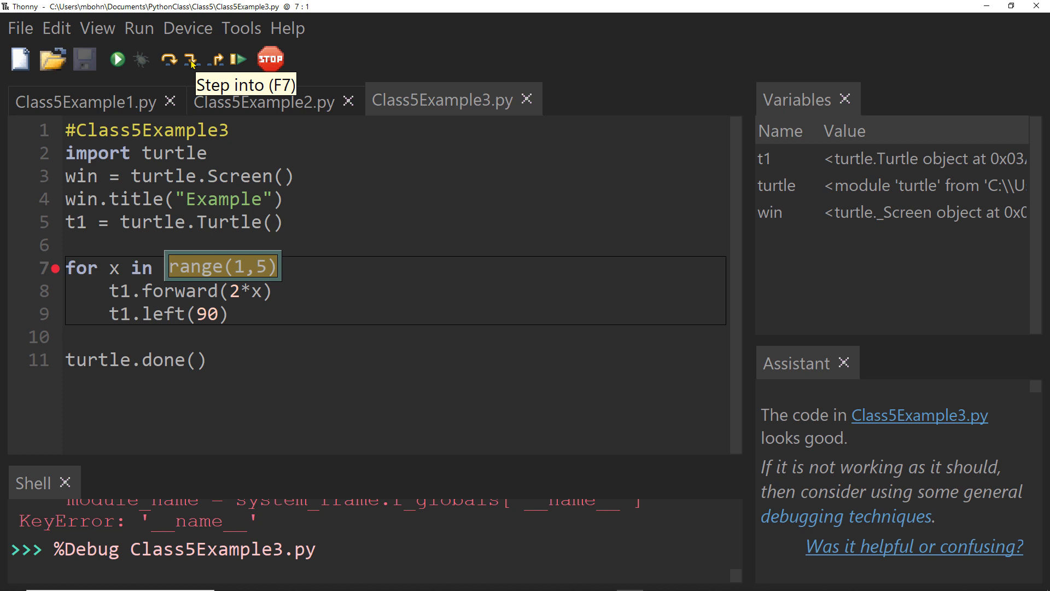
click(191, 59)
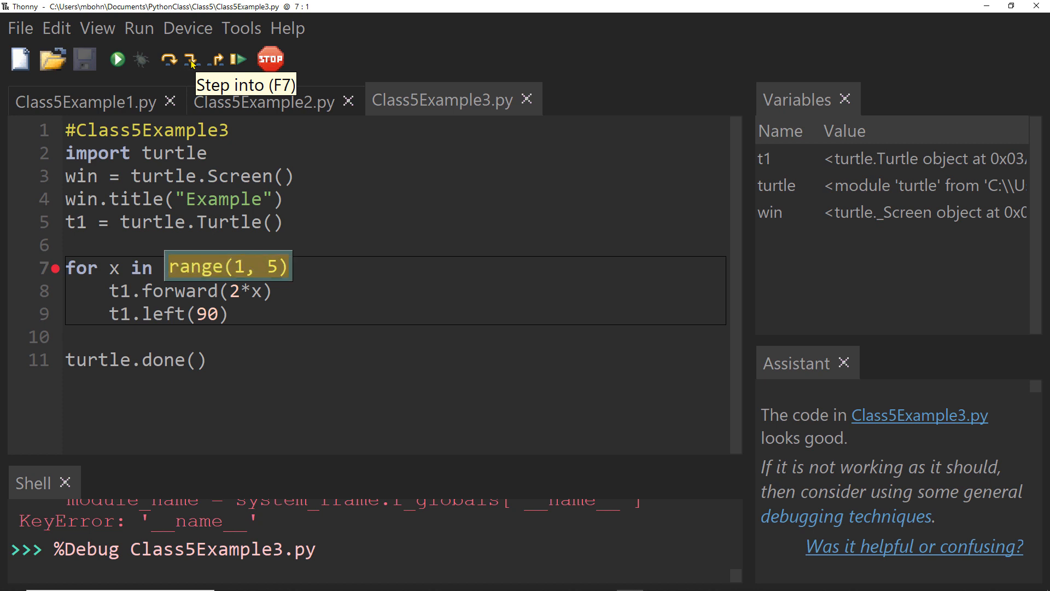
click(193, 59)
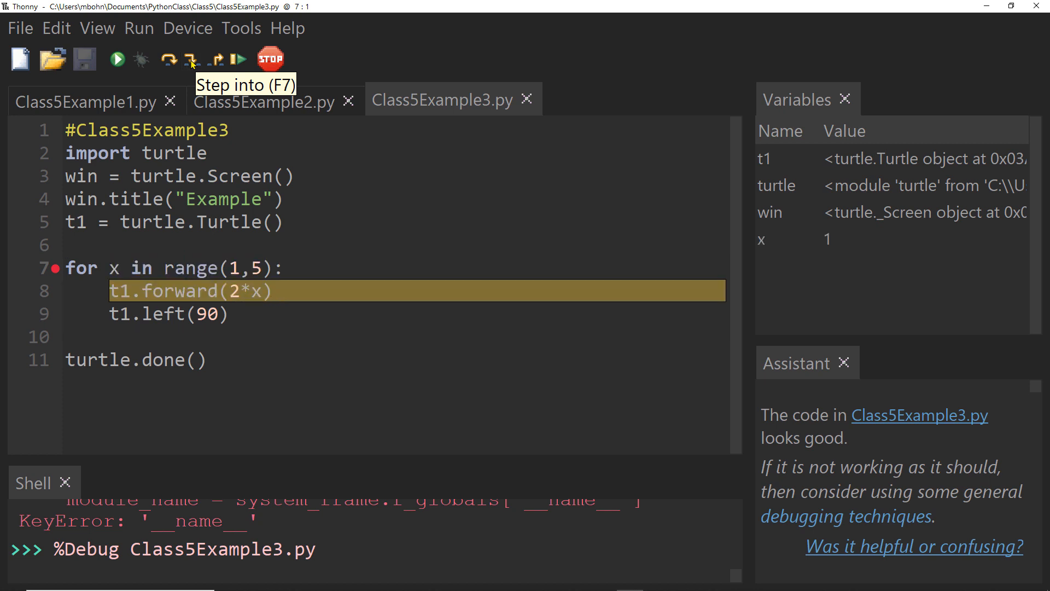
mouse_move(824, 244)
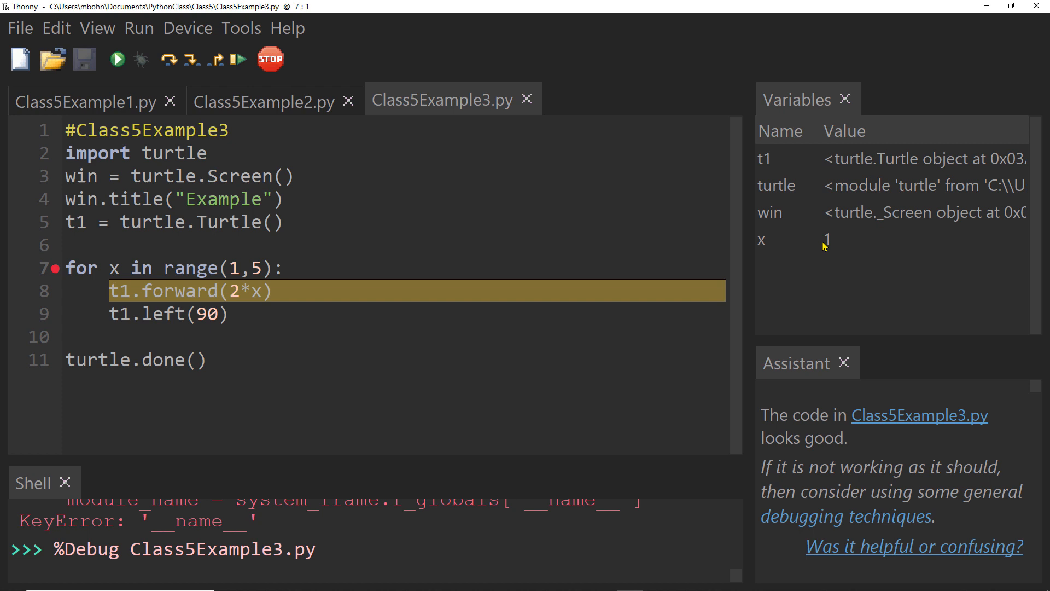
mouse_move(192, 59)
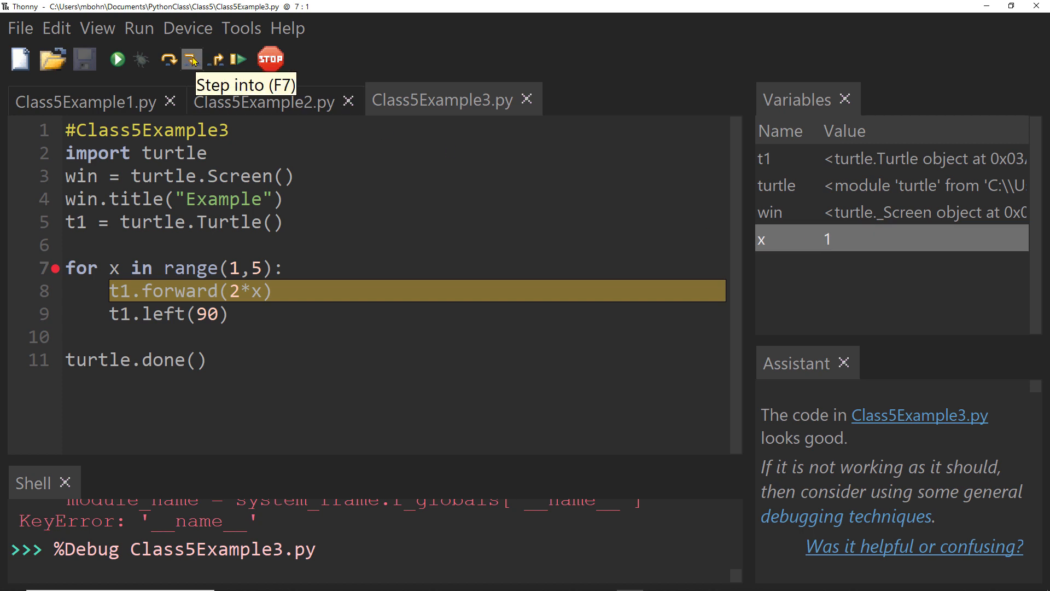
click(190, 59)
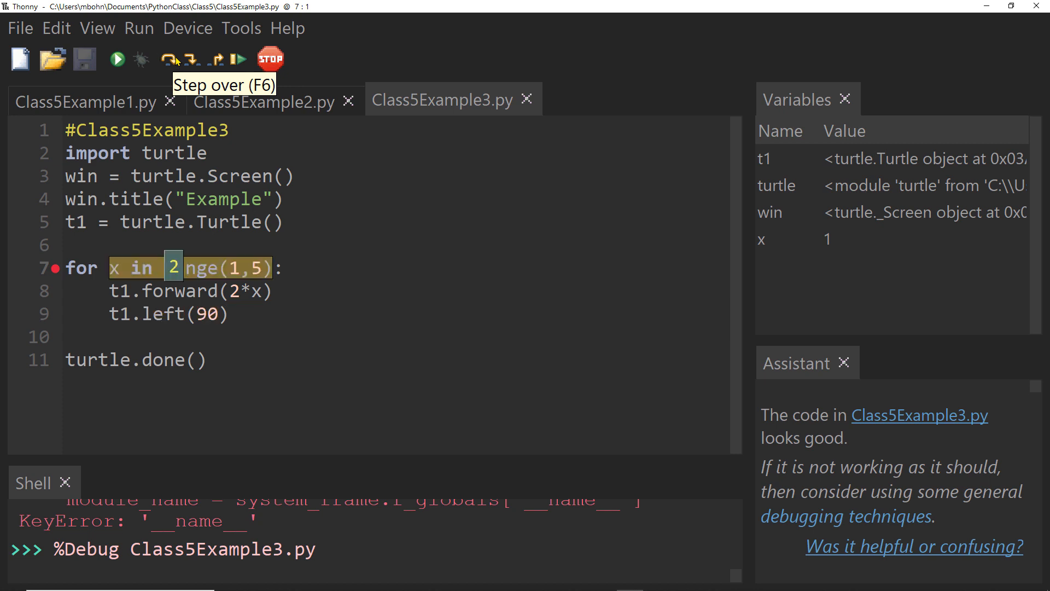
mouse_move(87, 269)
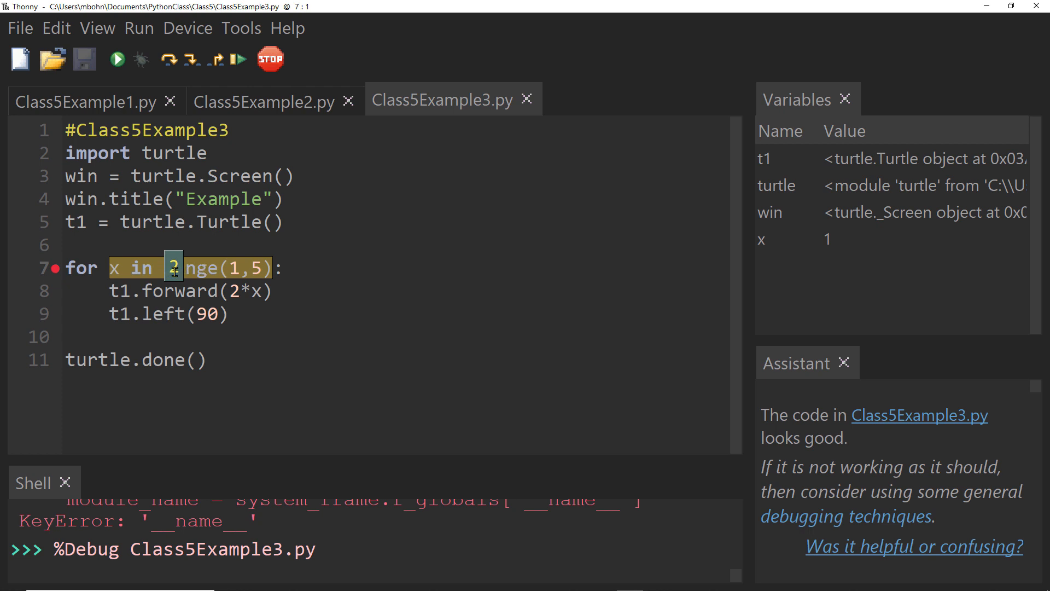
mouse_move(193, 59)
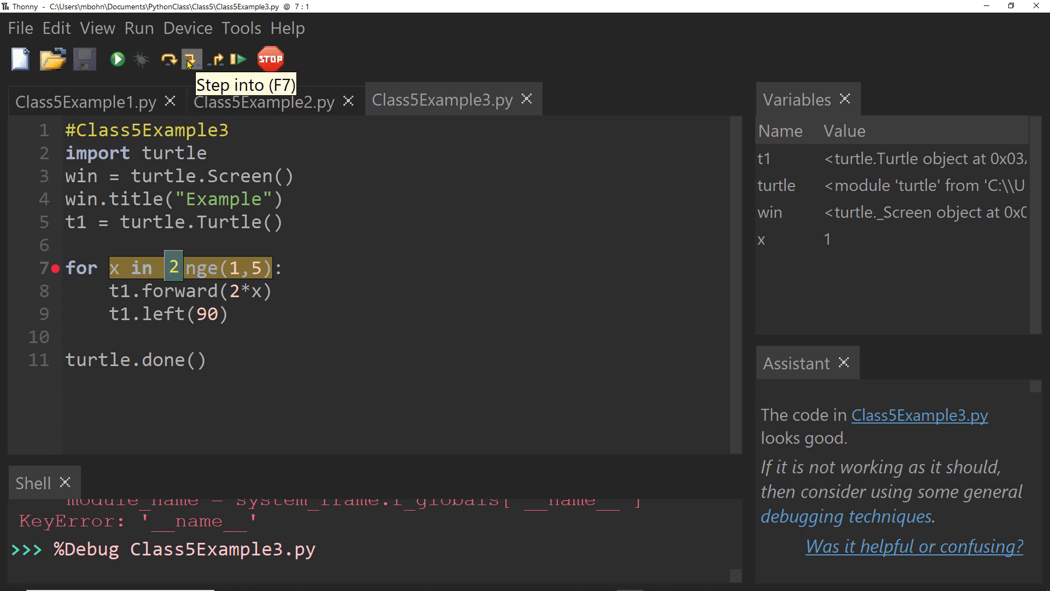
click(191, 59)
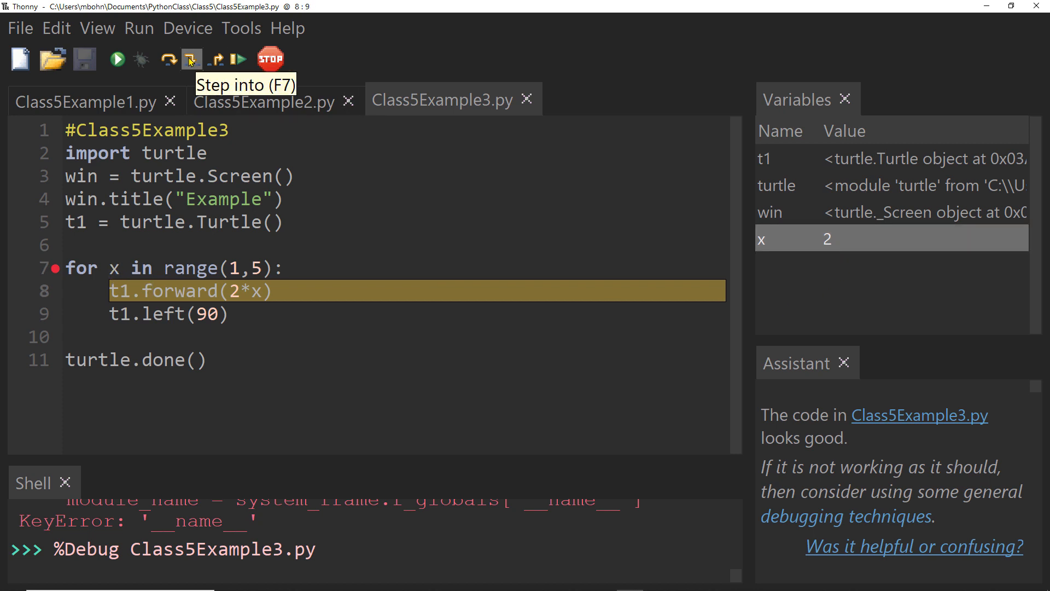
Step: Step over the remaining iterations until x reaches 4 and turtle.done(), then stop debugging
click(169, 59)
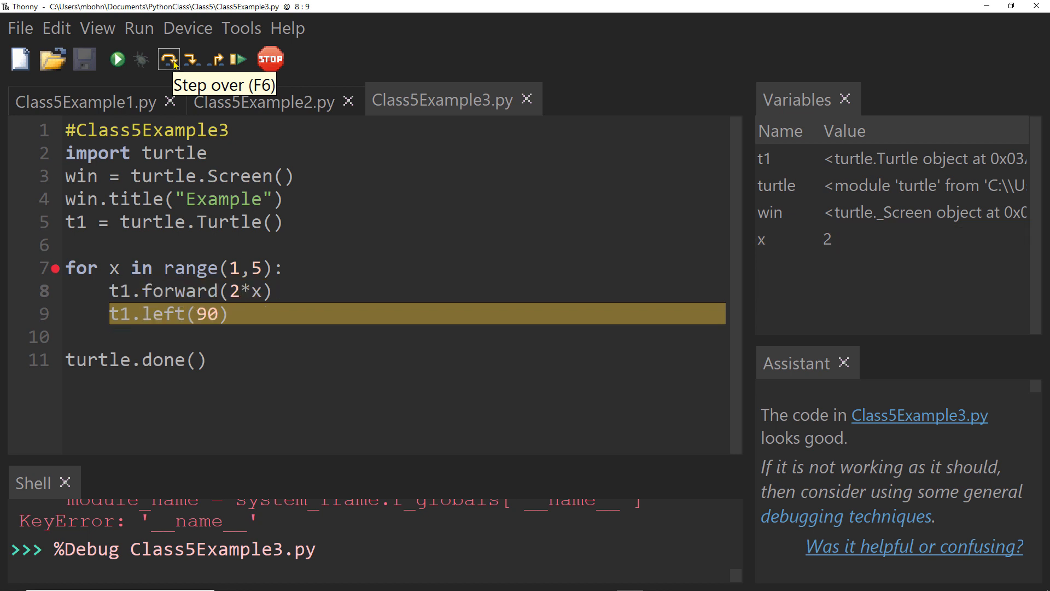
click(169, 59)
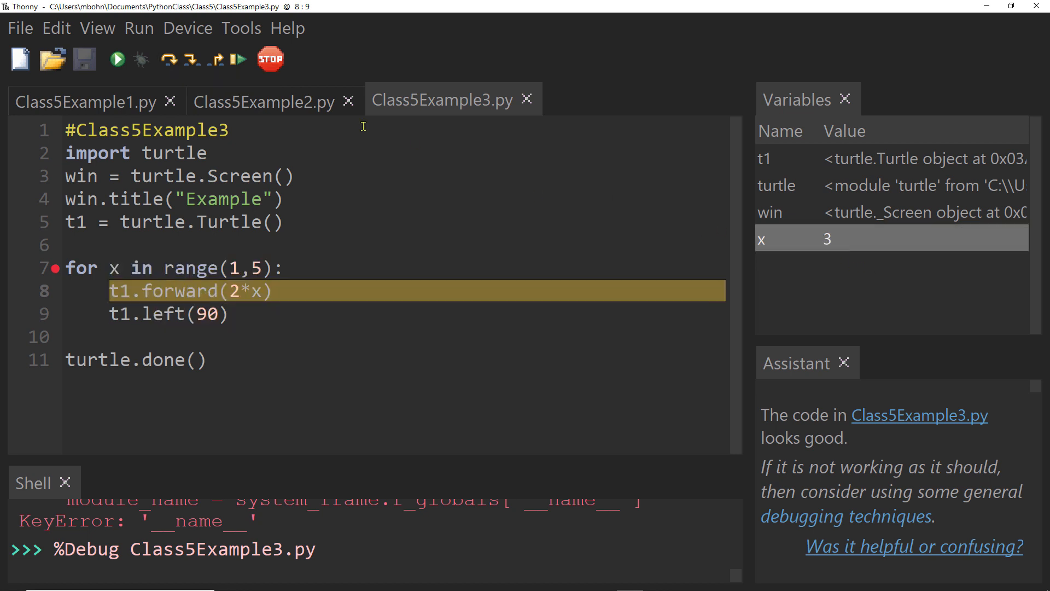
click(168, 59)
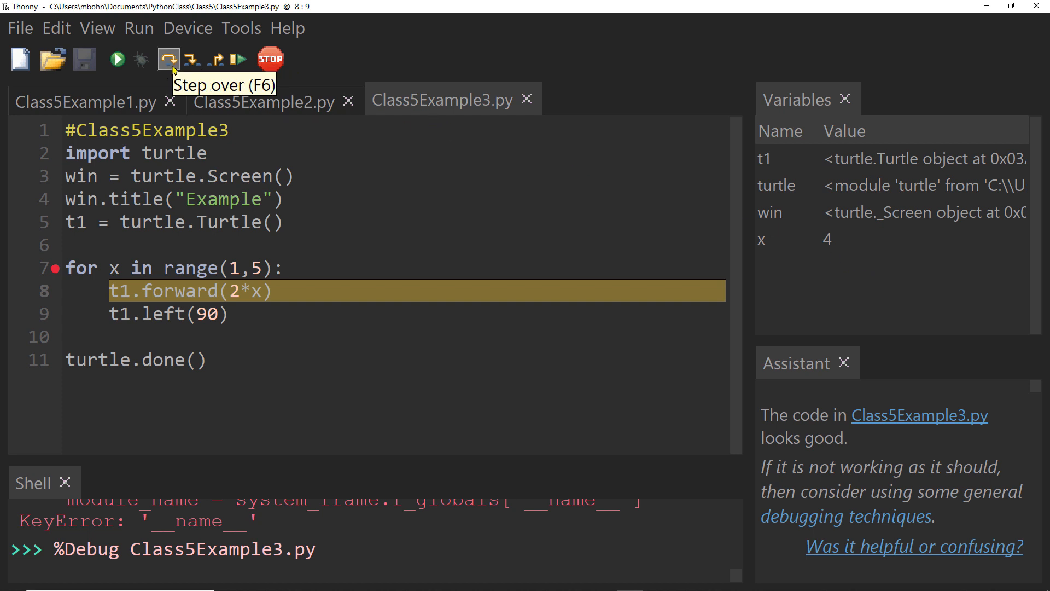
click(167, 59)
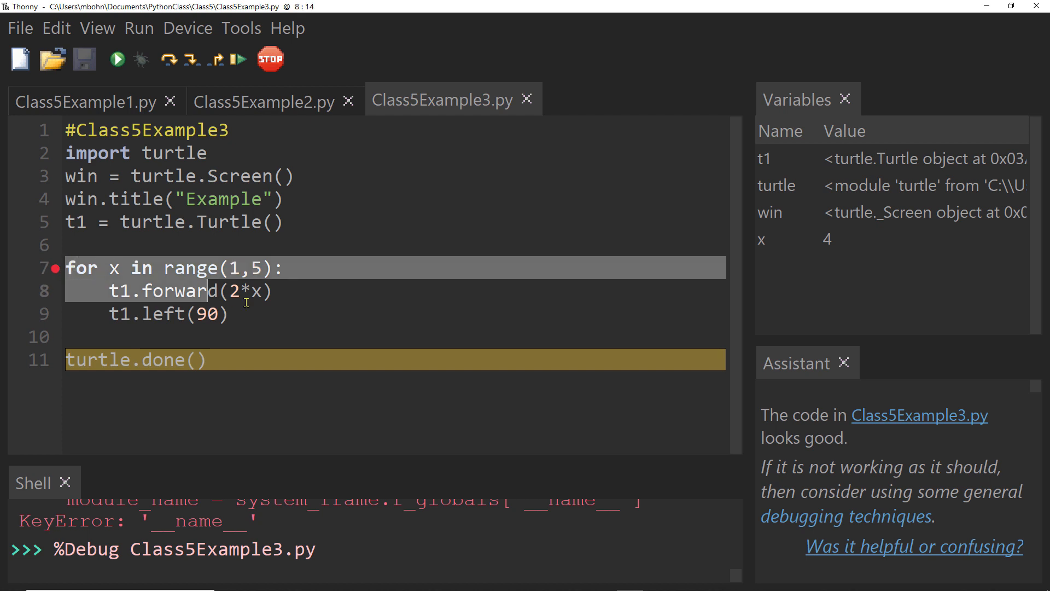
click(270, 58)
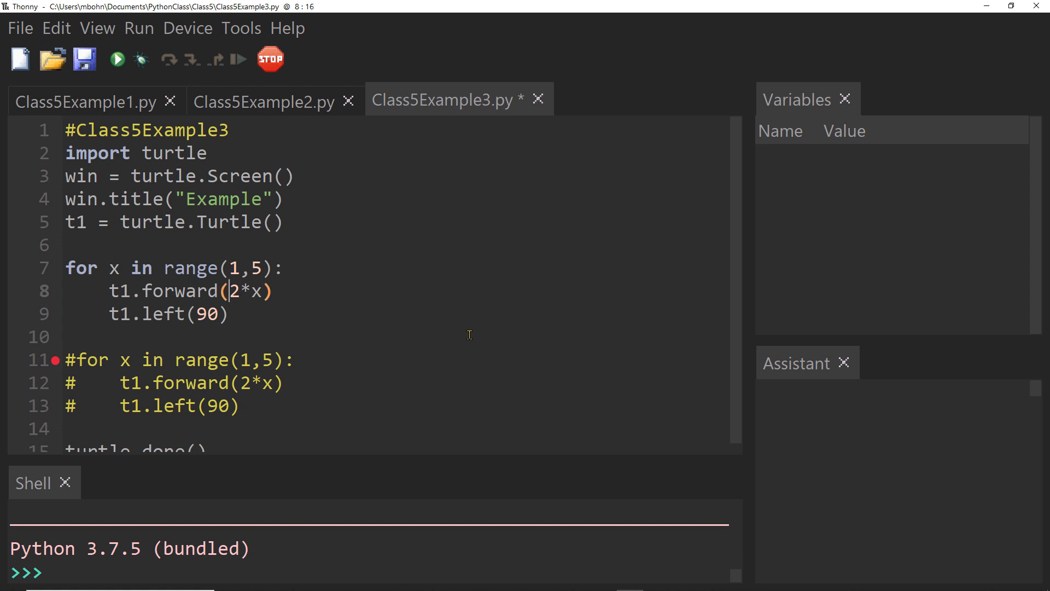
Step: Set the active loop to range(1,50) with forward(100) and a left turn of 91 degrees
key(Delete)
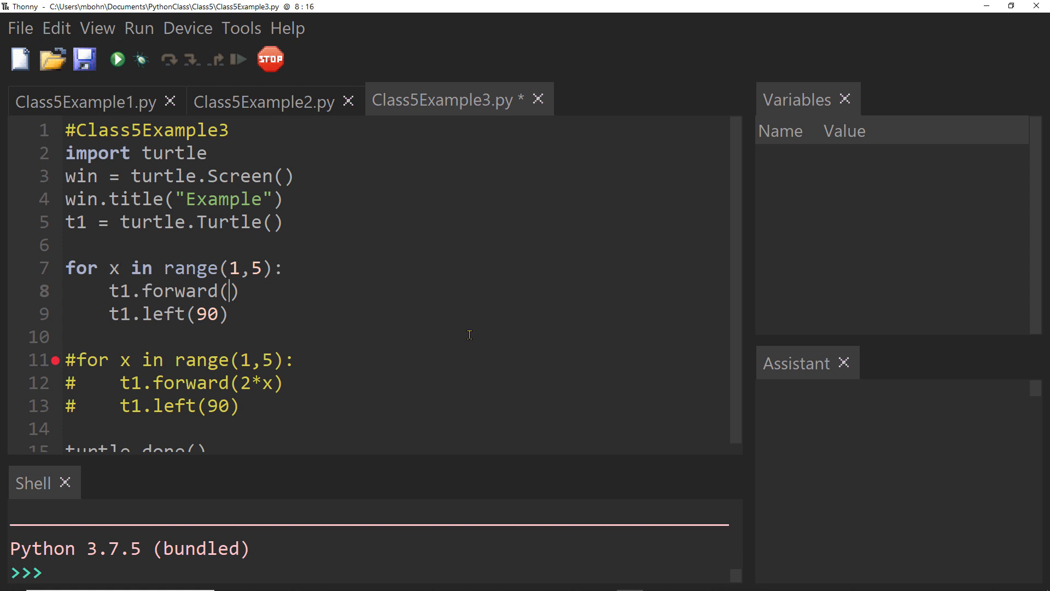
text(100)
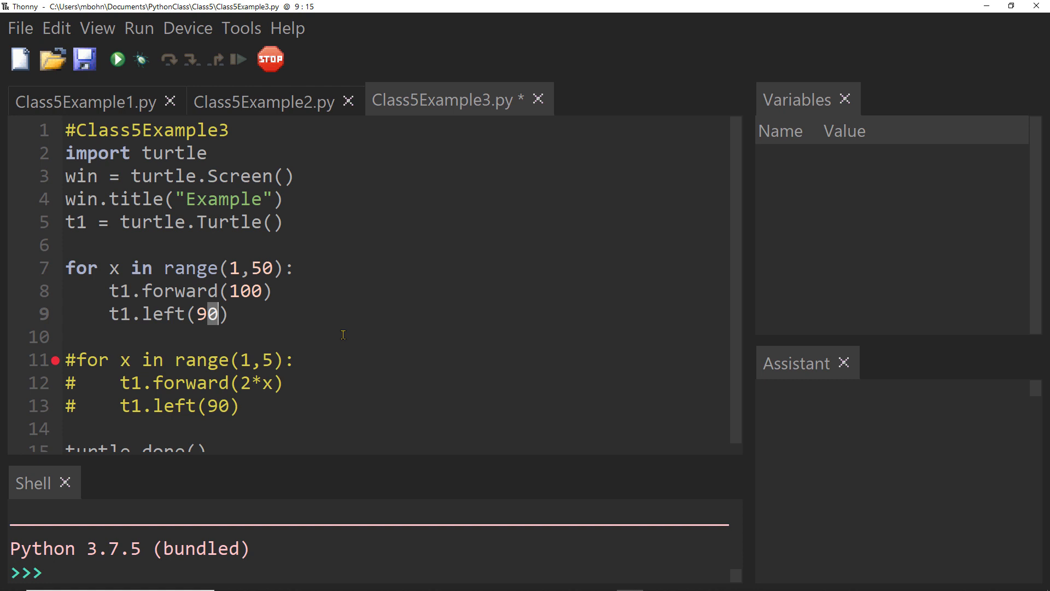
text(1)
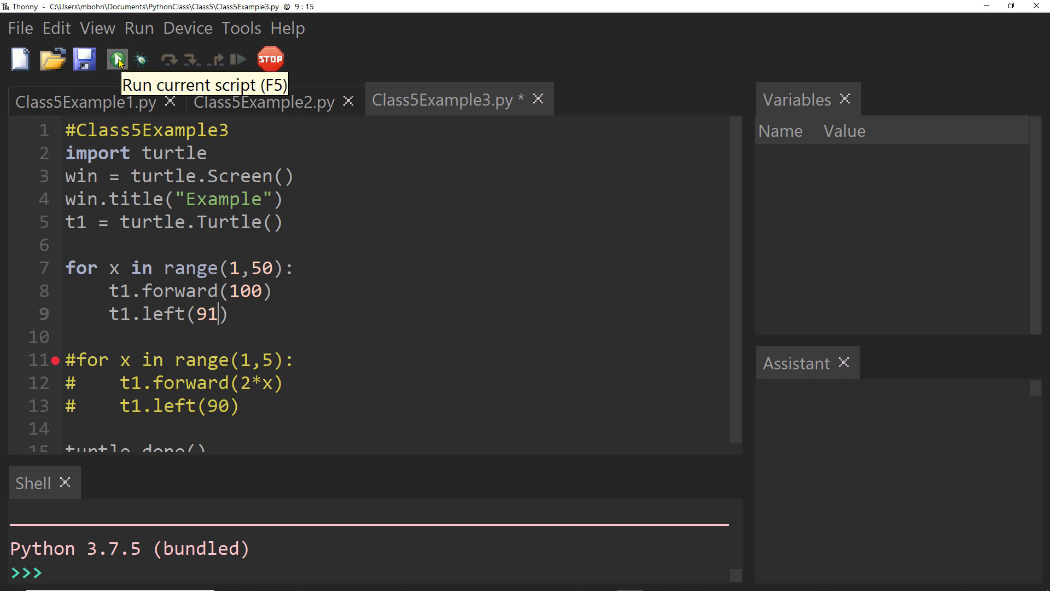
Step: Run the 49-step, 91-degree loop to draw the twisted ring, then close the turtle window
click(117, 59)
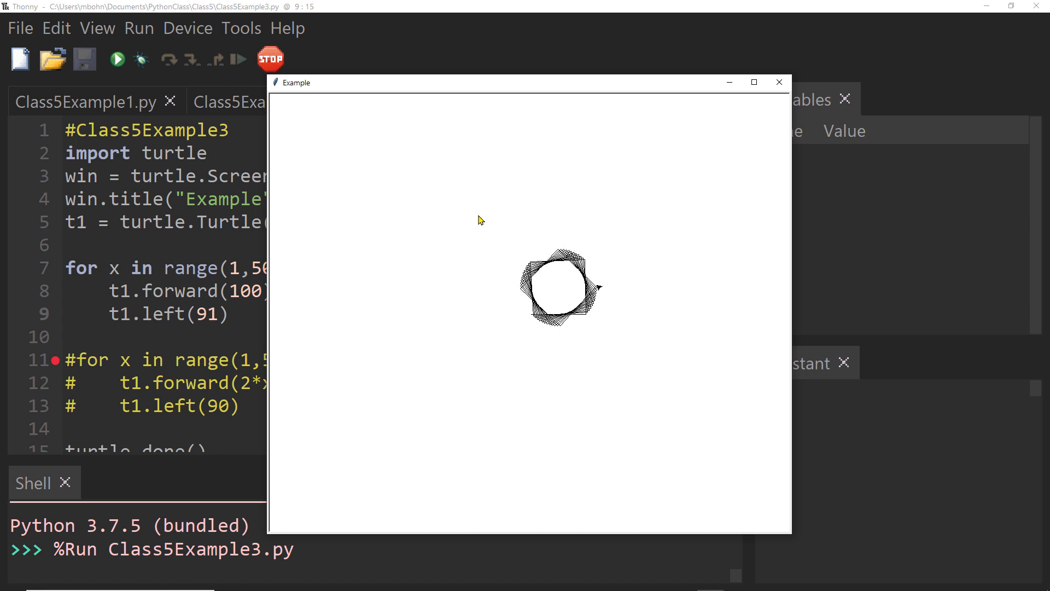
mouse_move(581, 322)
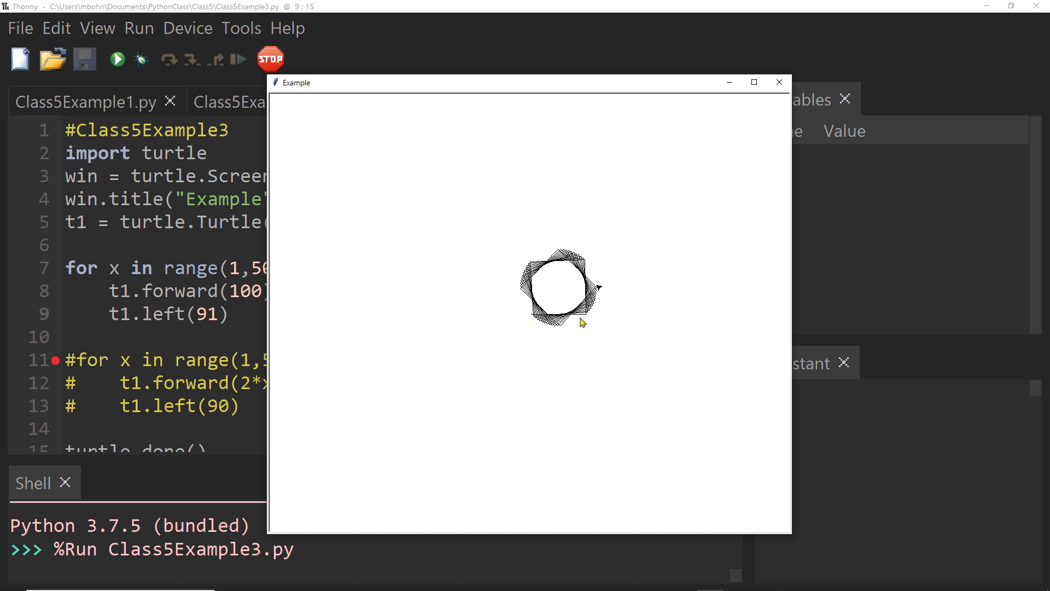
mouse_move(780, 99)
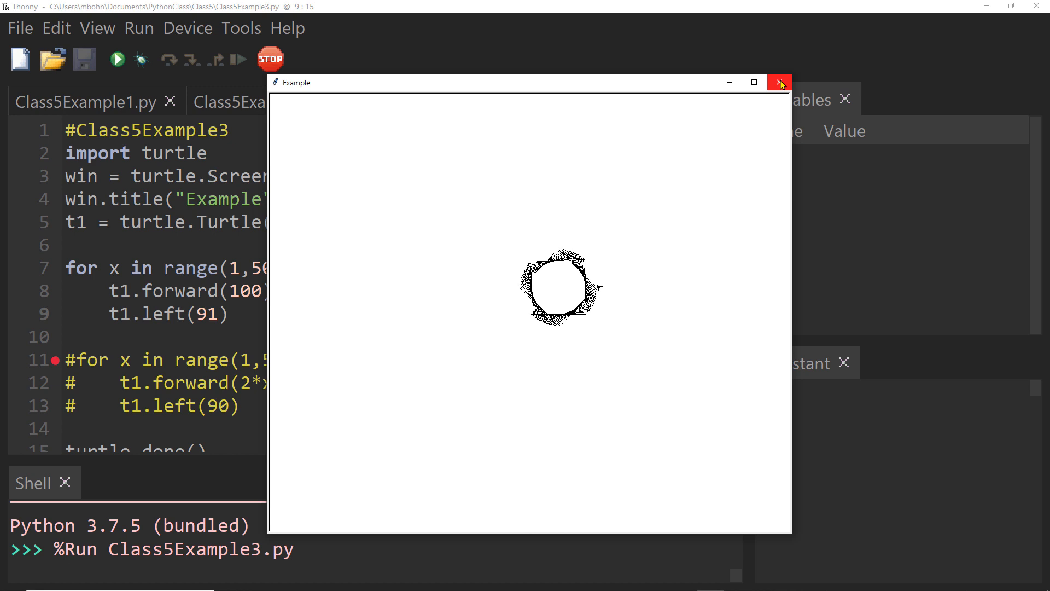
click(779, 83)
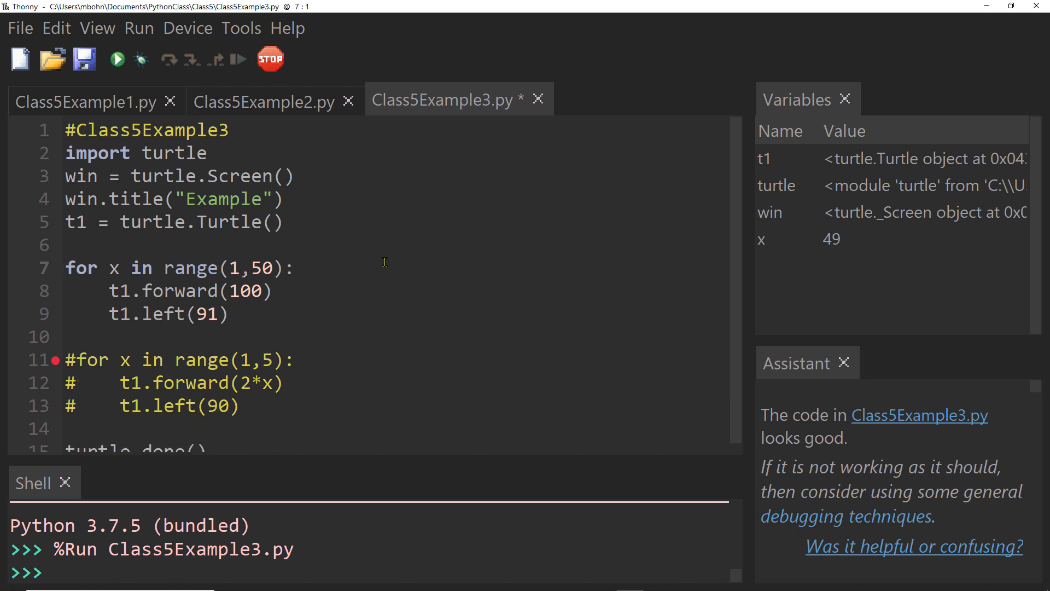
Step: Replace forward(100) with forward(2*x) and rerun Class5Example3.py
double_click(248, 291)
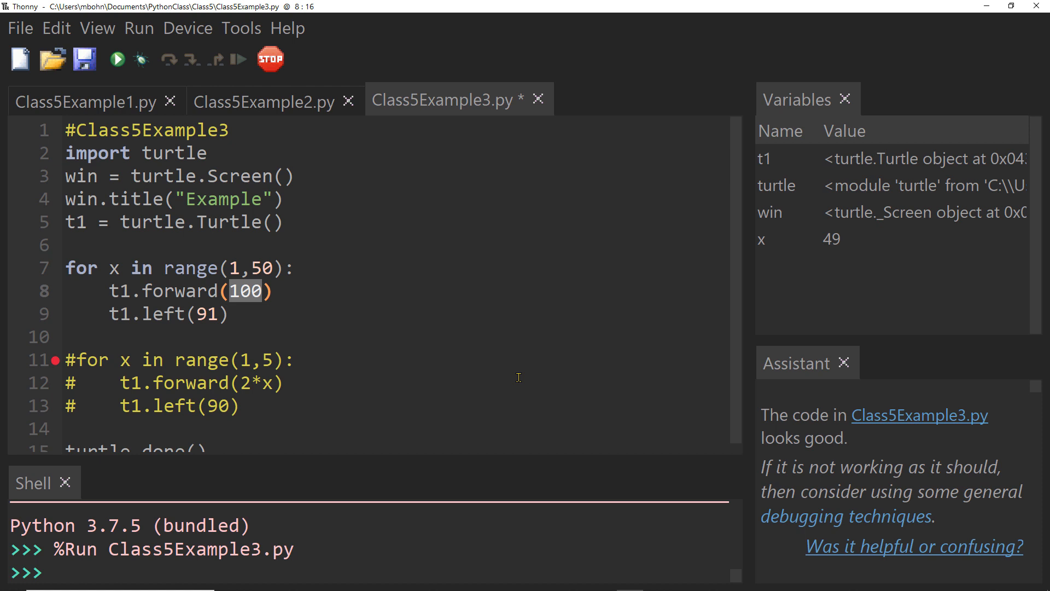
text(2*x)
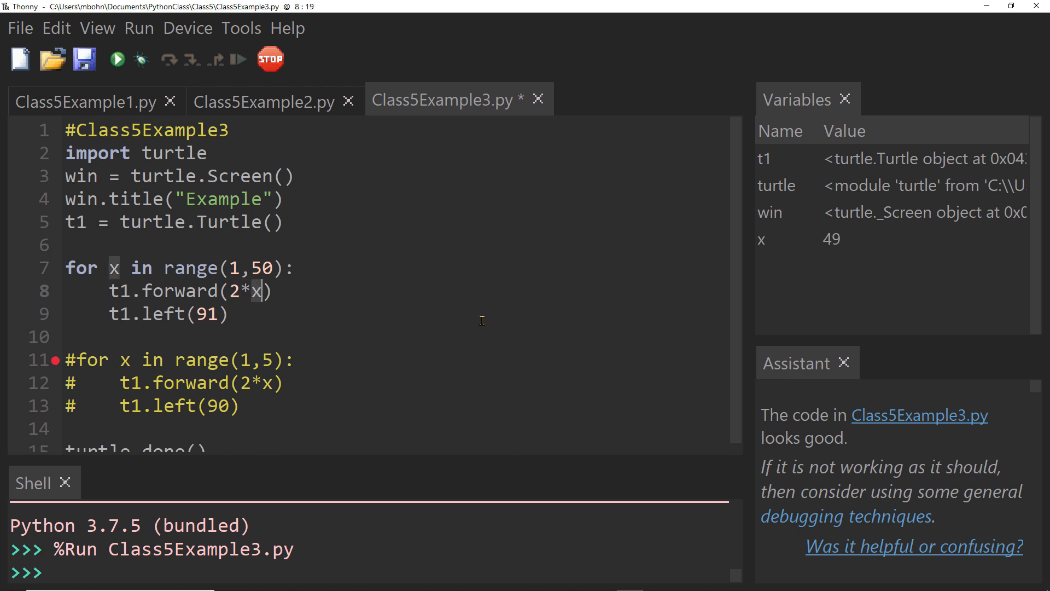
click(118, 59)
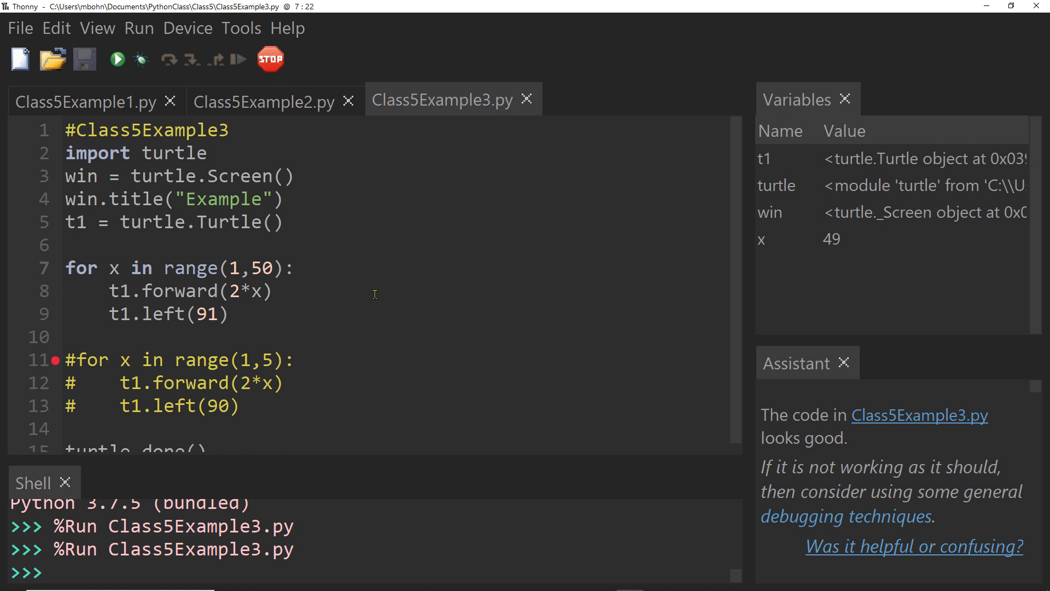
Step: Add an if branch setting t1.pencolor("blue") when x % 3 == 0
key(Return)
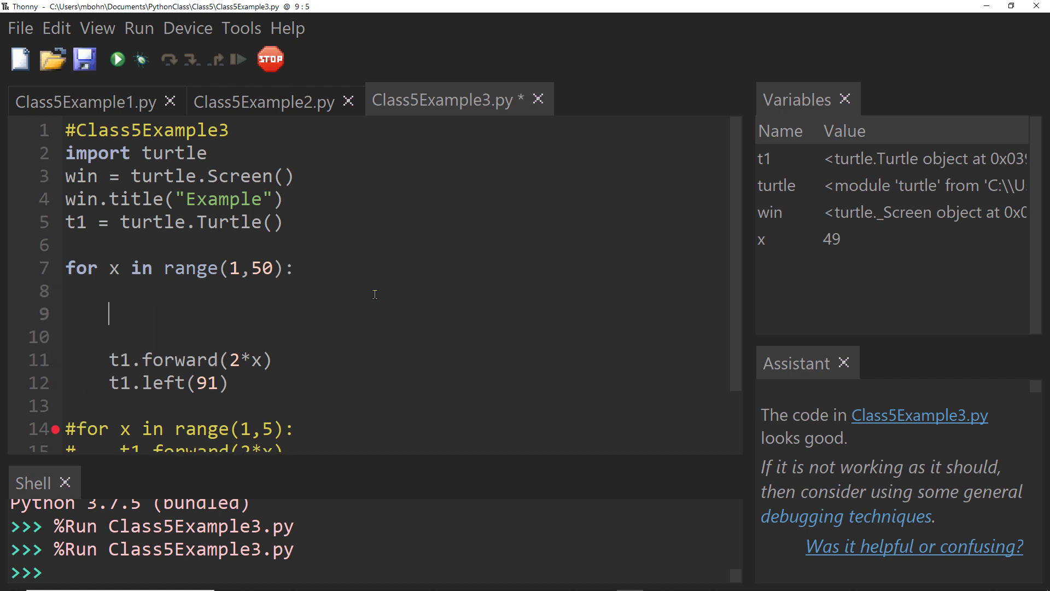
text(if x)
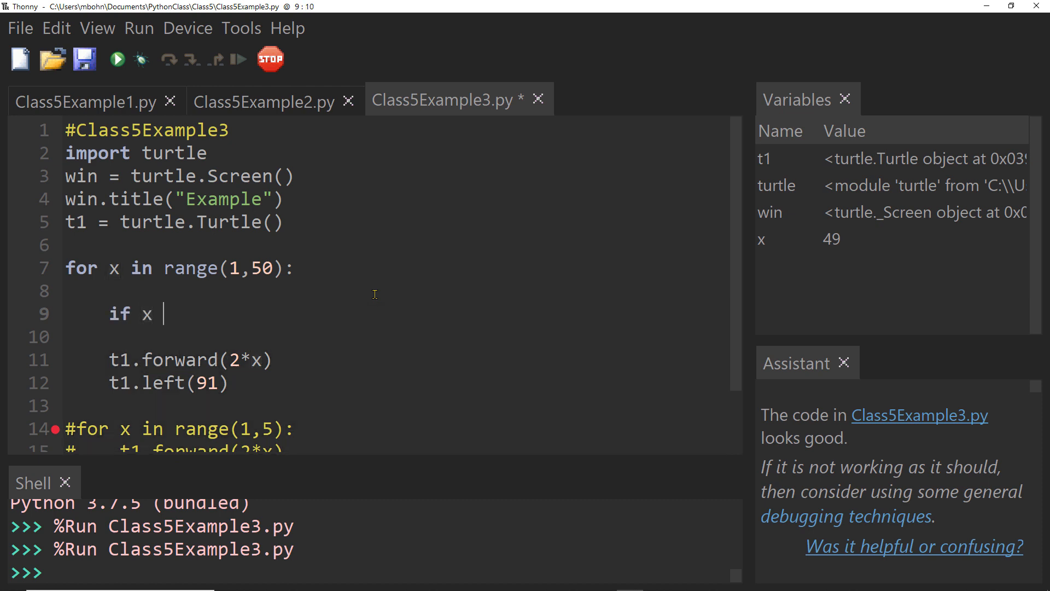
text(%)
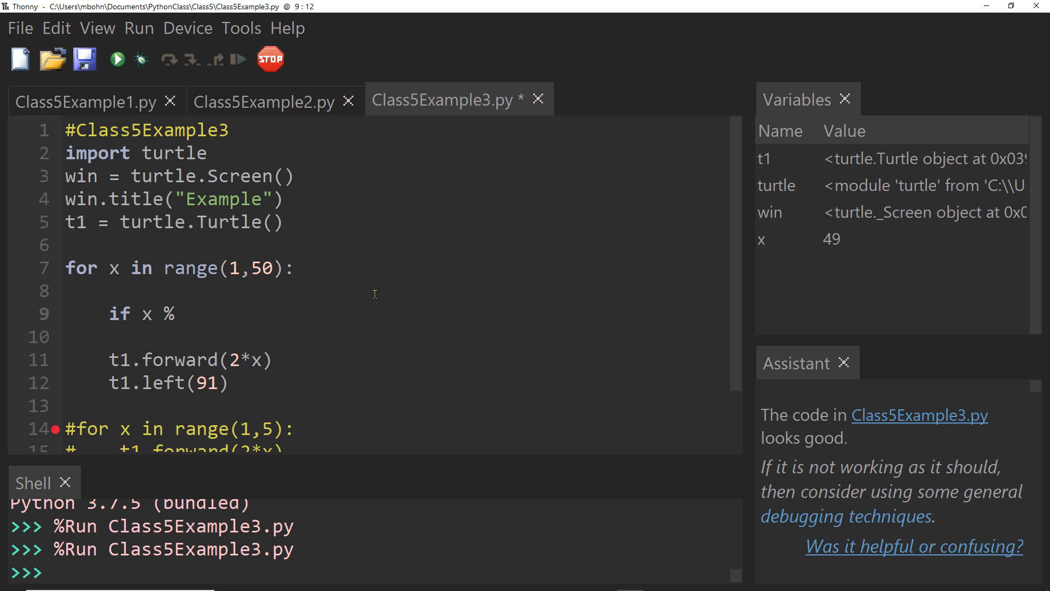
text(2 ==)
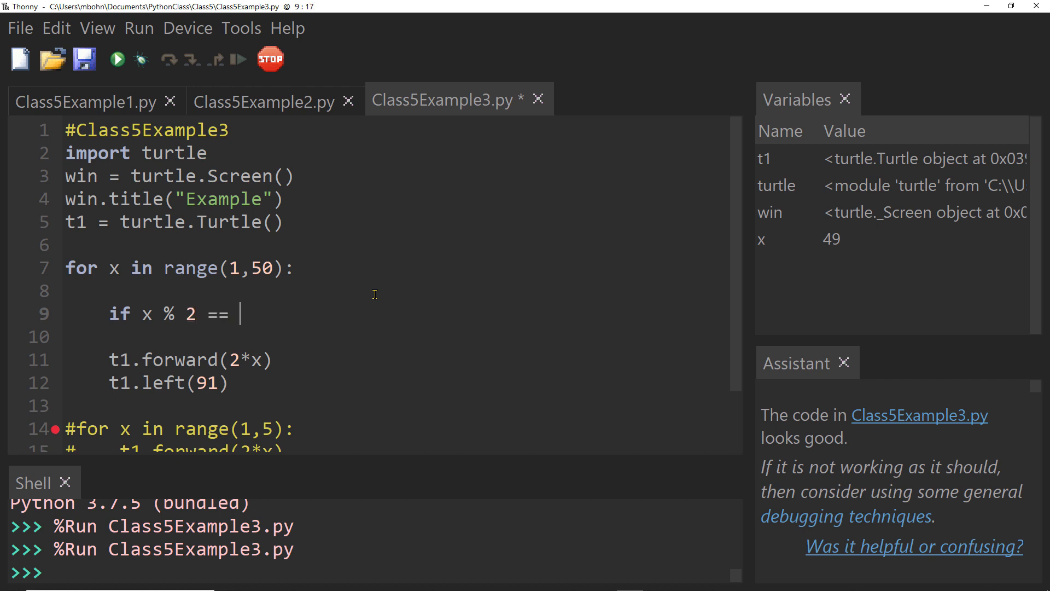
text(0:)
text(t1.)
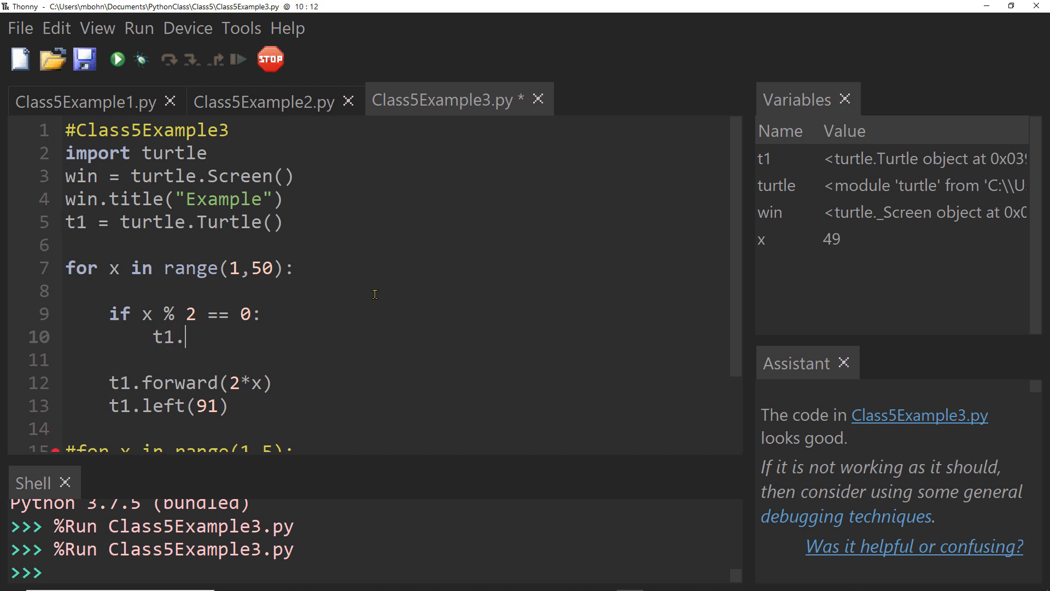
text(pencolor()
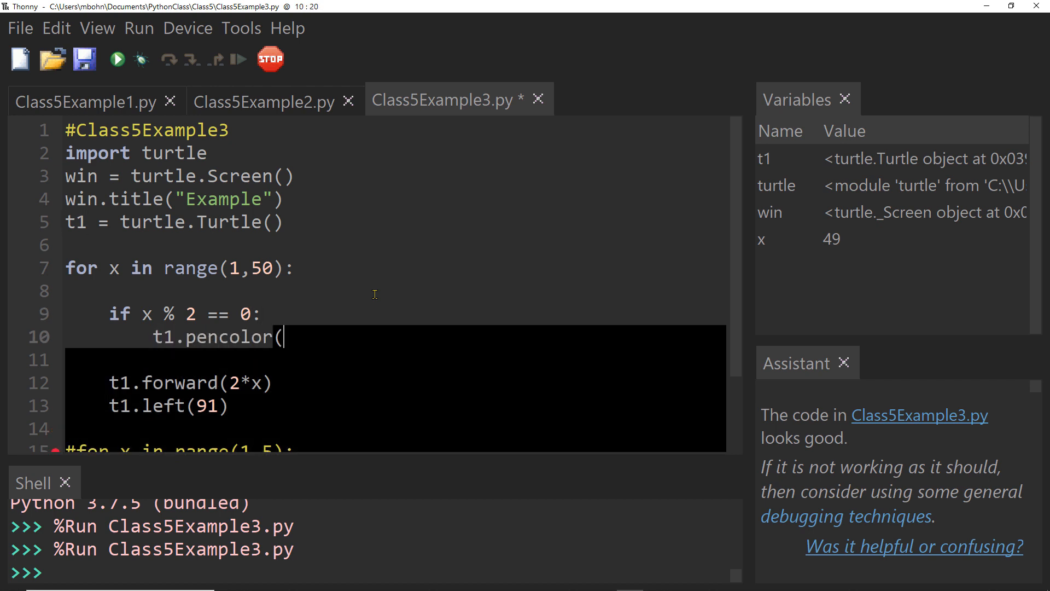
text("blue"))
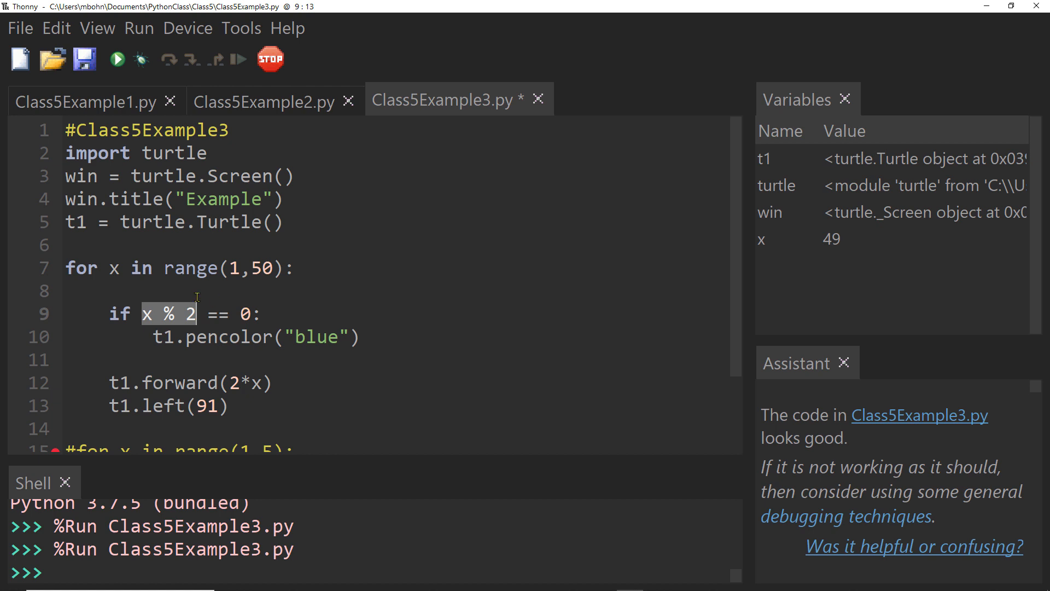
click(145, 314)
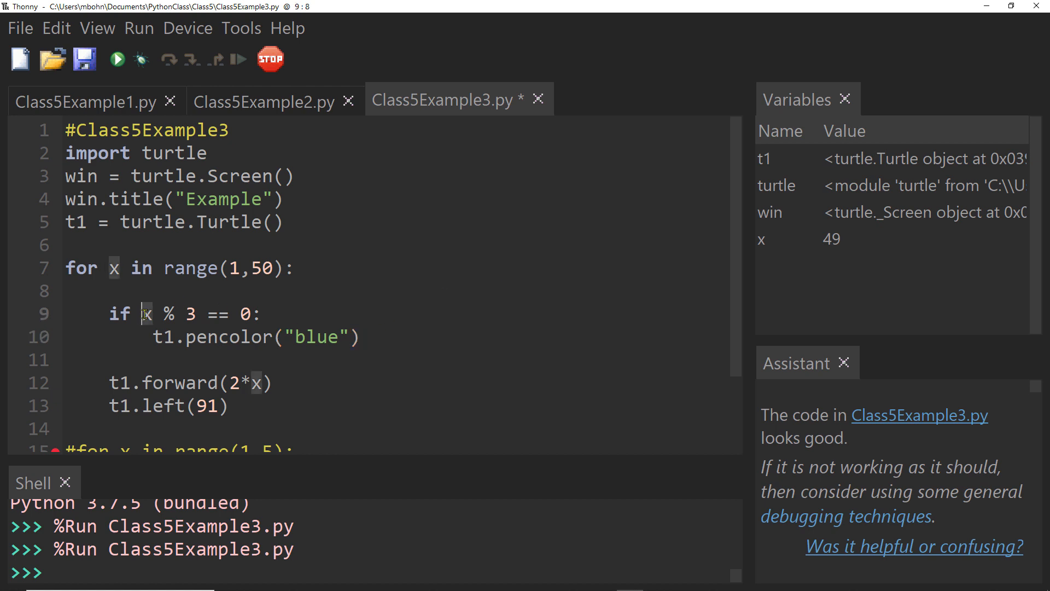
Step: Add elif x % 3 == 1 for red and an else branch for green pen colour
drag(139, 314, 252, 314)
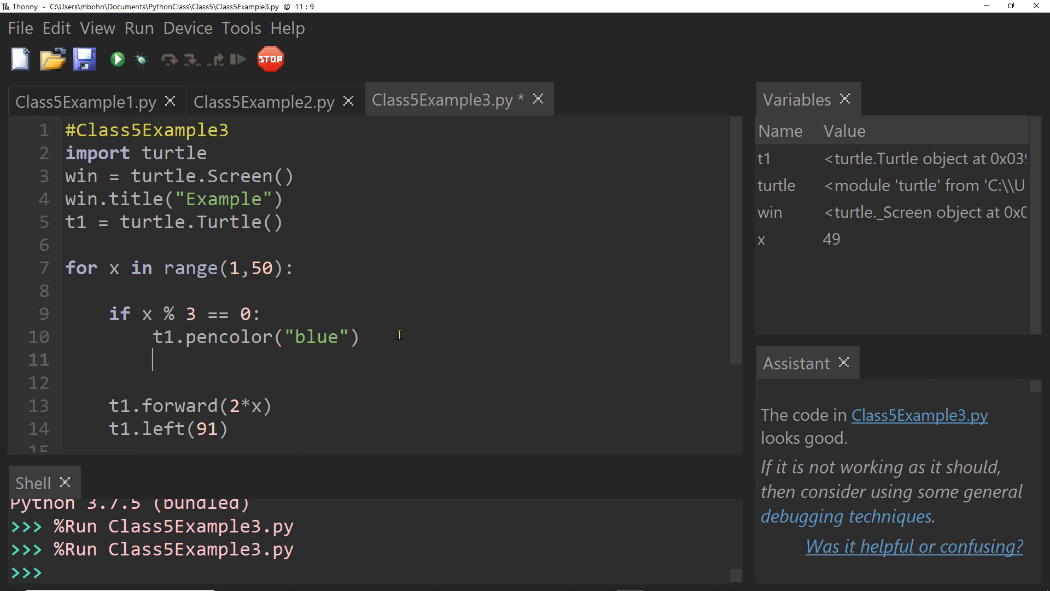
text(elif)
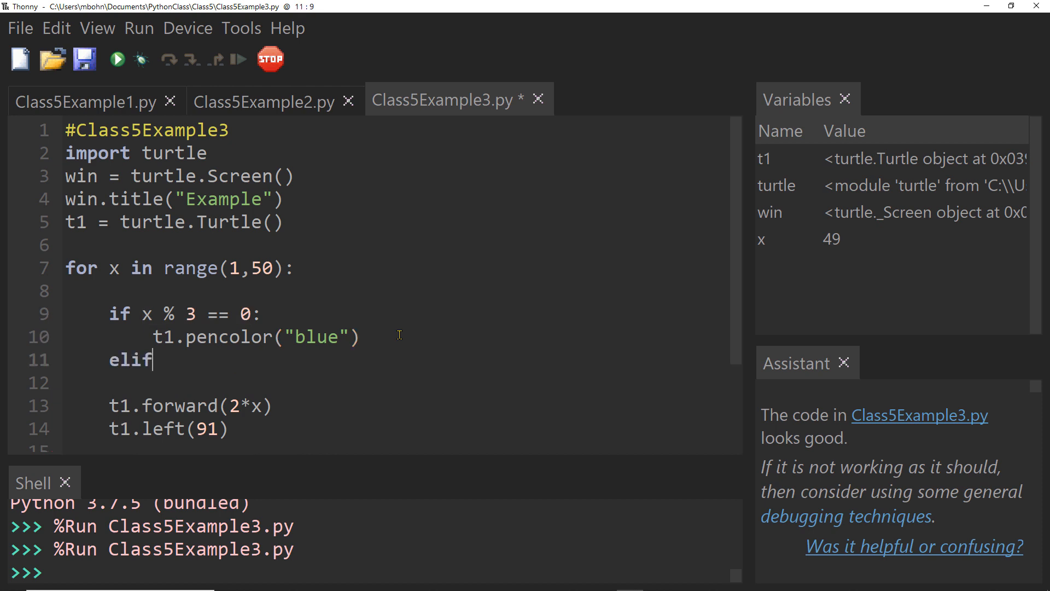
text(x % 3 == 1:)
click(396, 383)
text(t1)
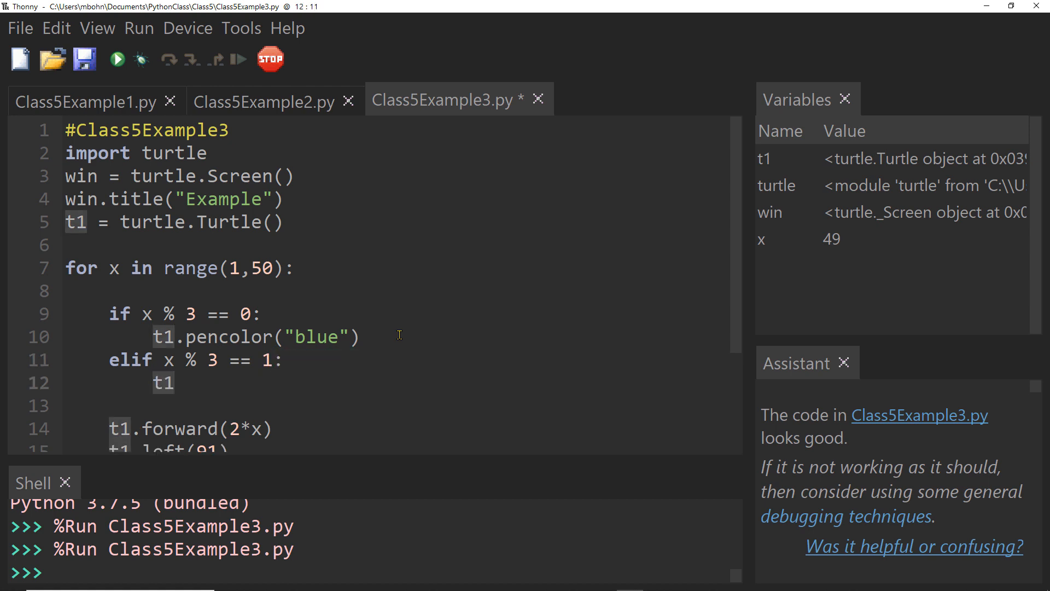
text(.pencolor(")
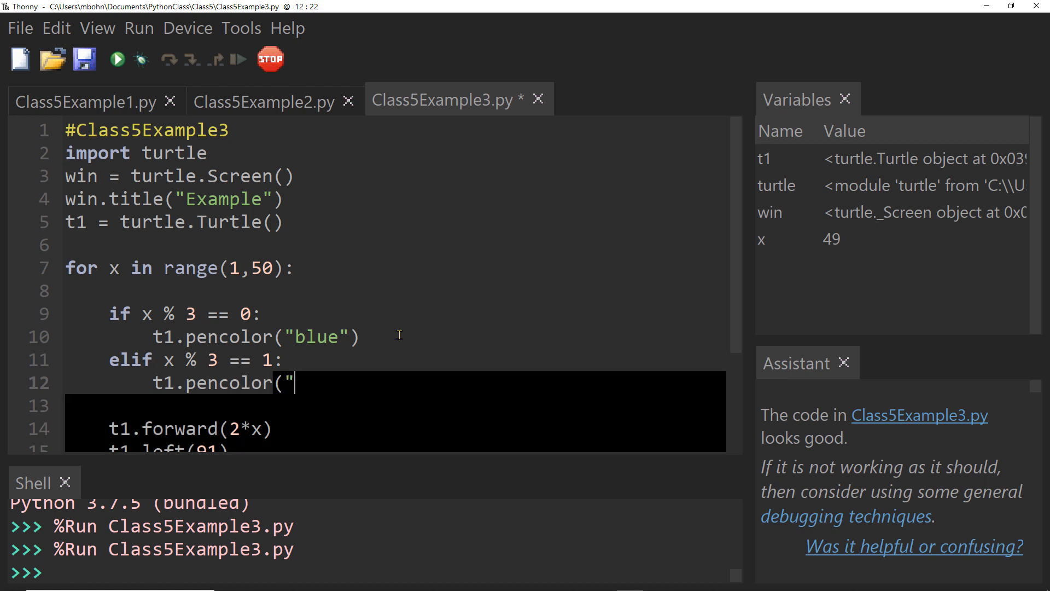
text(red"))
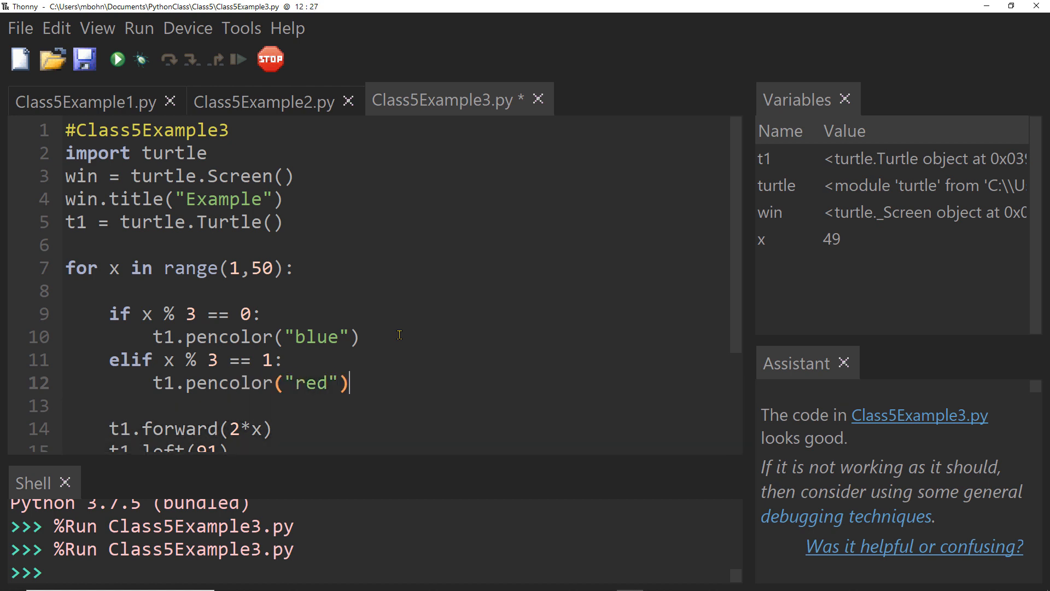
text(else:)
text(t1)
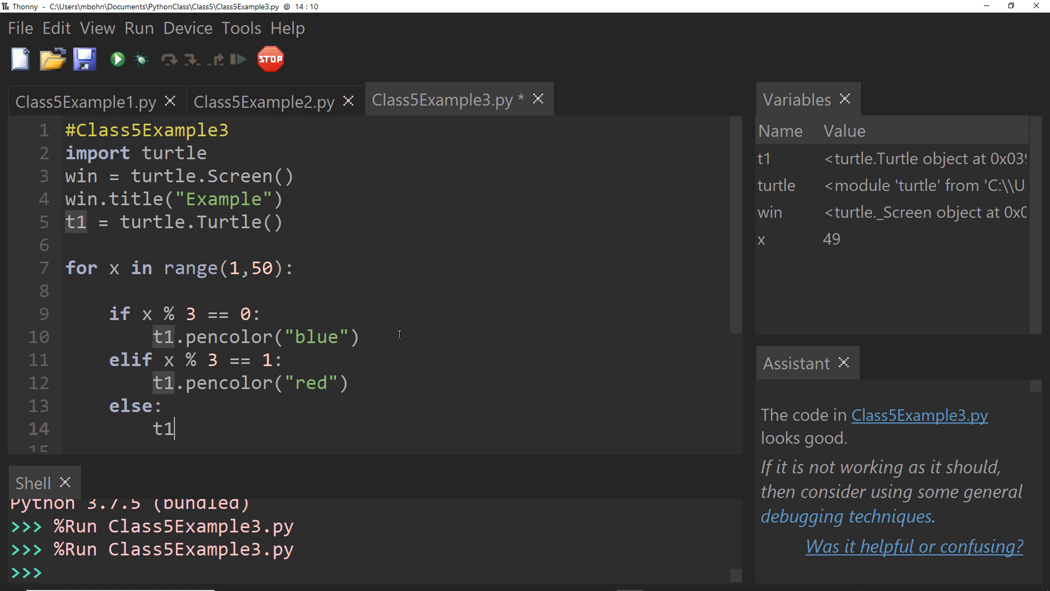
text(.pencolor()
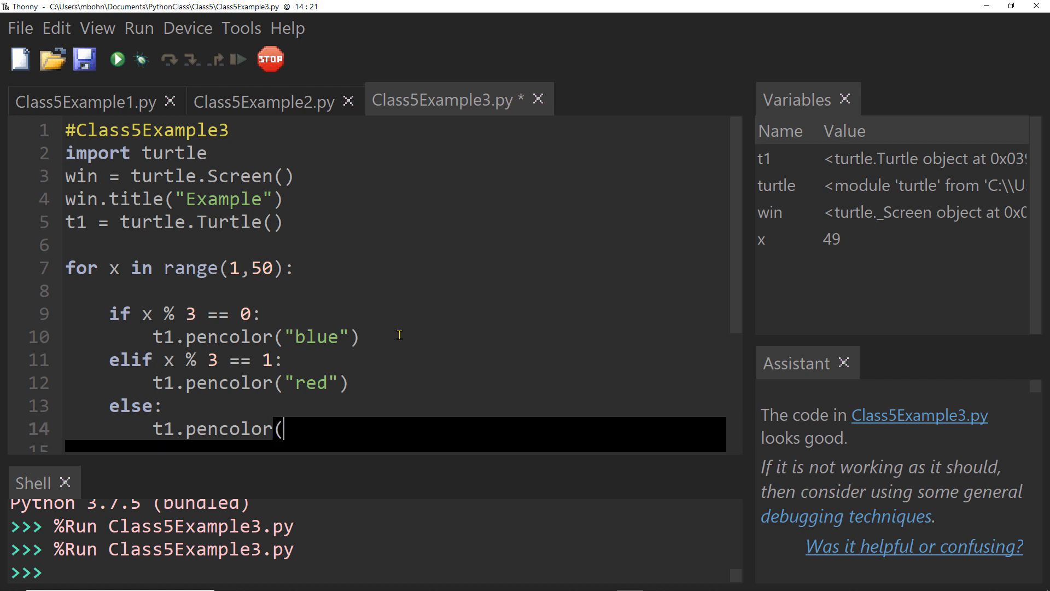
text("green"))
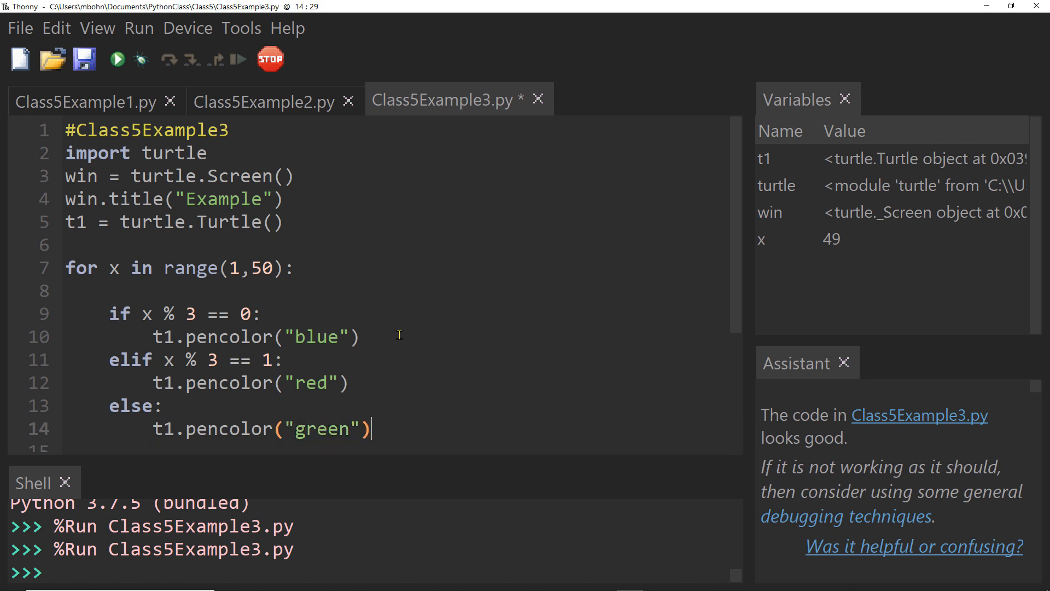
scroll(down, 3)
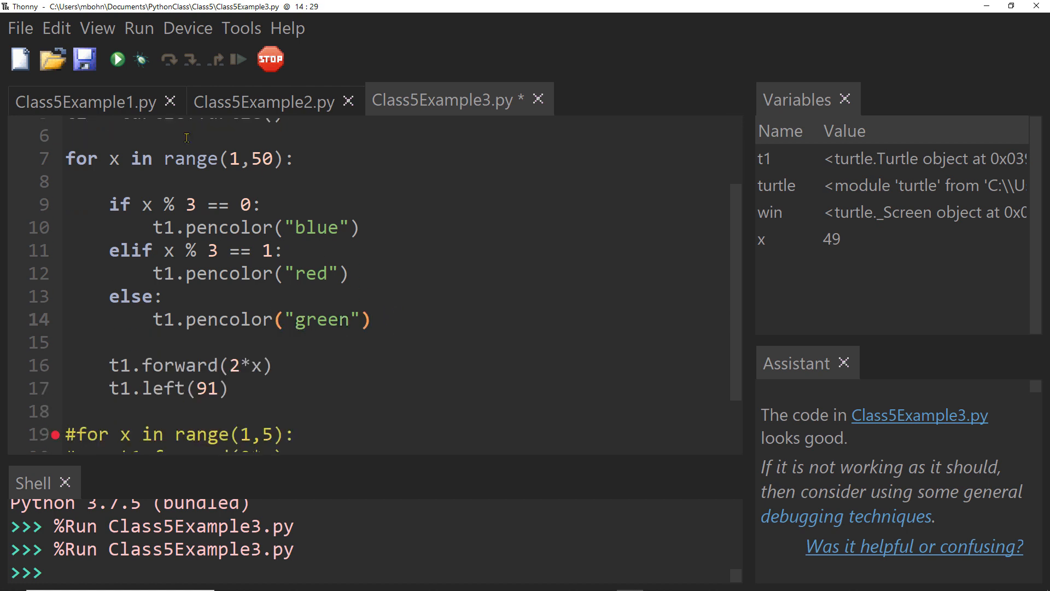
Step: Run the colour-cycling spiral, close its window, and extend the loop to range(1,100)
click(117, 59)
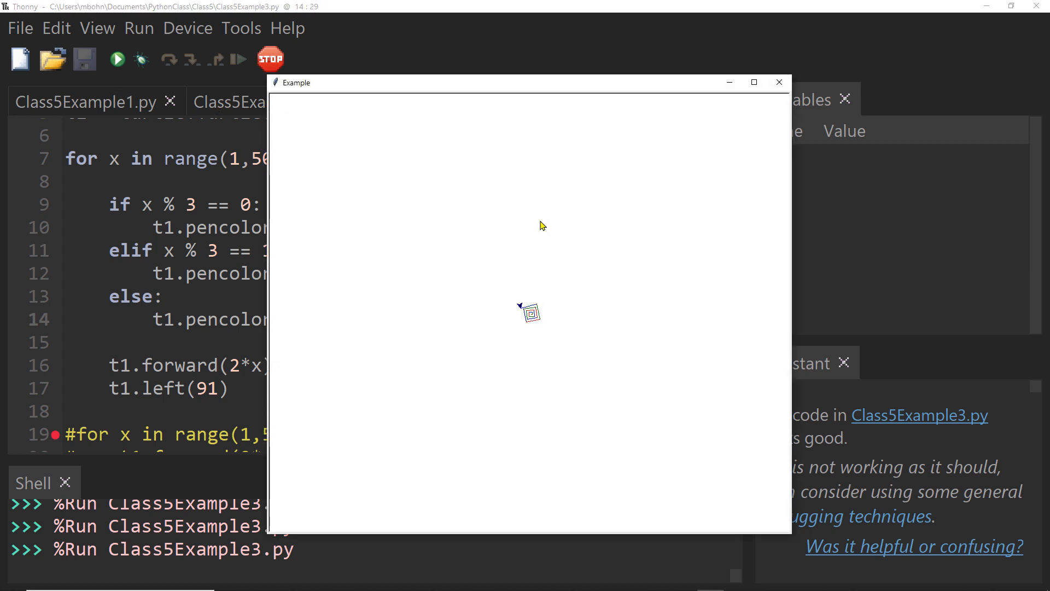
mouse_move(596, 388)
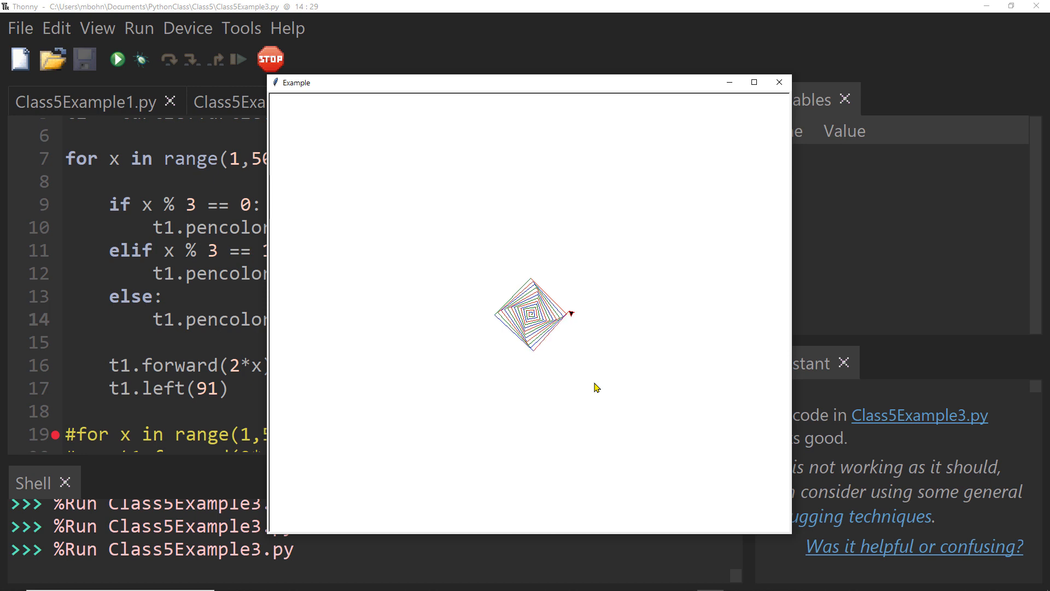
click(778, 82)
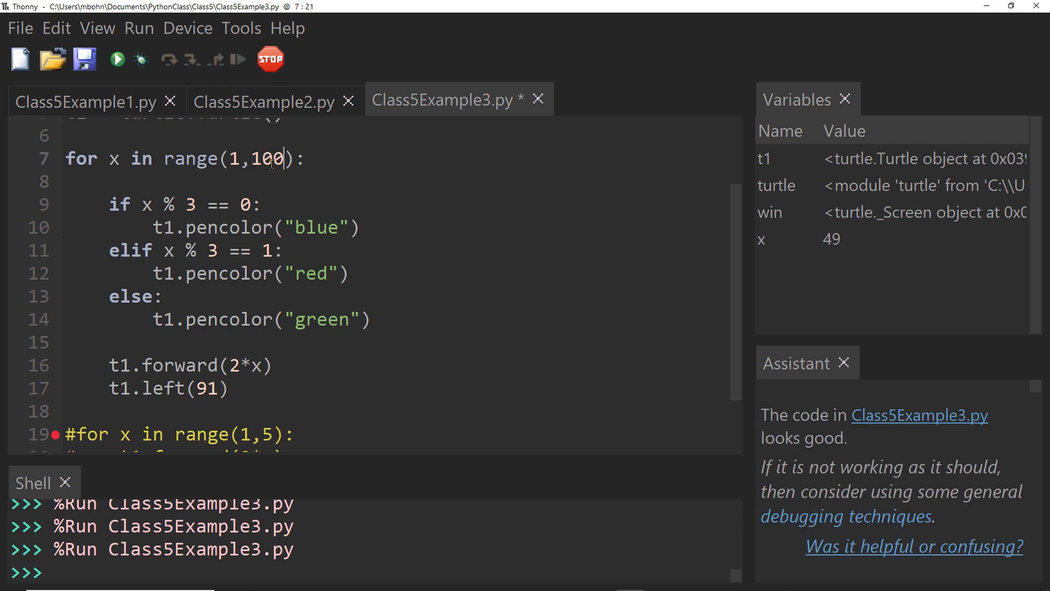
mouse_move(300, 293)
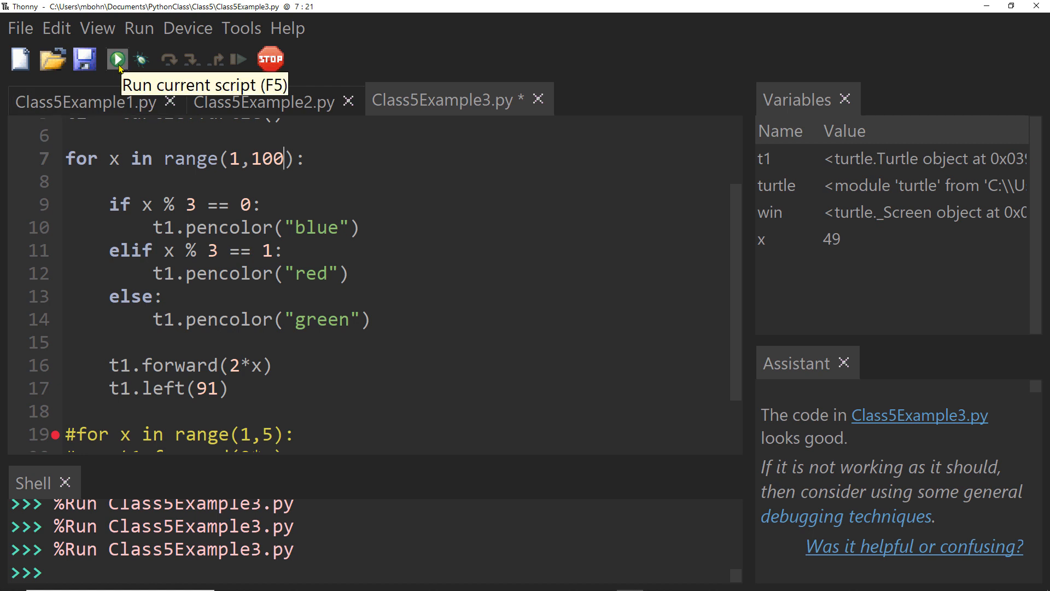
Step: Run the 1–100 loop to draw the larger three-colour spiral, then close the turtle window
click(117, 59)
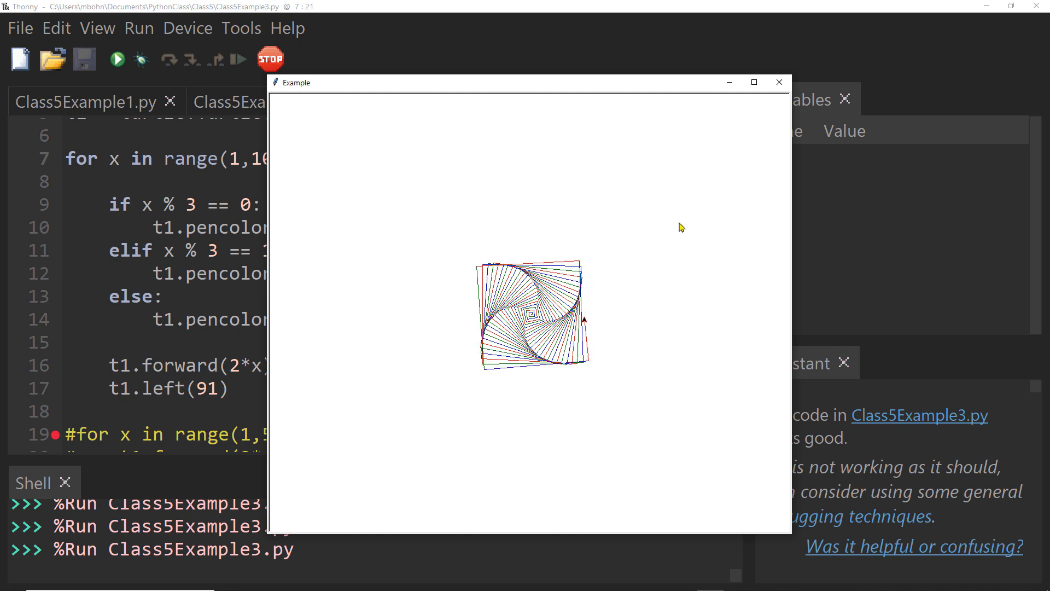
click(778, 82)
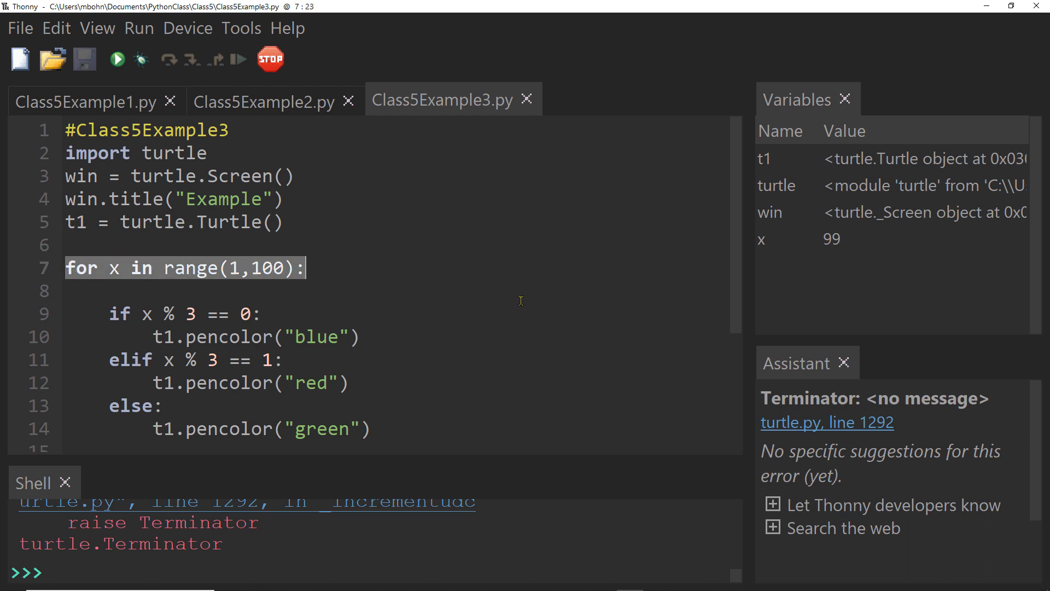
scroll(down, 3)
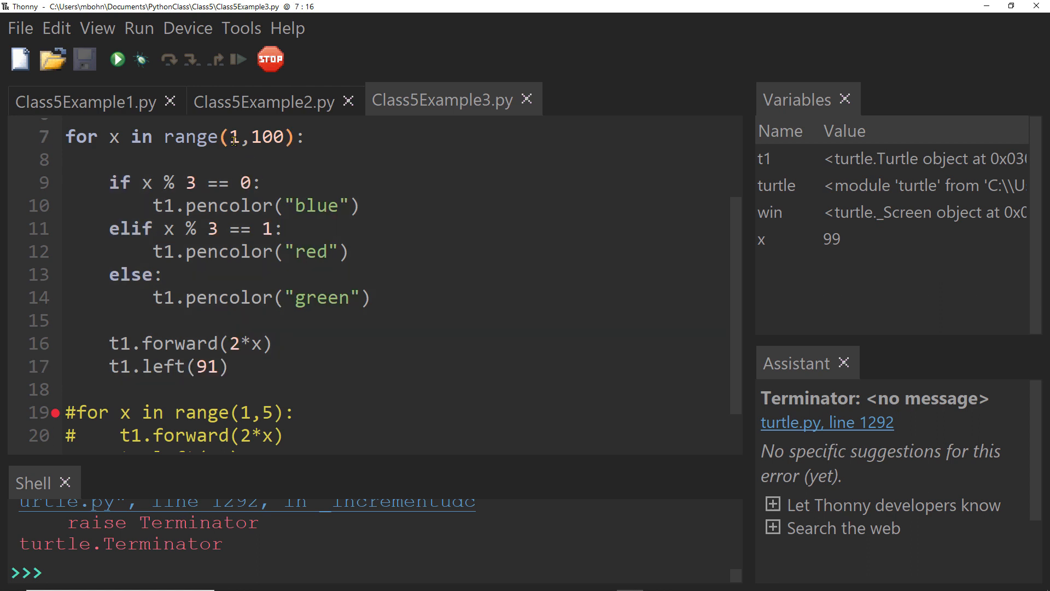
double_click(267, 136)
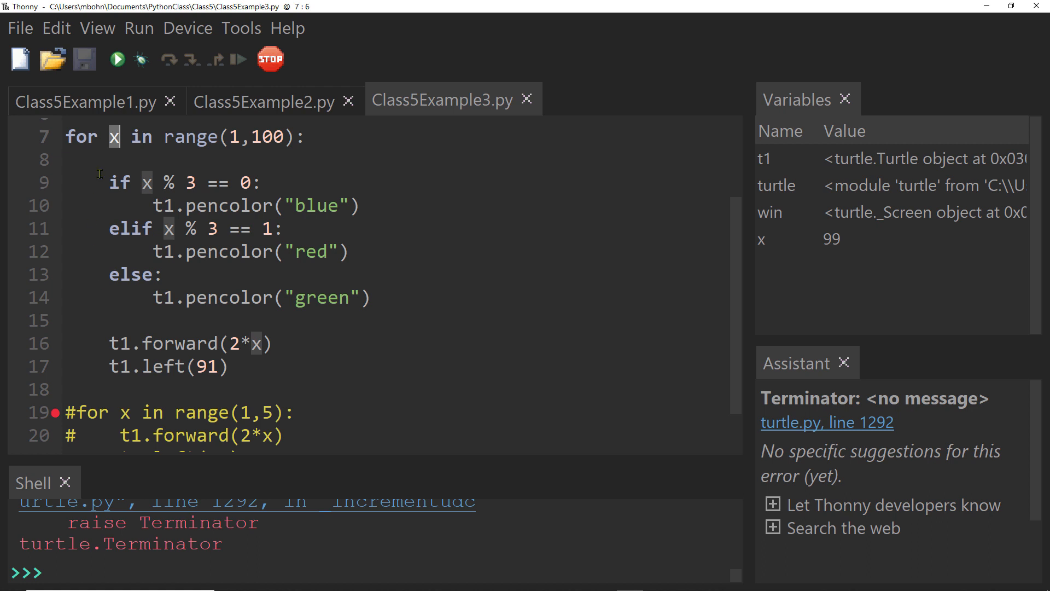
mouse_move(150, 145)
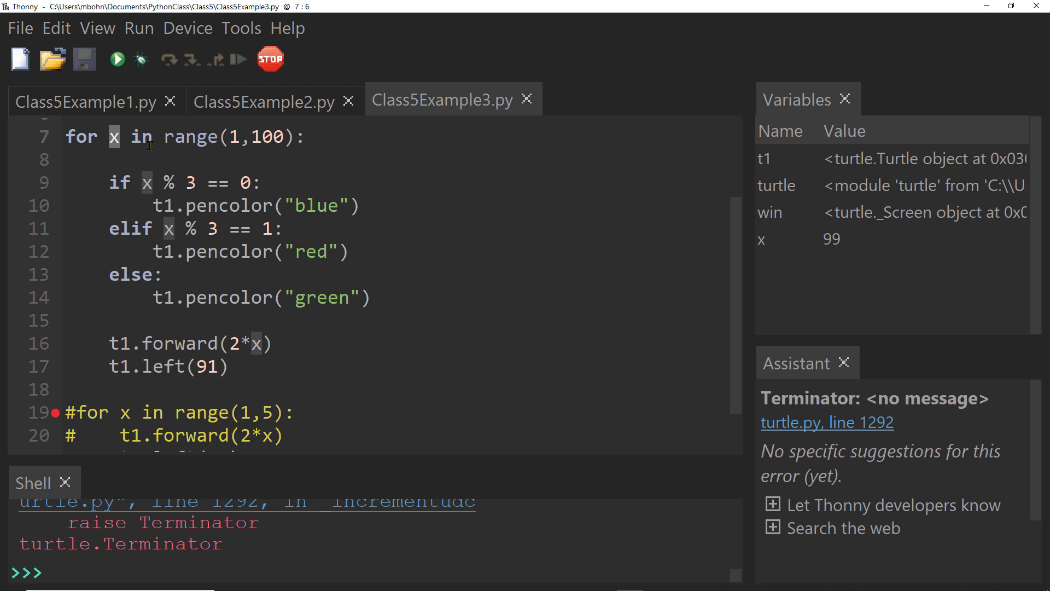